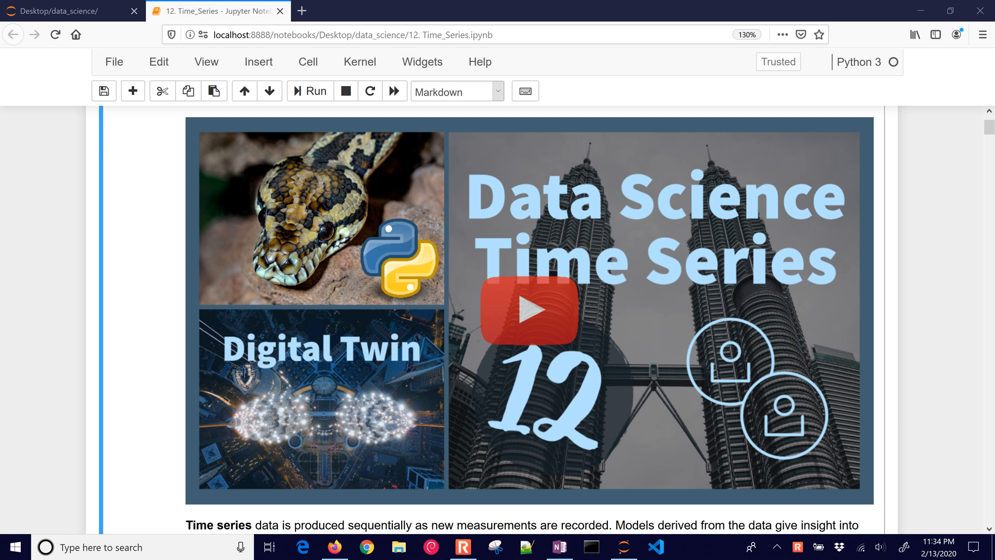
Step: Open a OneNote Quick Note to sketch the ARX equation T_k+1 from past T and Q
scroll("down", 3)
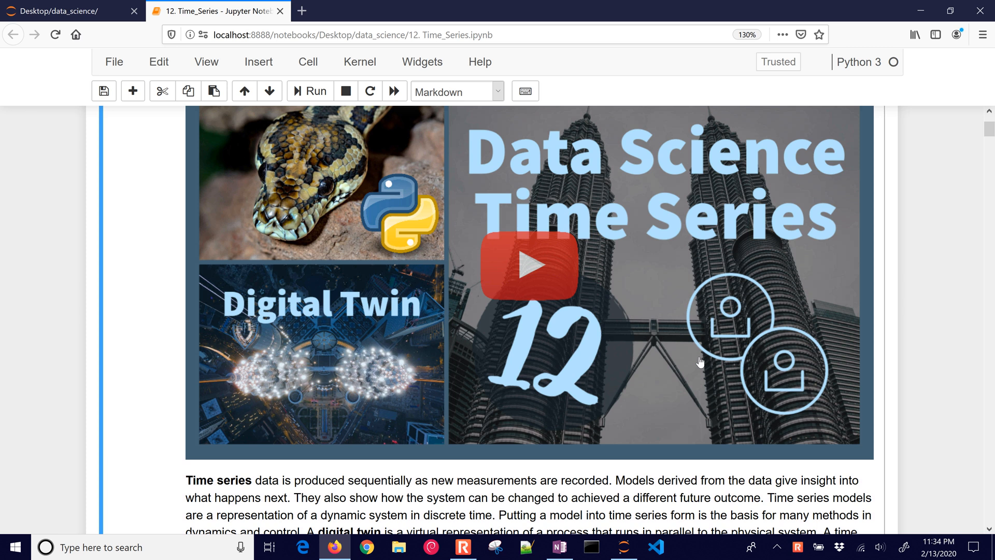
scroll("down", 3)
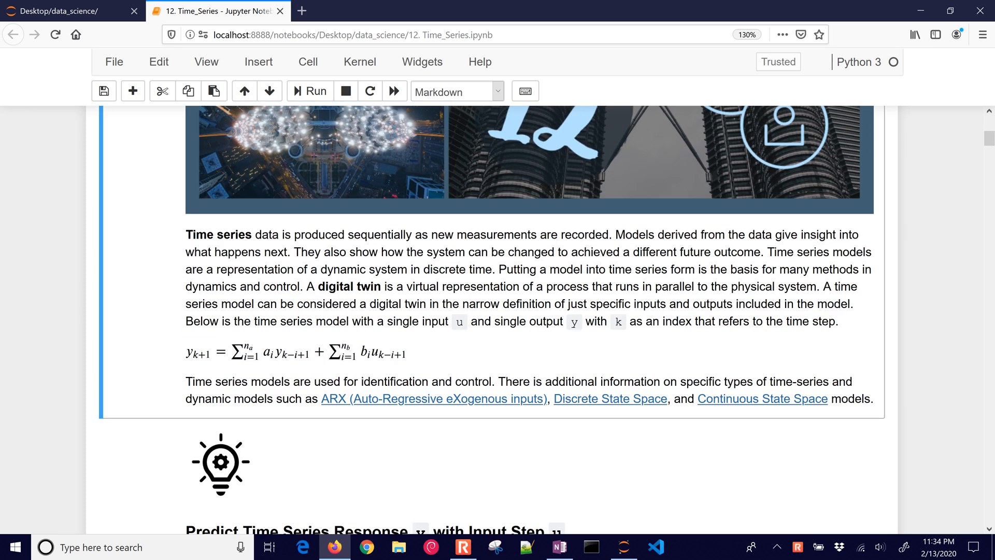
mouse_move(684, 183)
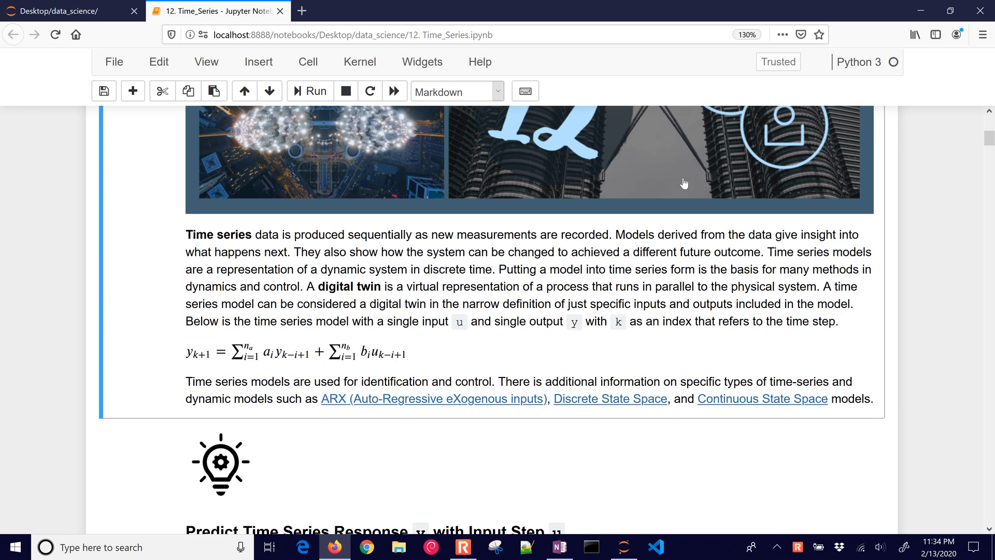
mouse_move(265, 358)
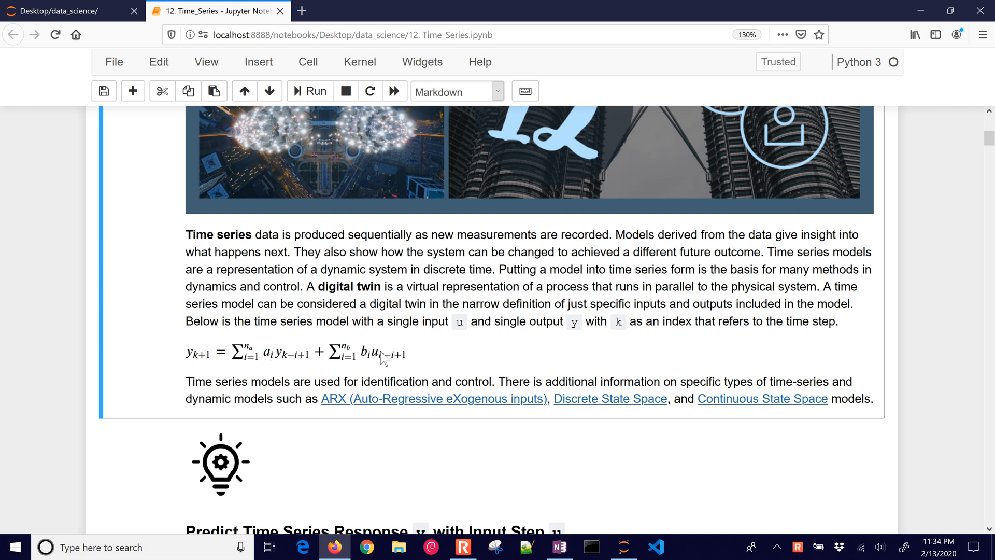
left_click(558, 548)
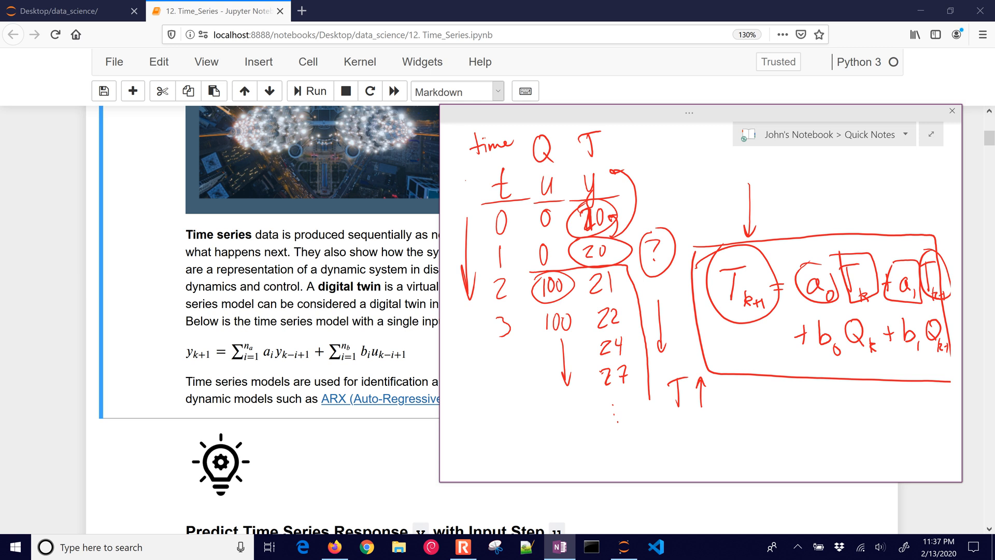
mouse_move(931, 250)
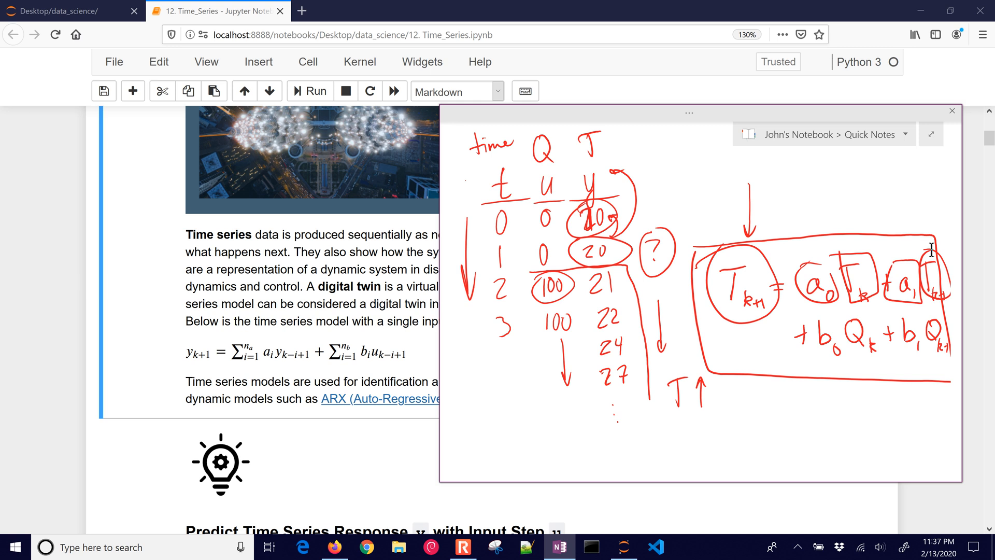
Step: Return to the notebook and scroll to the 'Predict Time Series Response' parameter table
left_click(951, 111)
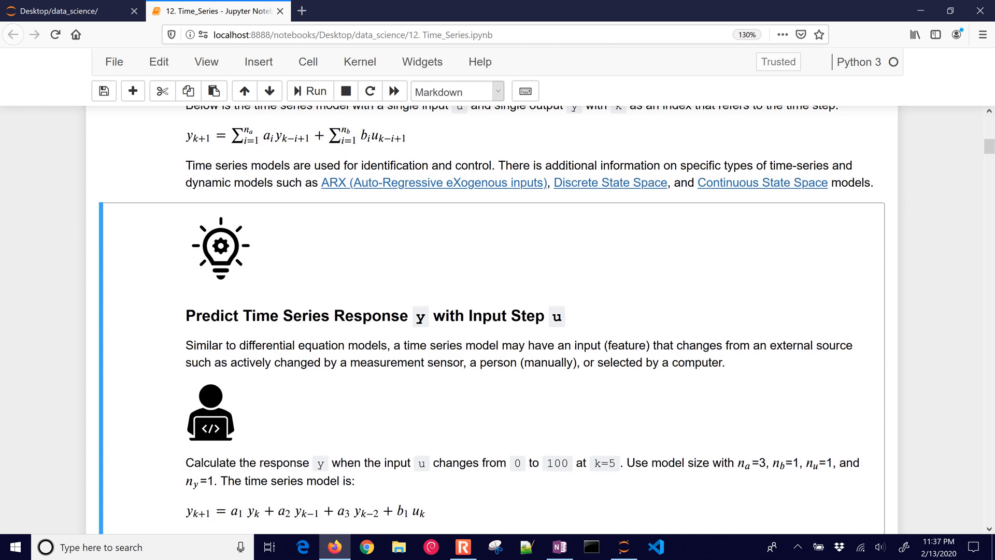
scroll("down", 3)
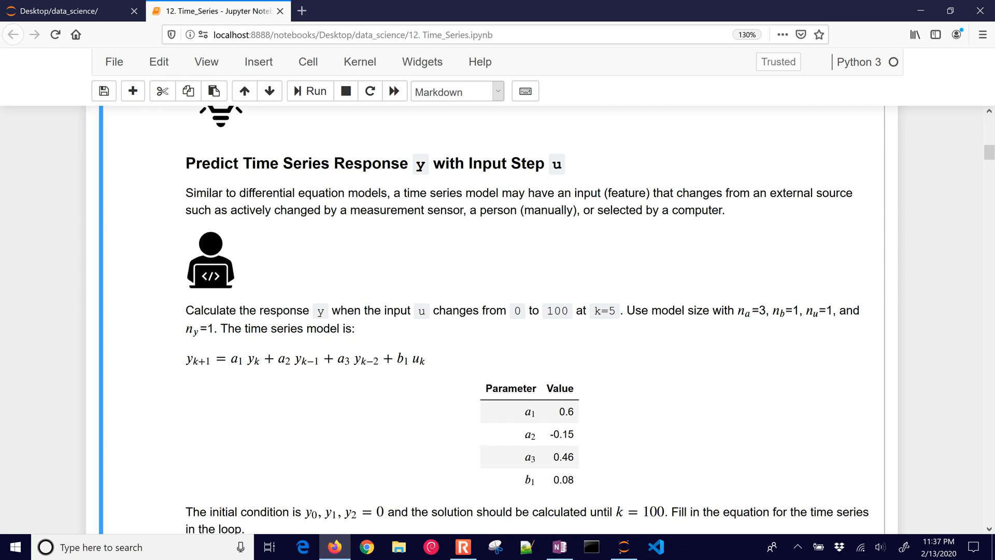
scroll("down", 3)
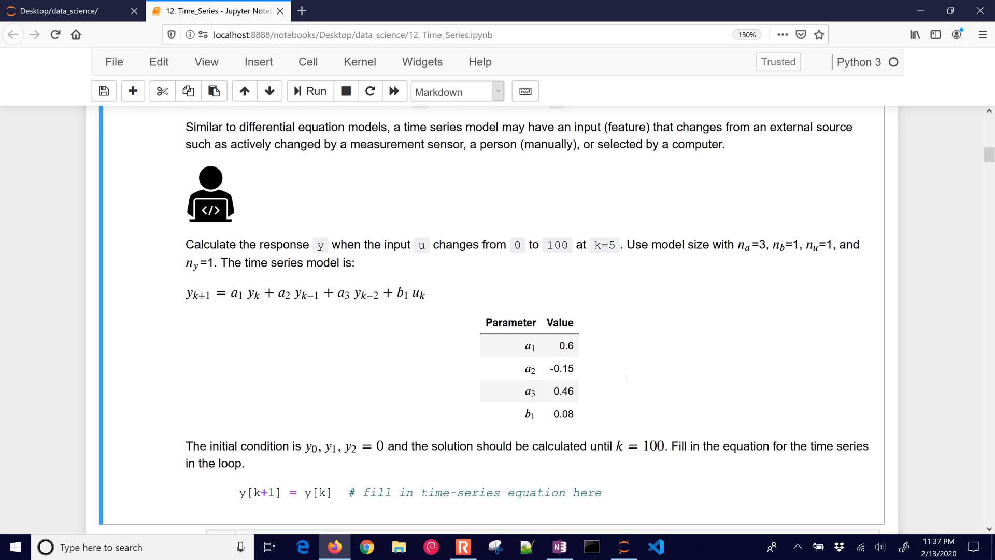
scroll("down", 3)
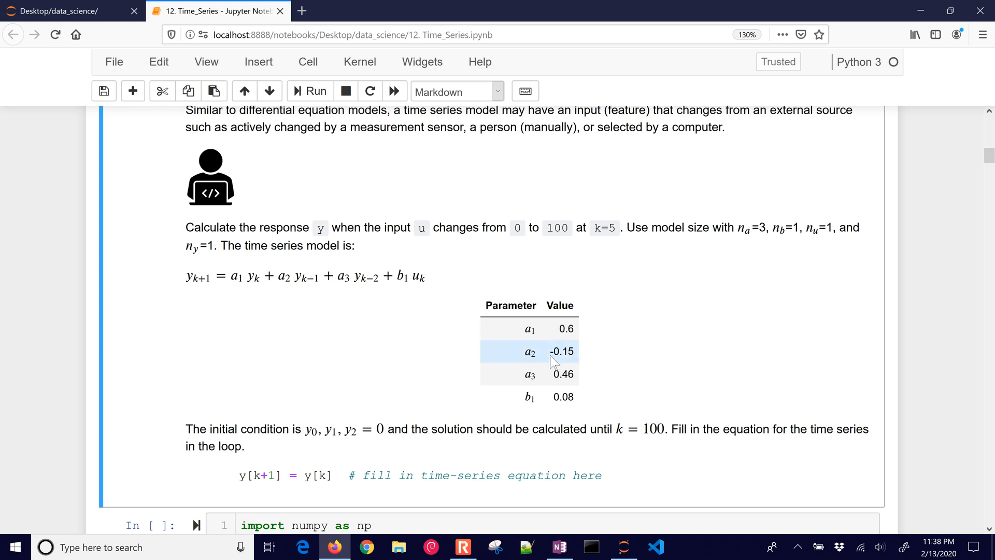
Step: Run the starter simulation cell
scroll("down", 3)
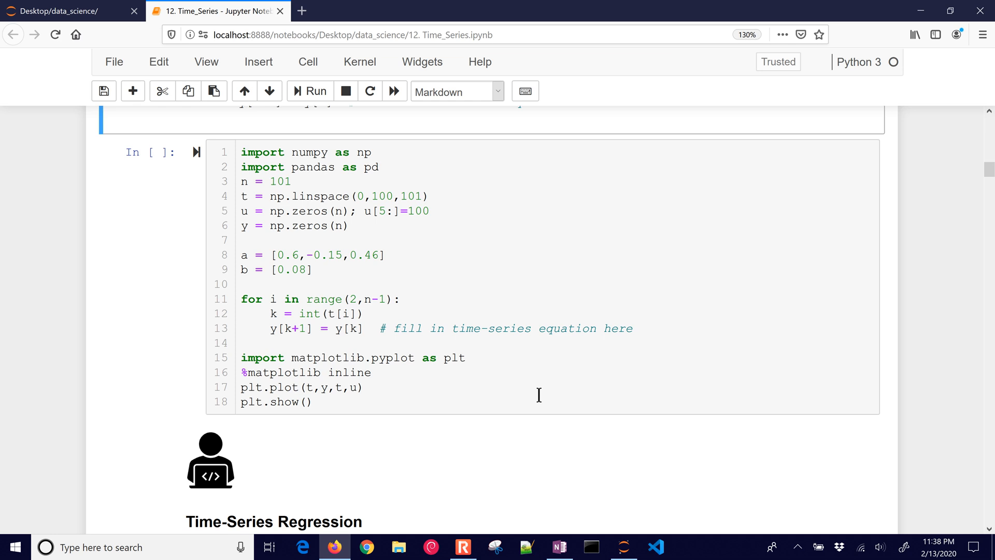
left_click(311, 91)
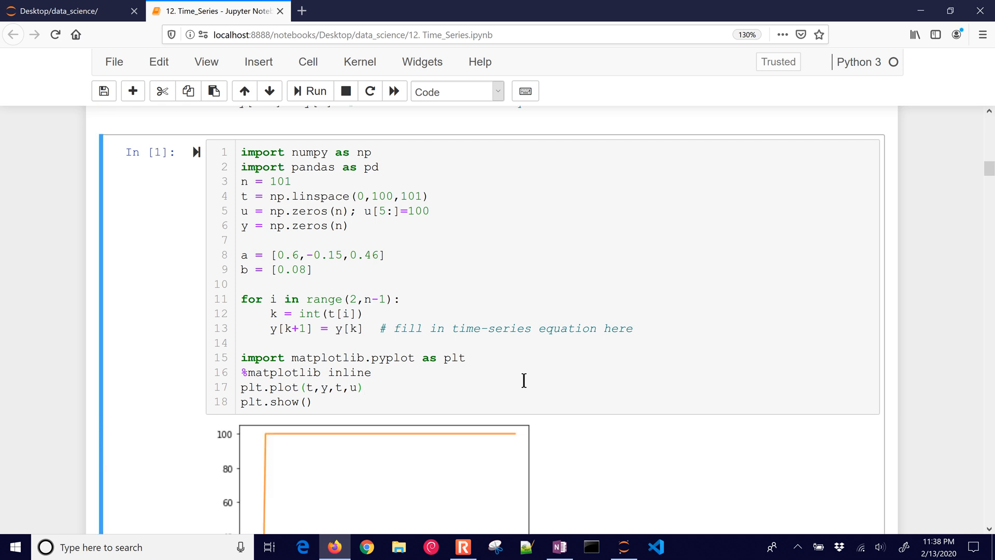
scroll("down", 3)
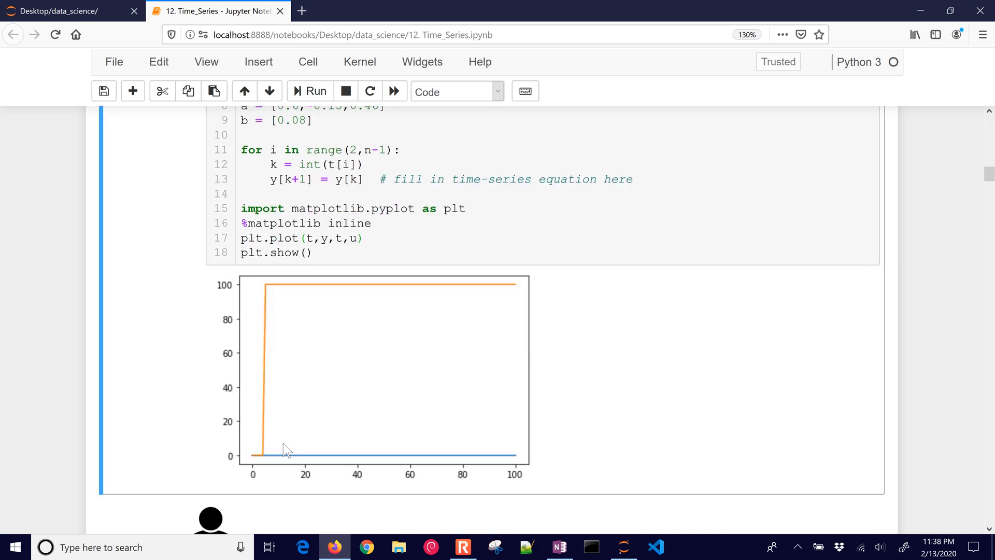
scroll("up", 3)
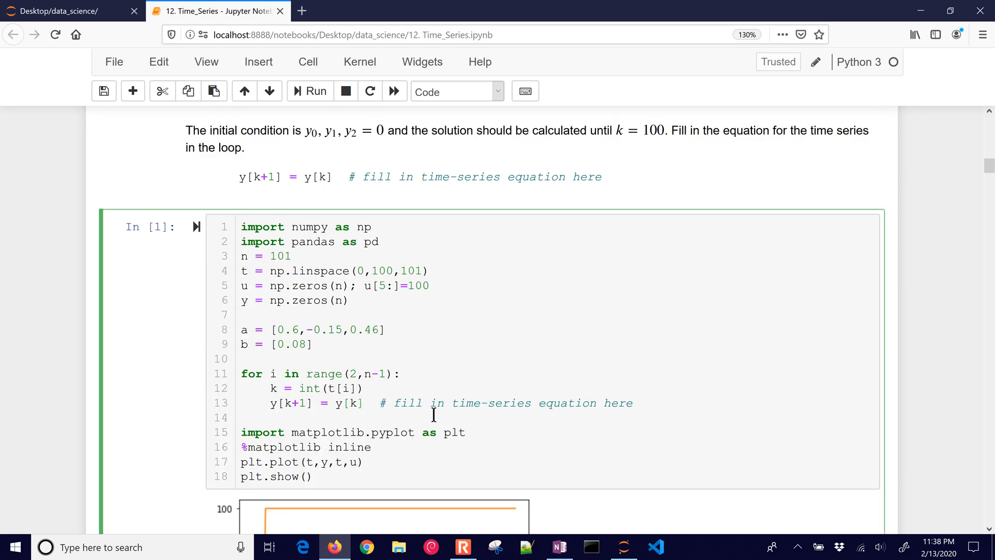
Step: Write the loop equation as y[k]*a[0] + y[k-1]*a[1] + y[k-2]*a[2]
type("*")
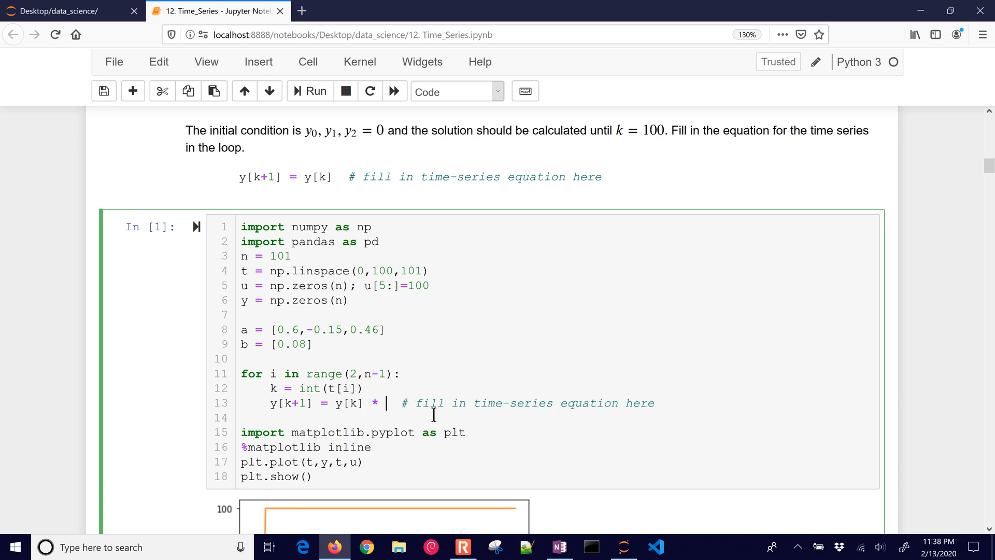
type("ap")
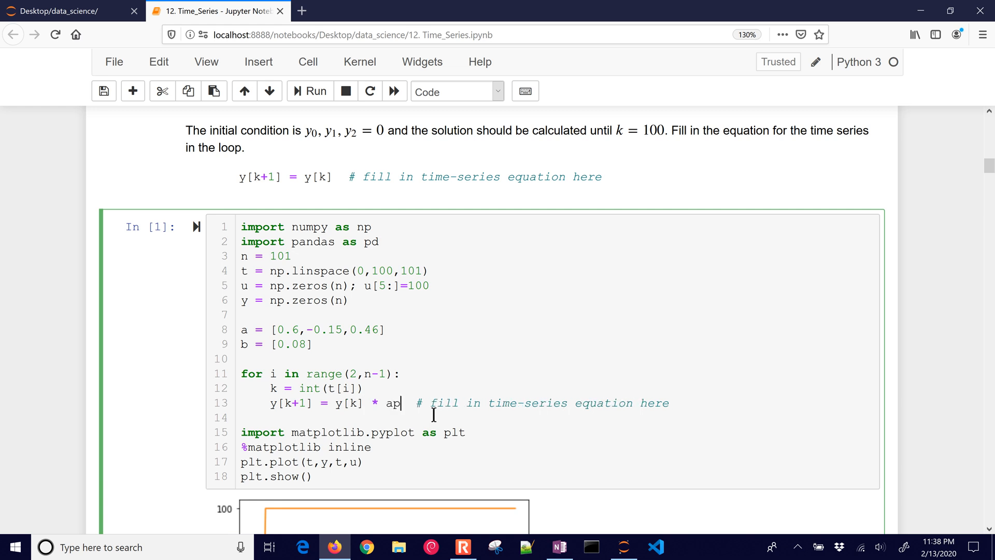
type("[0]")
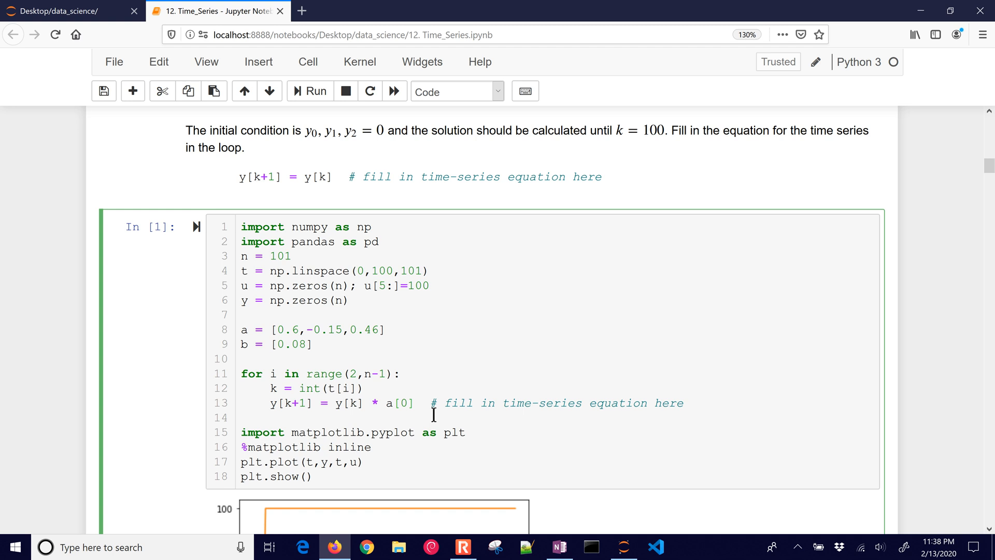
type("+ y")
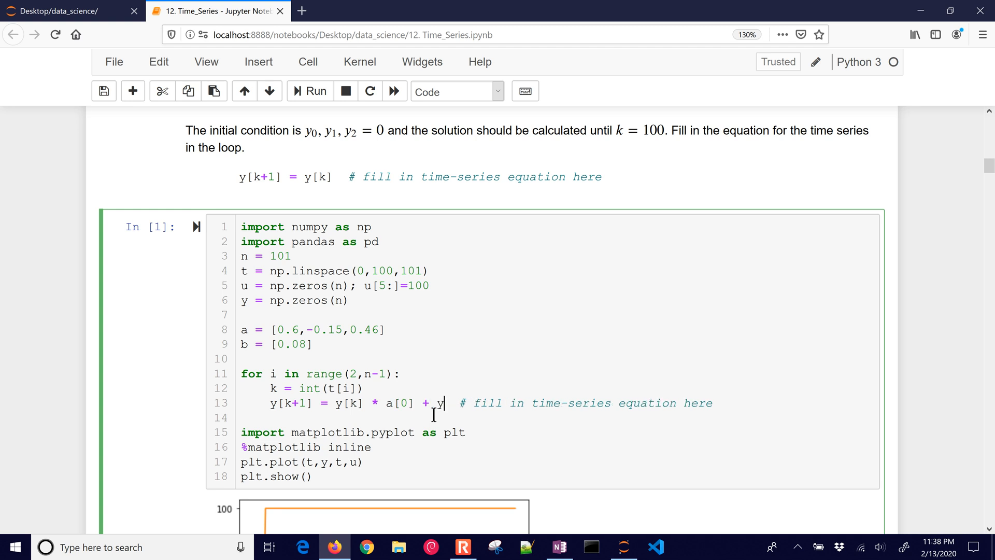
type("[k-1]")
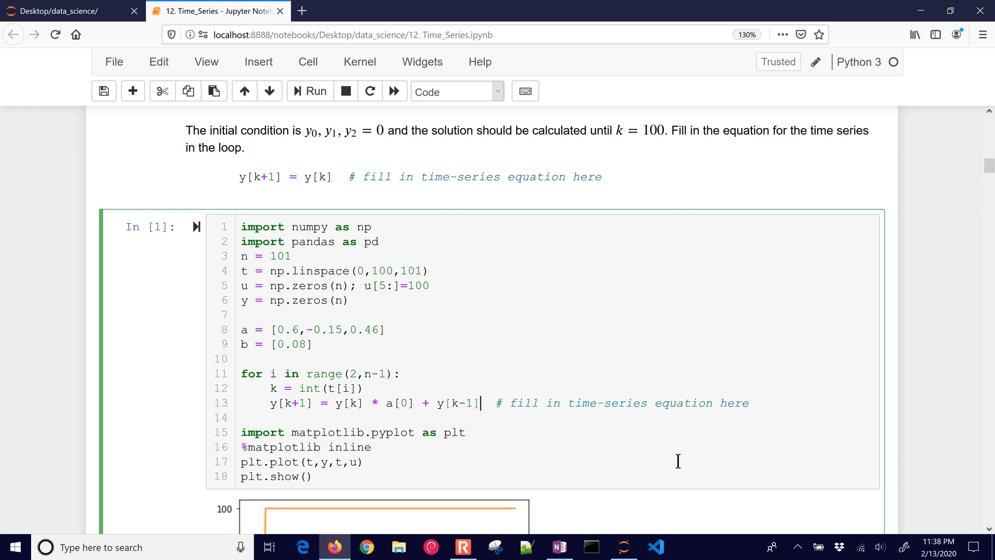
type("*a[")
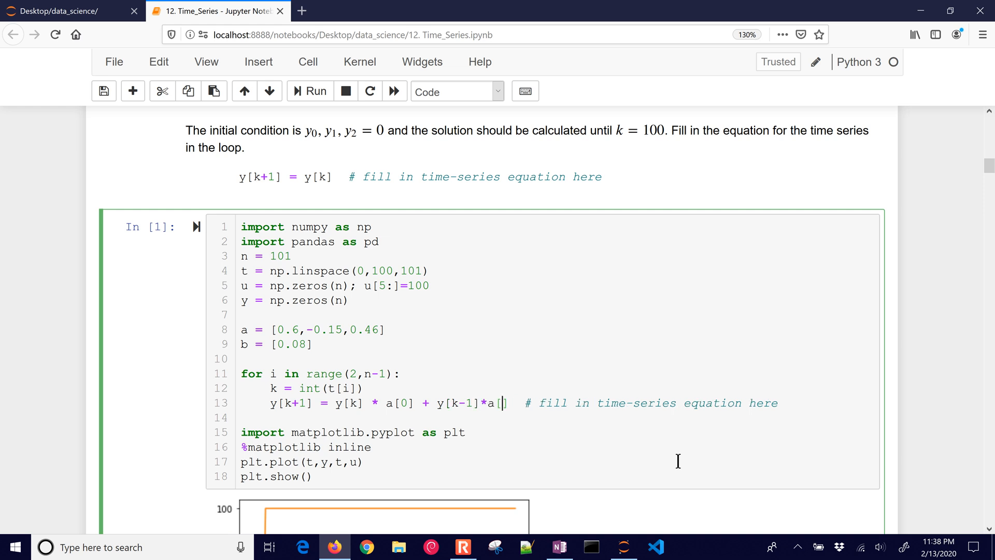
type("1")
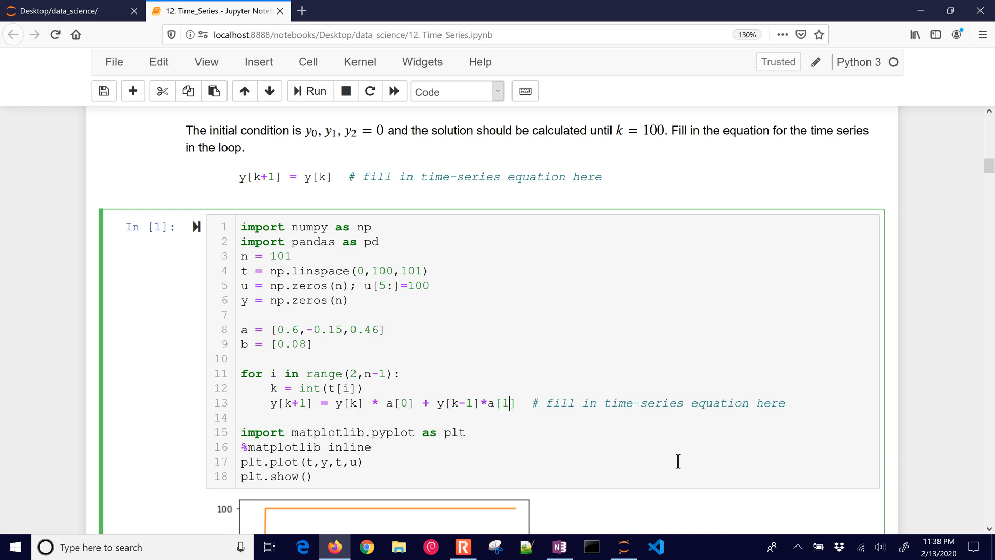
type("+")
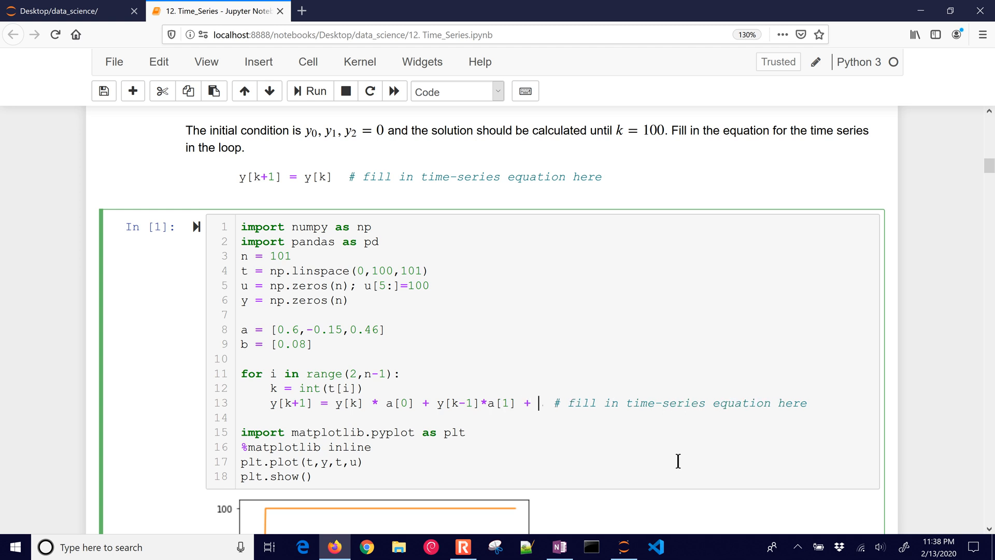
type("y[k-2]")
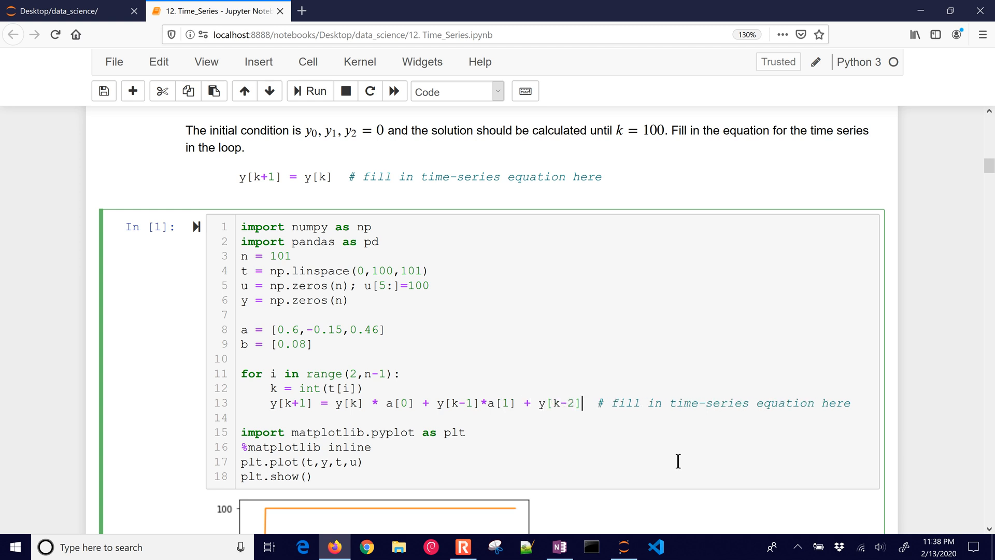
type("*a[2]")
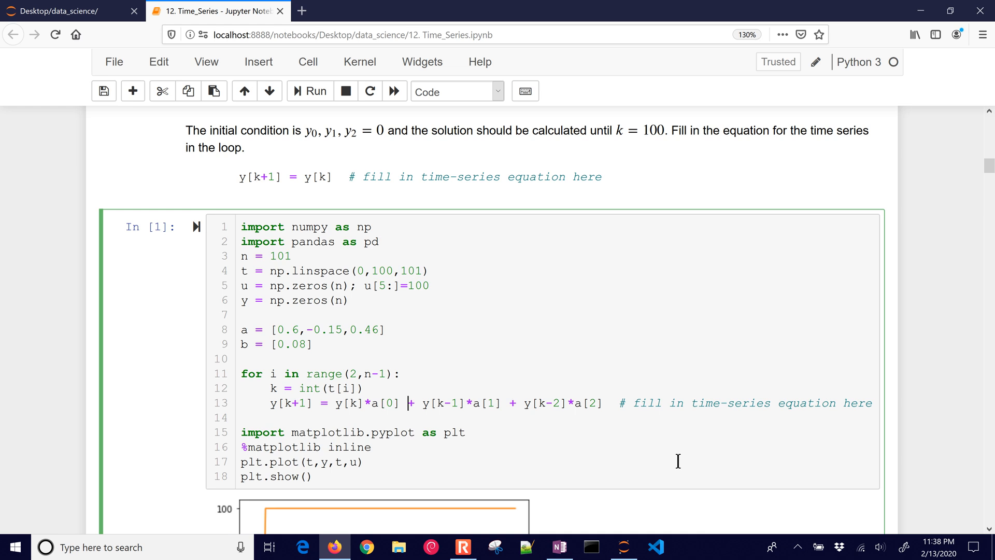
Step: Split the equation onto continuation lines and add the input term u[k]*b[0]
key("Return")
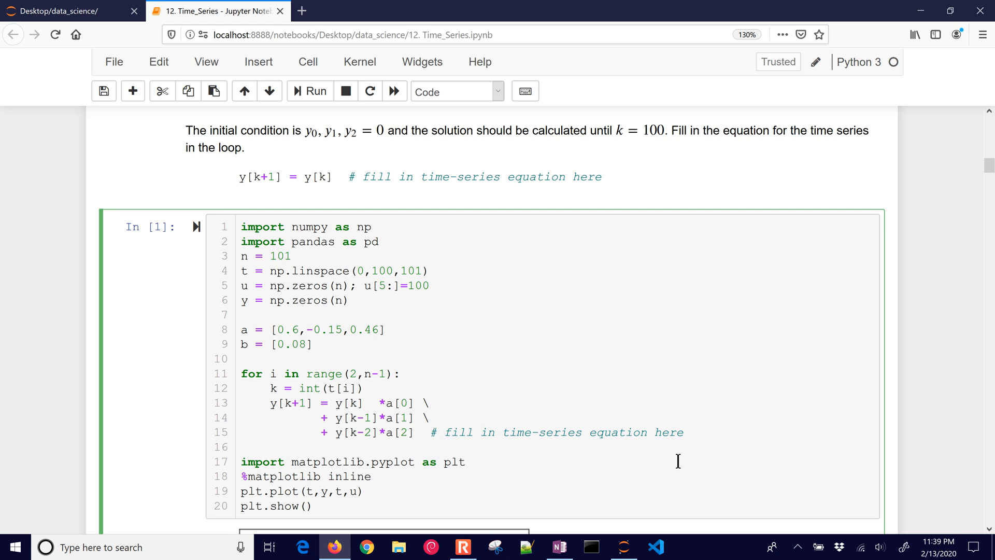
left_click(416, 433)
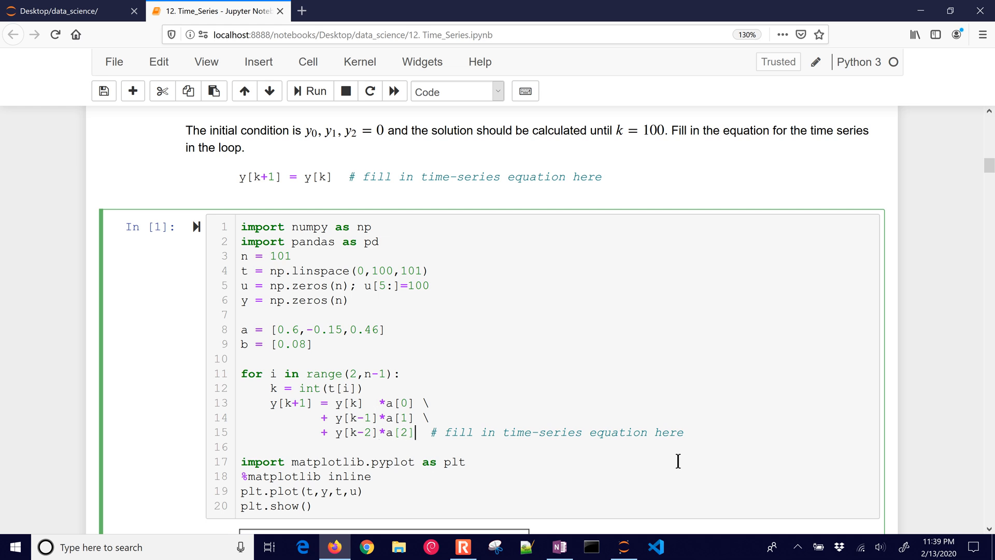
key("Enter")
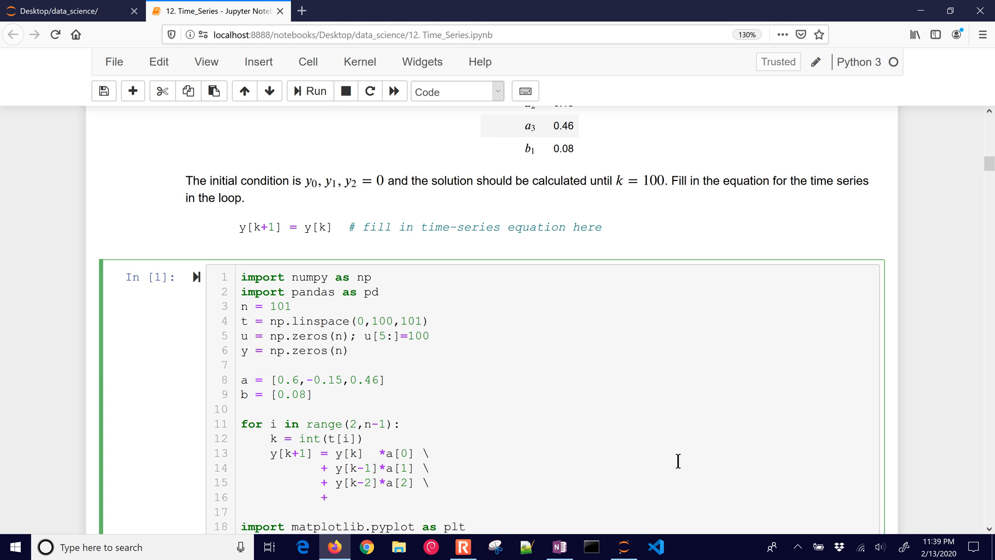
key("ctrl+s")
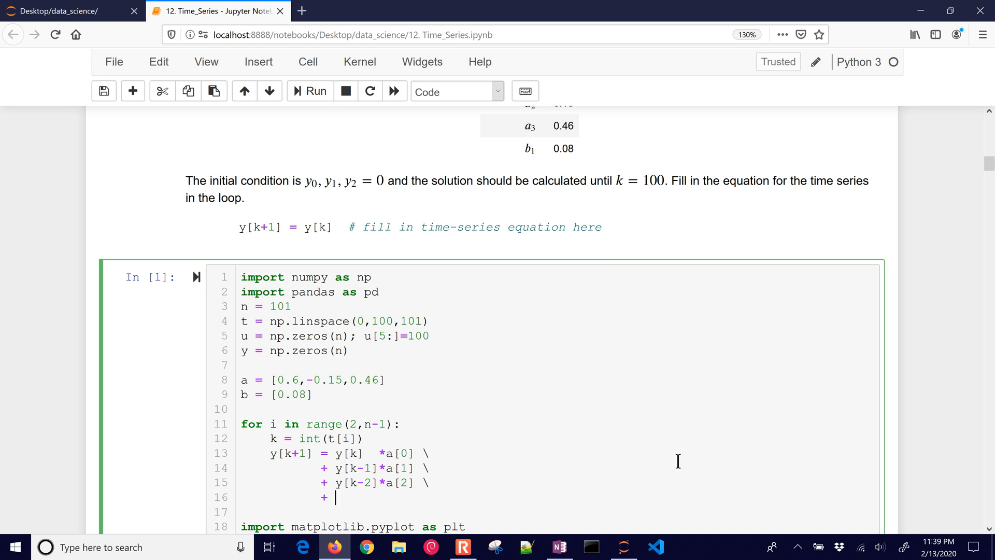
type("u[k]")
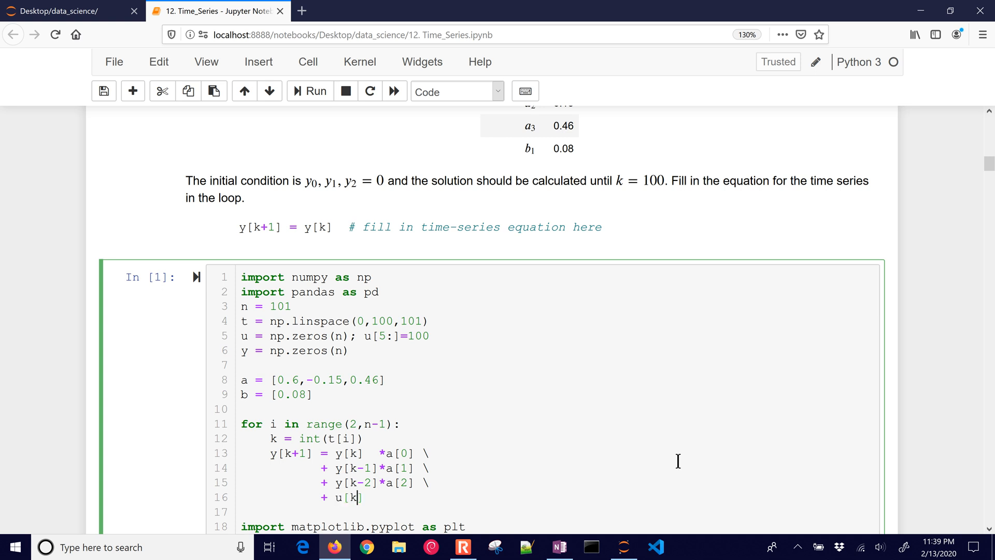
type("*")
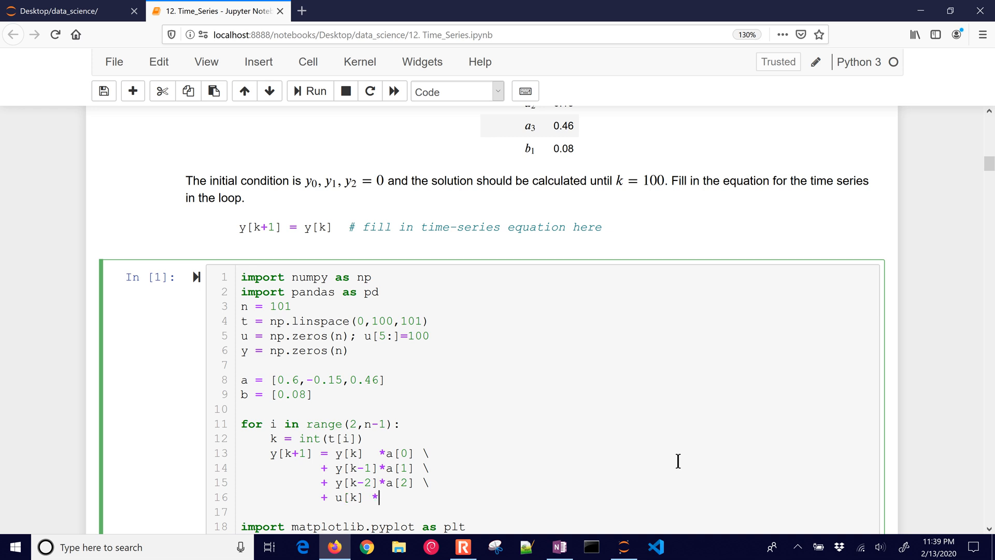
key("BackSpace")
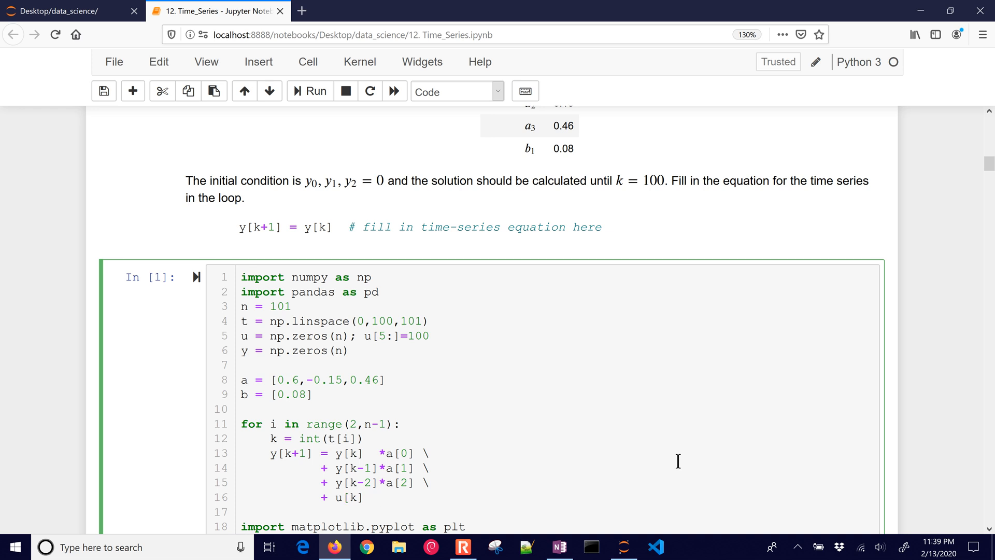
type("*b")
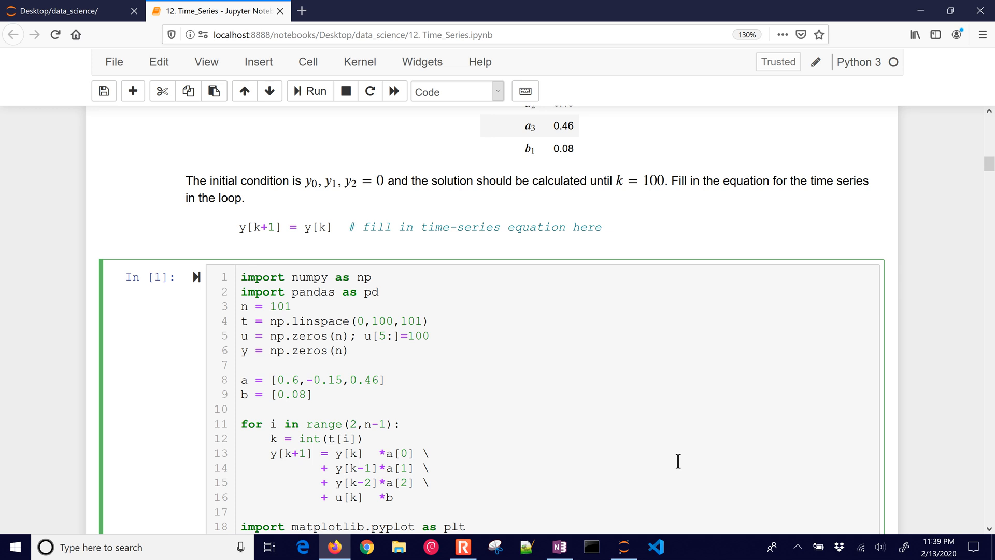
type("[0]")
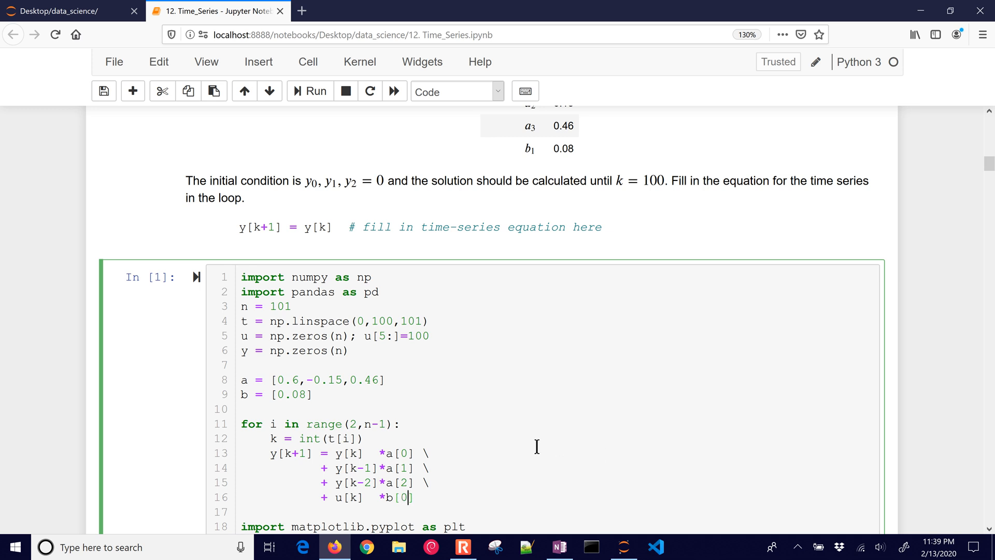
Step: Scroll through the plot of output y rising toward about 88 after the step to 100
scroll("down", 3)
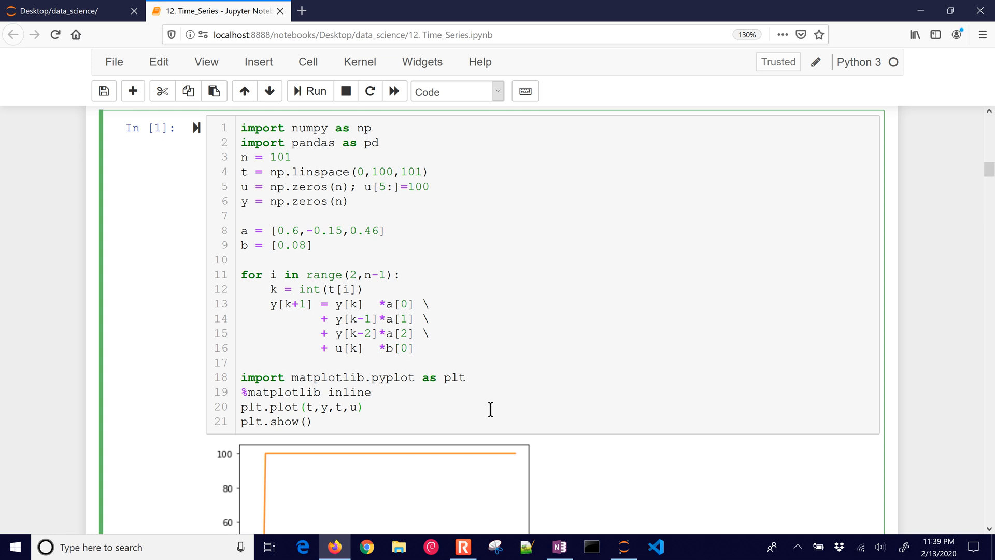
scroll("down", 3)
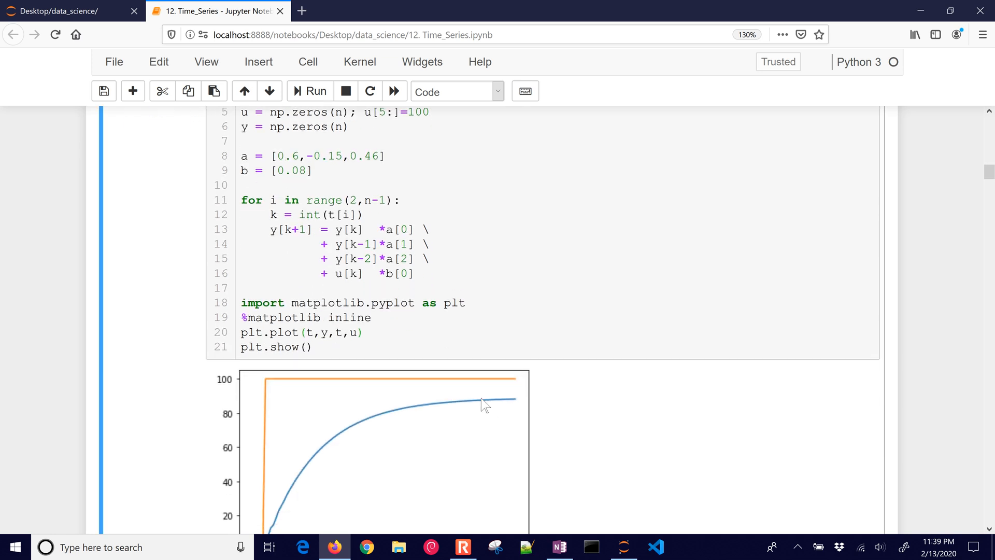
mouse_move(300, 489)
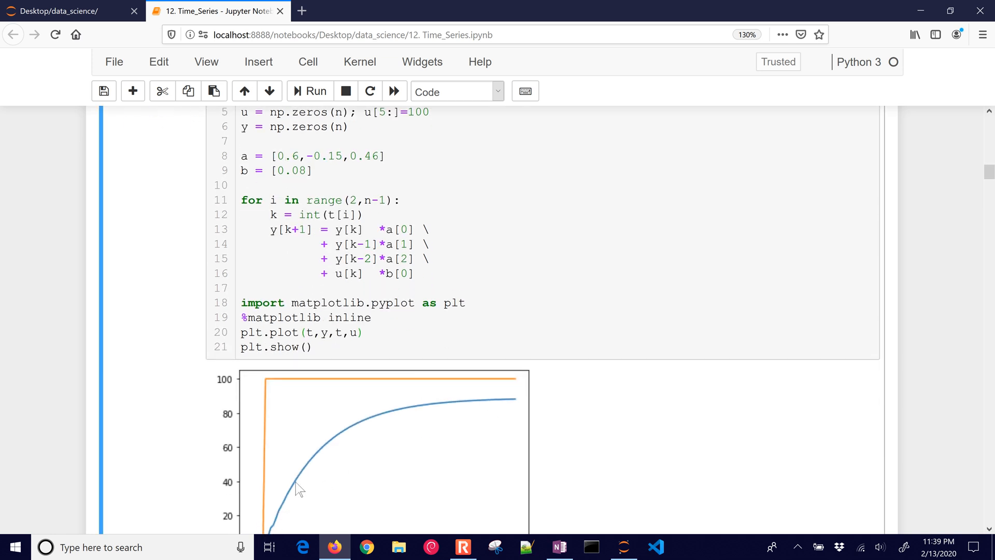
scroll("down", 3)
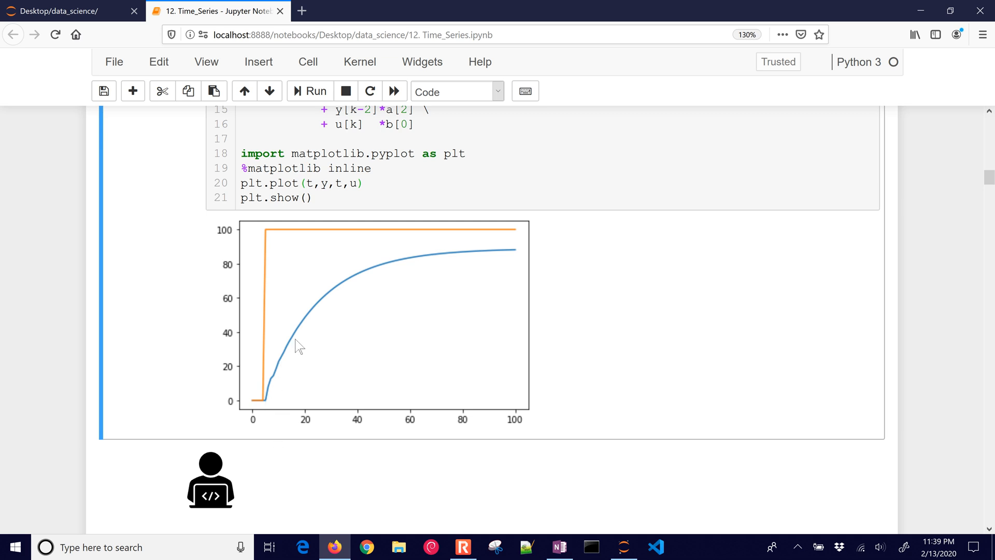
mouse_move(337, 286)
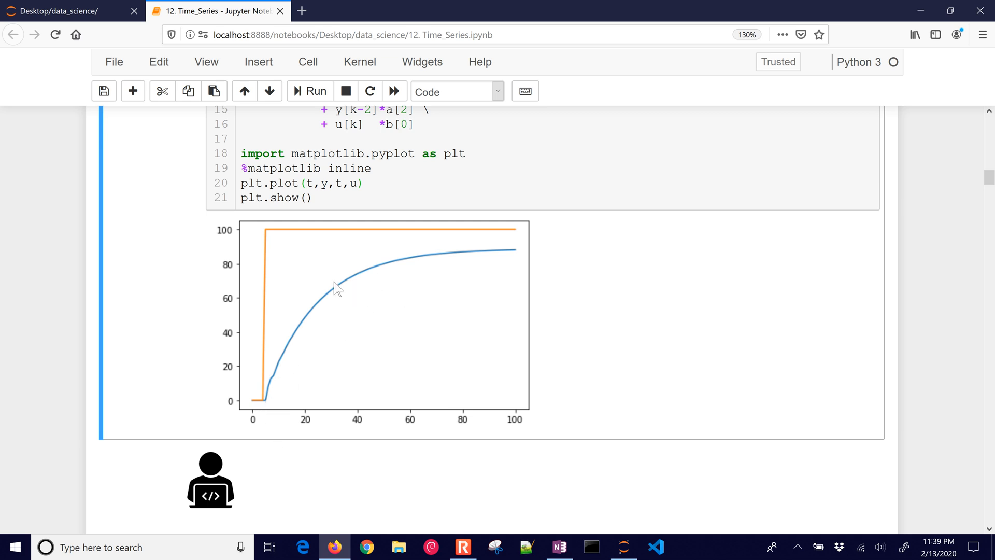
mouse_move(521, 253)
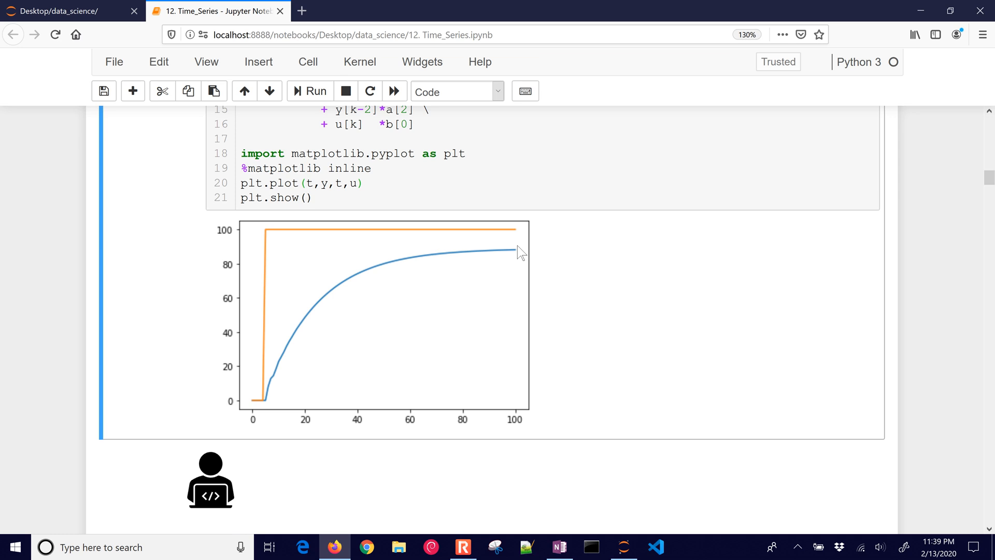
mouse_move(274, 243)
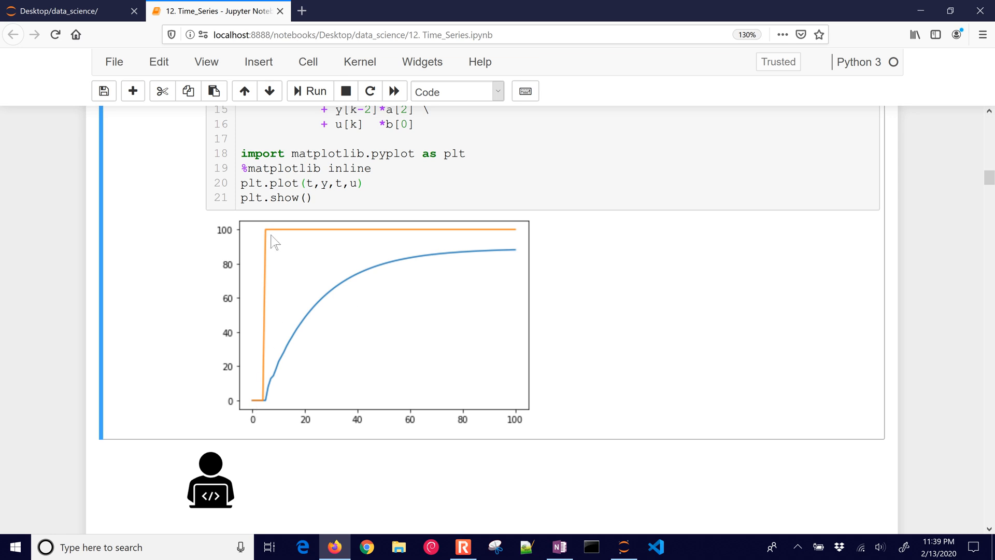
mouse_move(269, 257)
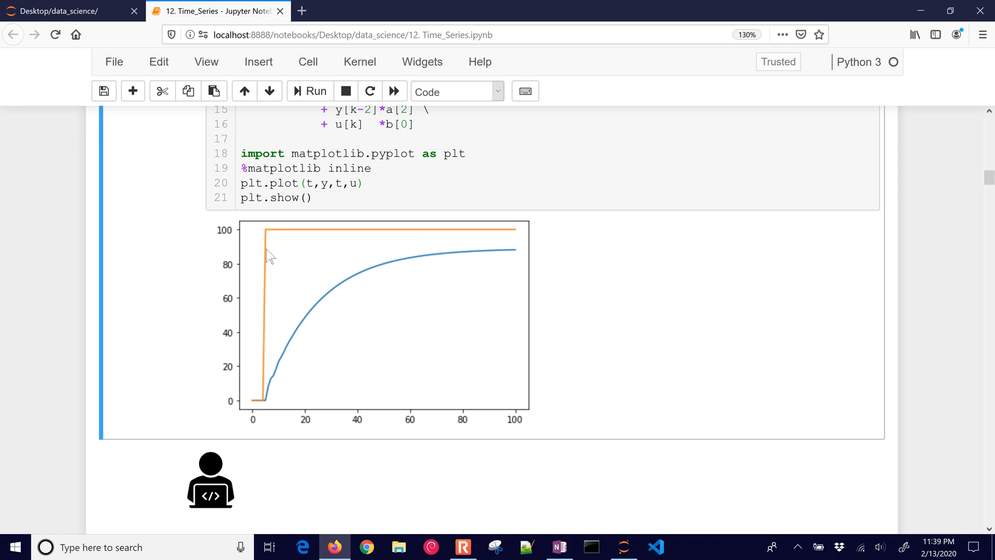
mouse_move(252, 398)
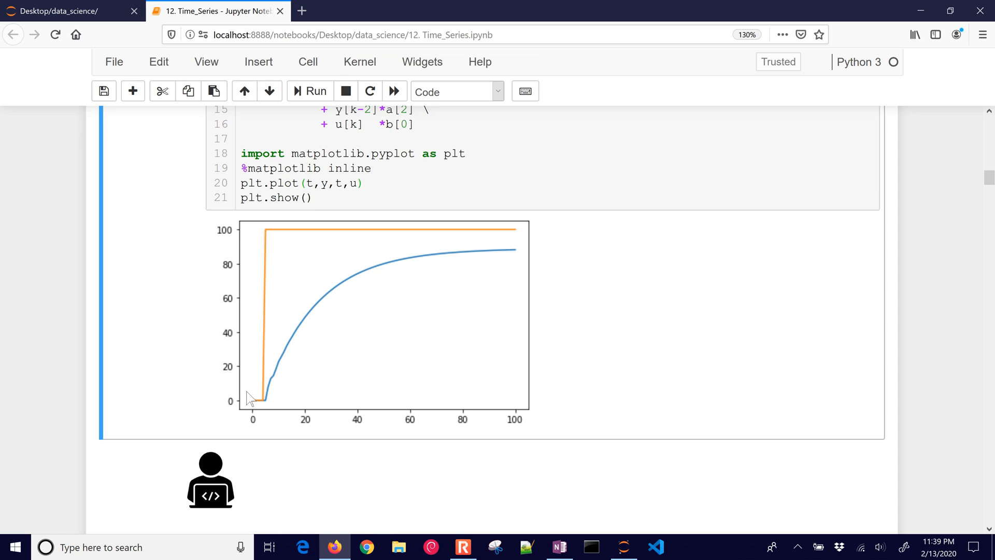
mouse_move(495, 260)
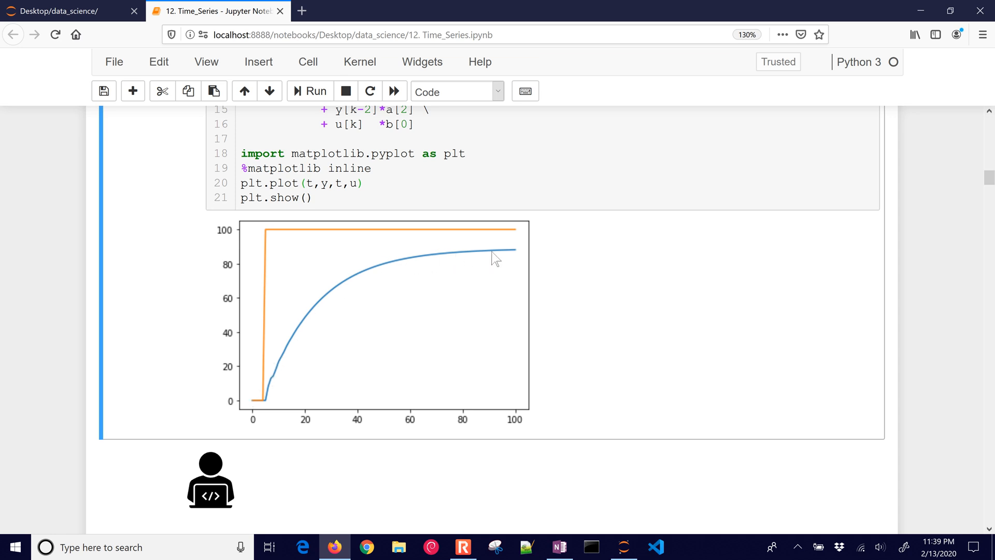
mouse_move(393, 341)
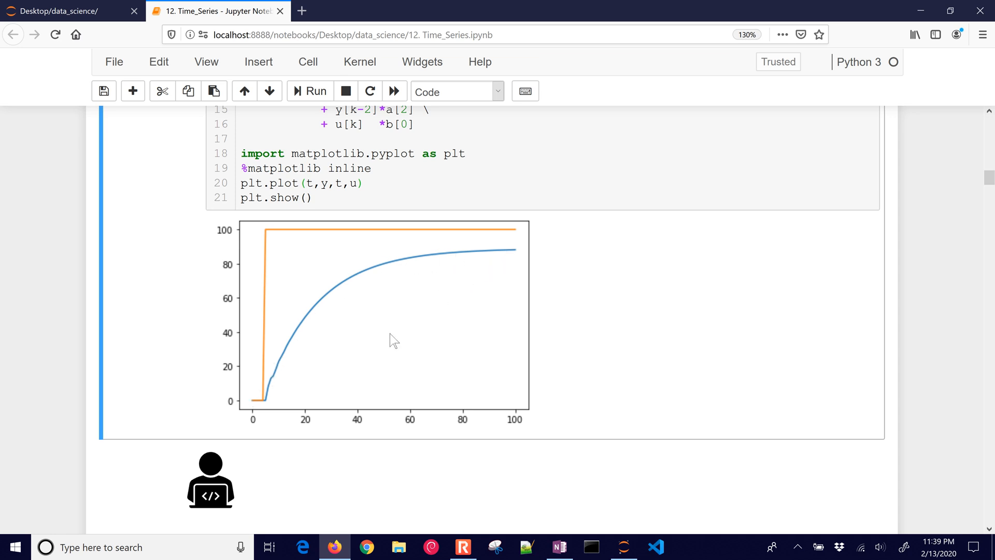
scroll("down", 3)
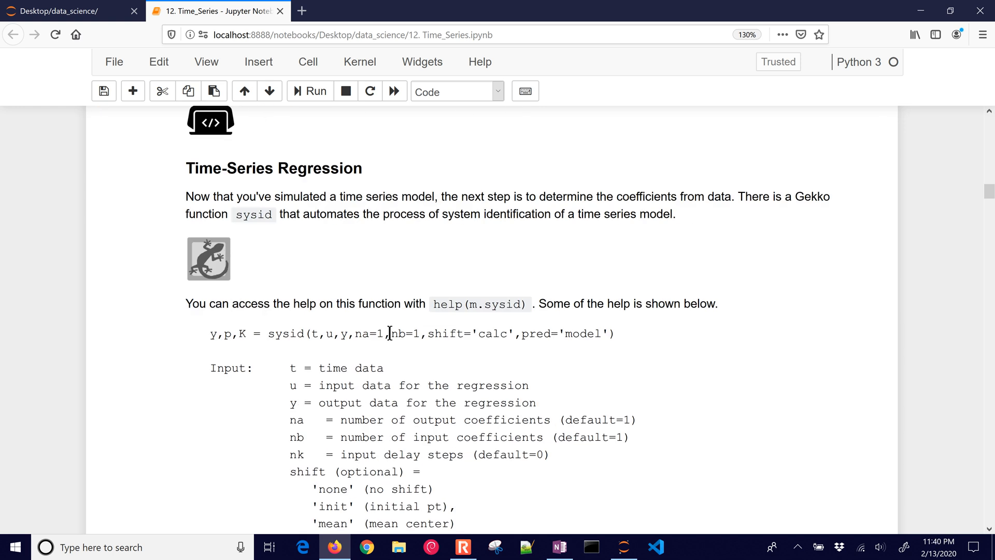
scroll("down", 3)
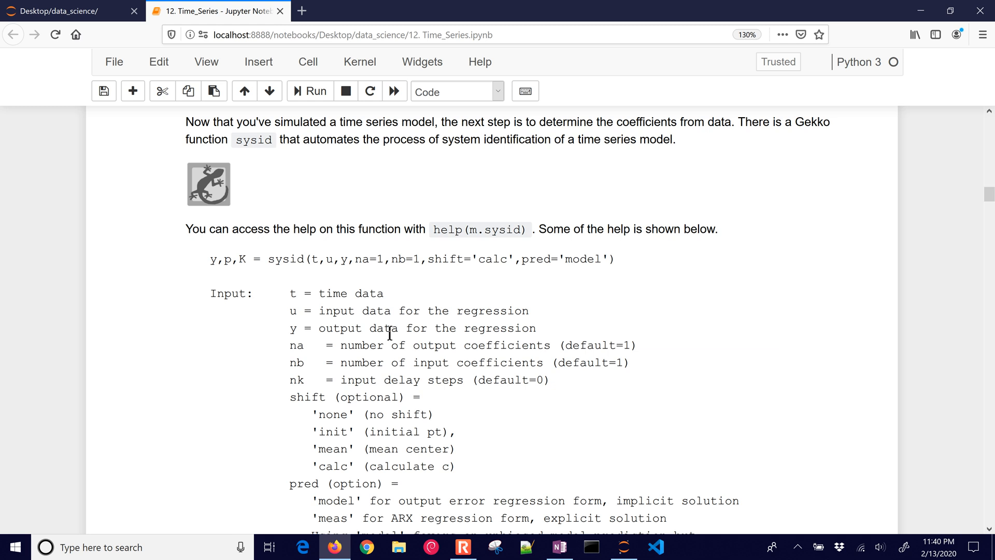
mouse_move(211, 267)
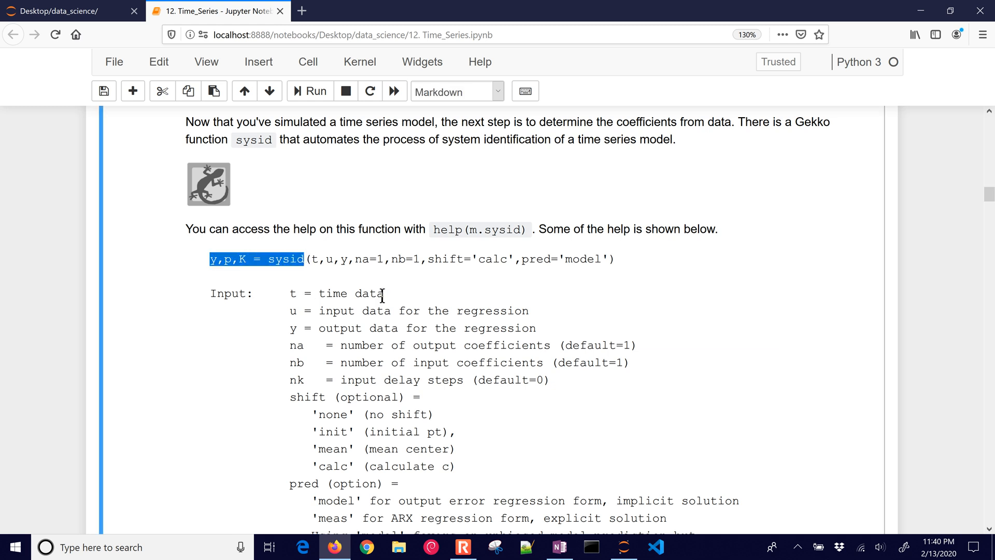
mouse_move(227, 309)
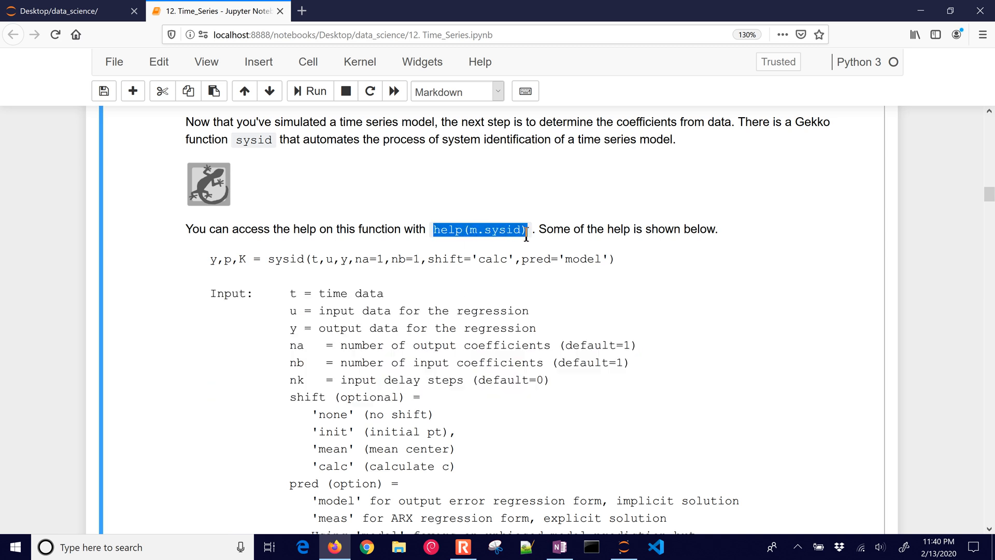
mouse_move(476, 328)
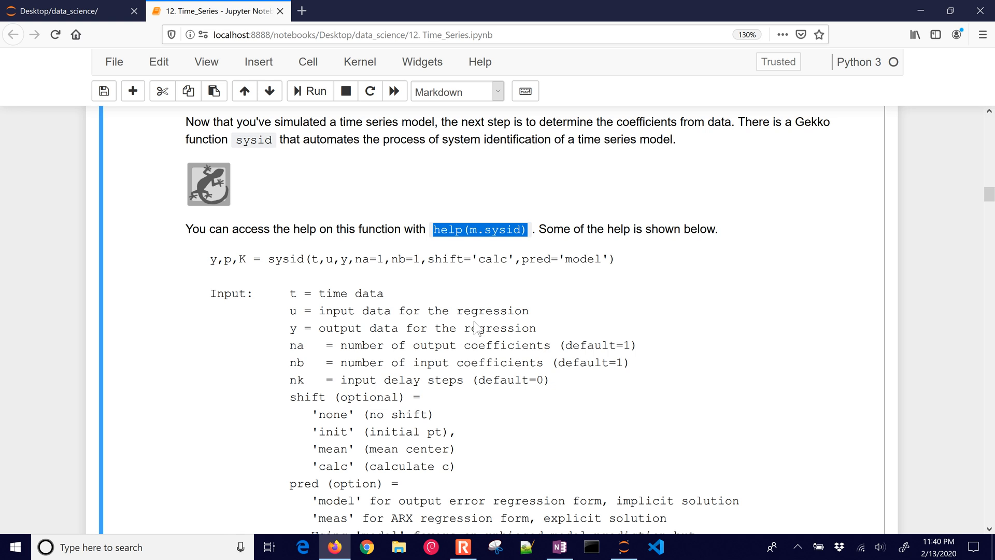
Step: Review the sysid docstring, highlighting the 'meas' prediction option
scroll("down", 3)
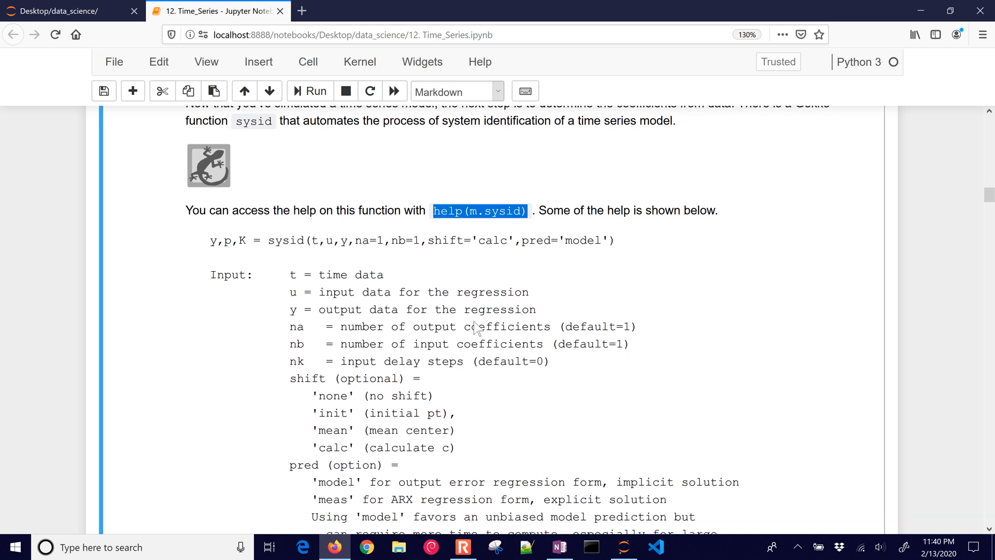
scroll("down", 3)
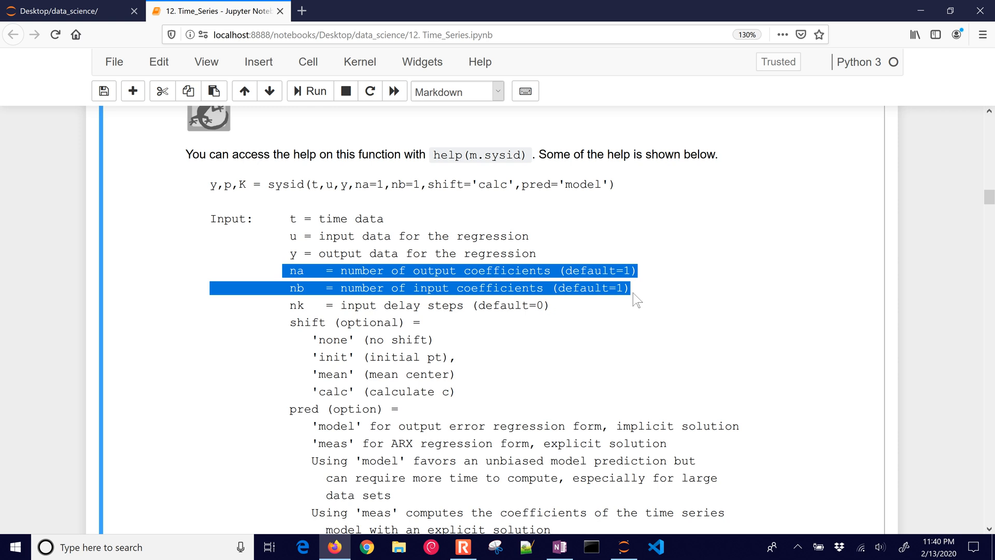
mouse_move(530, 336)
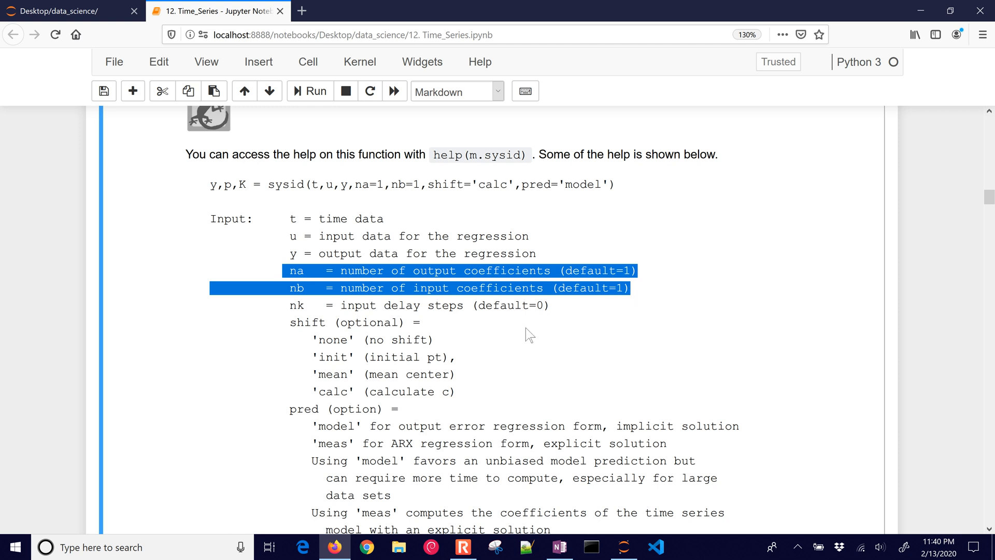
left_click(289, 322)
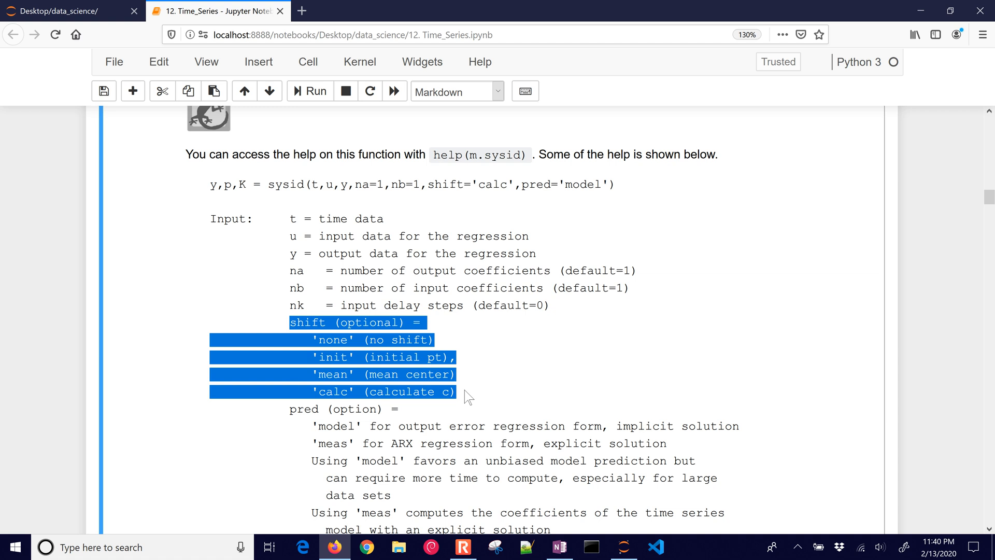
scroll("down", 3)
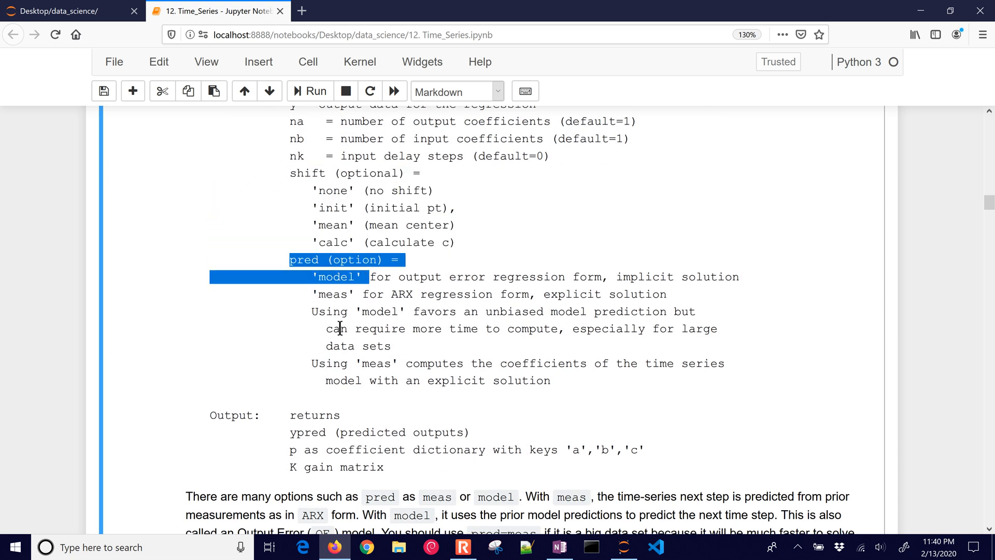
double_click(332, 294)
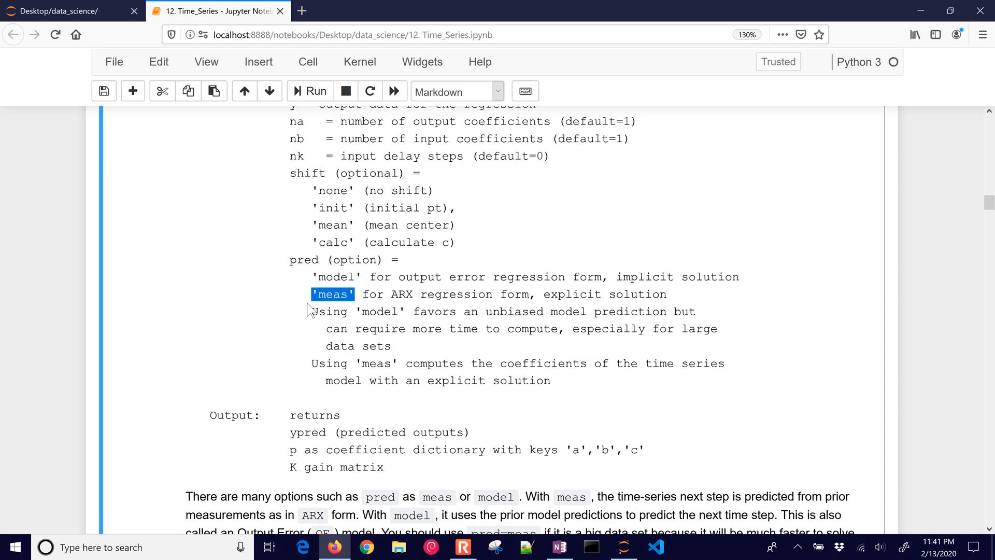
double_click(331, 277)
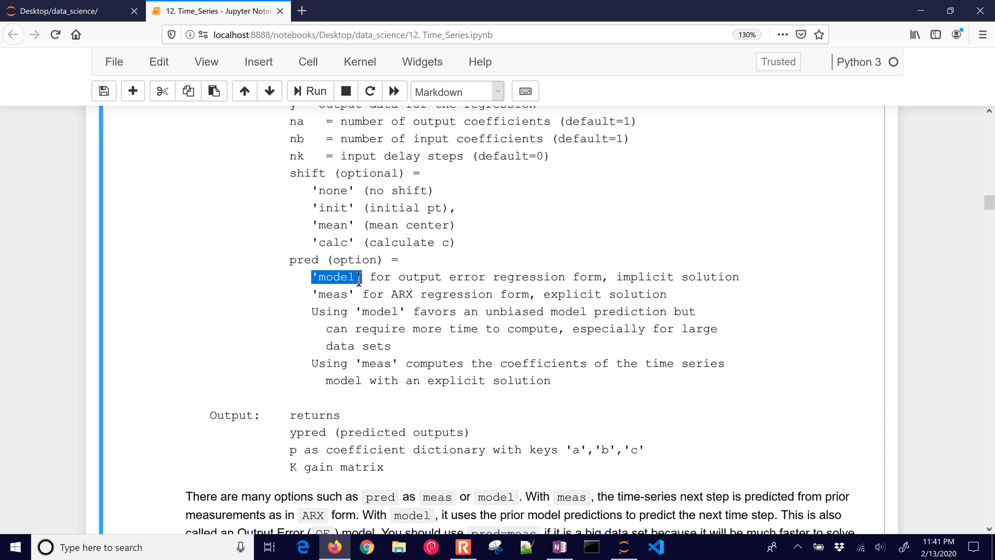
Step: Save the notebook and highlight K among sysid's returned outputs
scroll("down", 3)
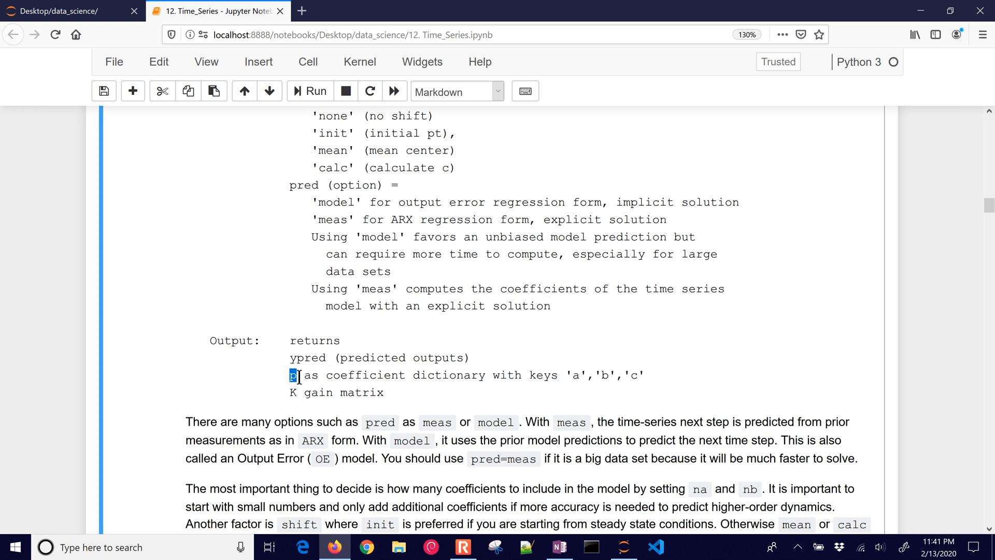
key("ctrl+s")
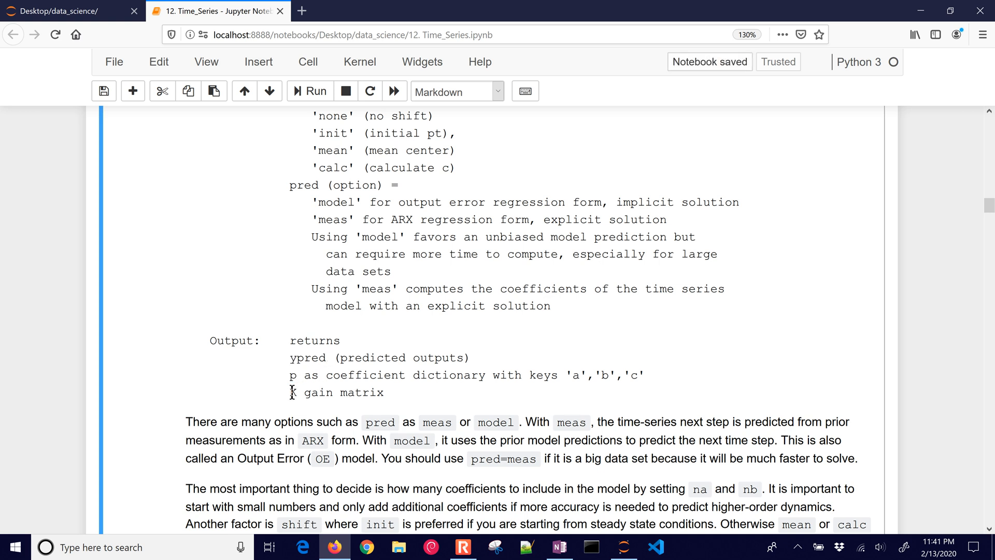
double_click(292, 393)
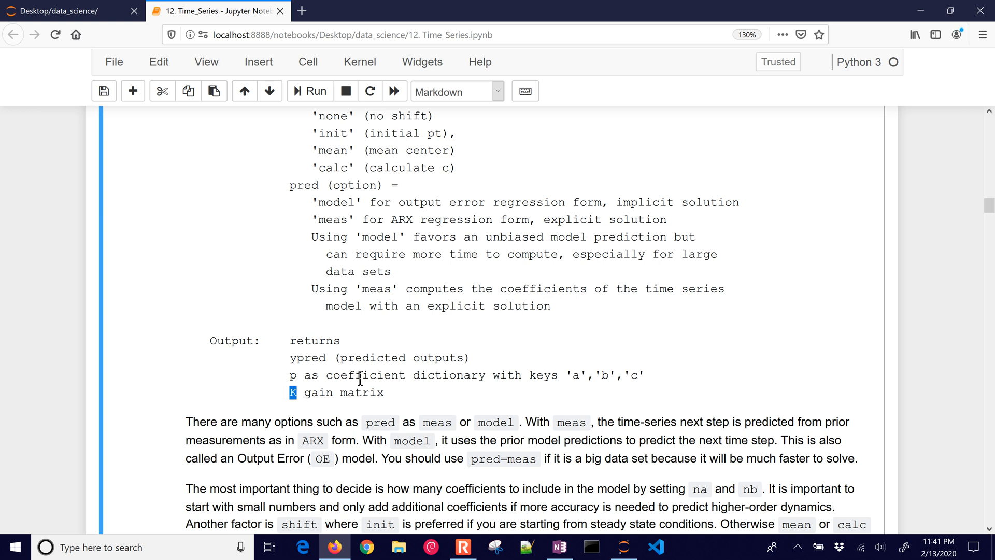
scroll("down", 3)
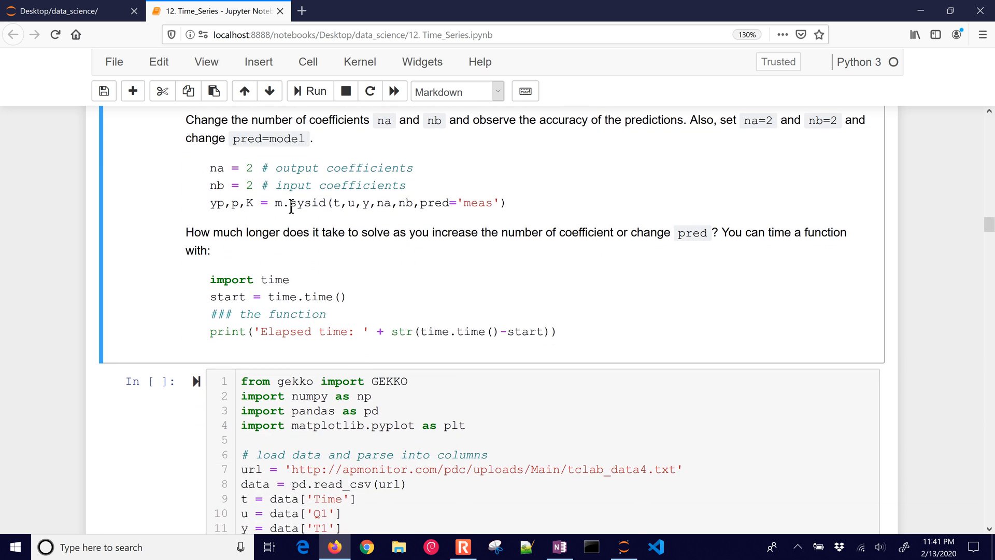
Step: Highlight na and nb, then run the TCLab sysid cell to plot measured versus predicted temperature
left_click_drag(210, 167, 405, 184)
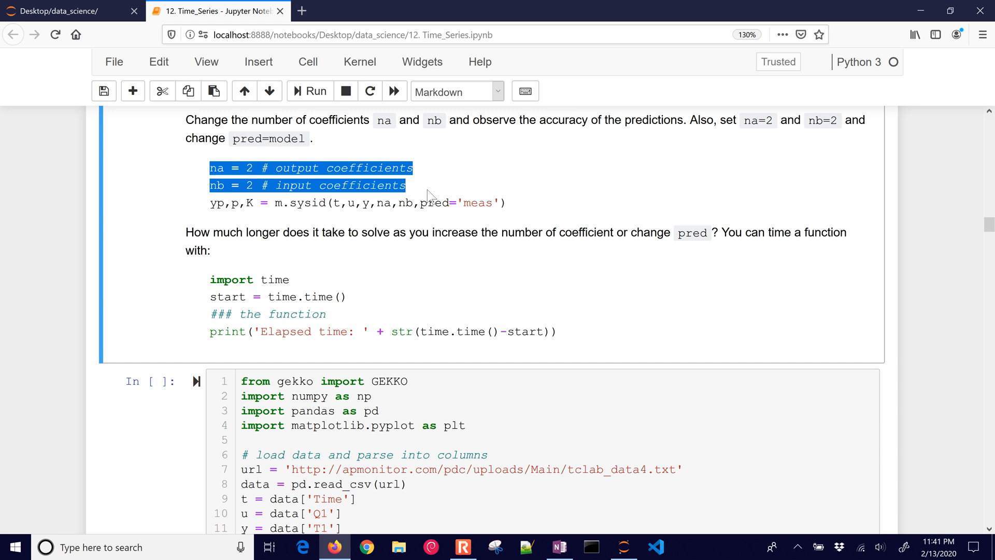
scroll("down", 3)
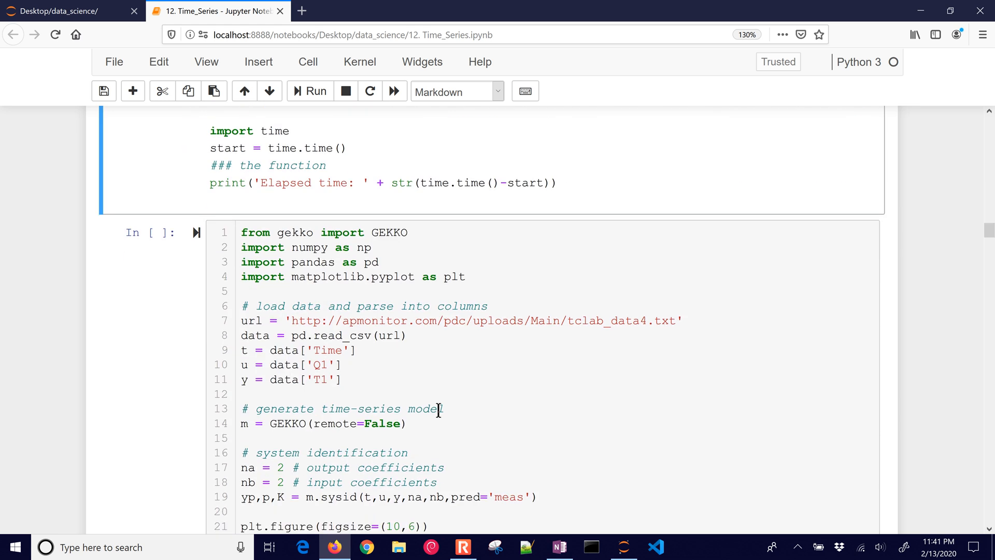
left_click(309, 90)
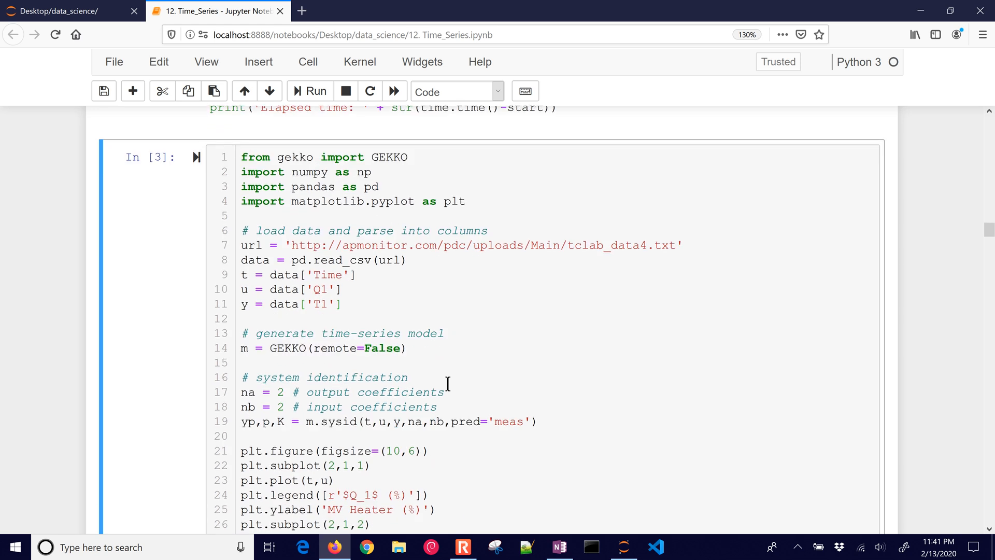
left_click(311, 90)
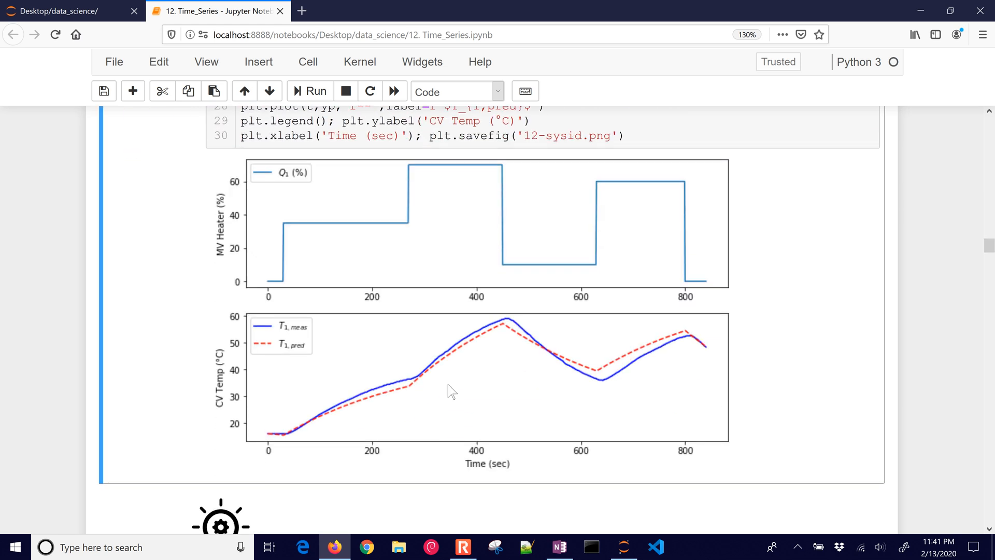
mouse_move(384, 394)
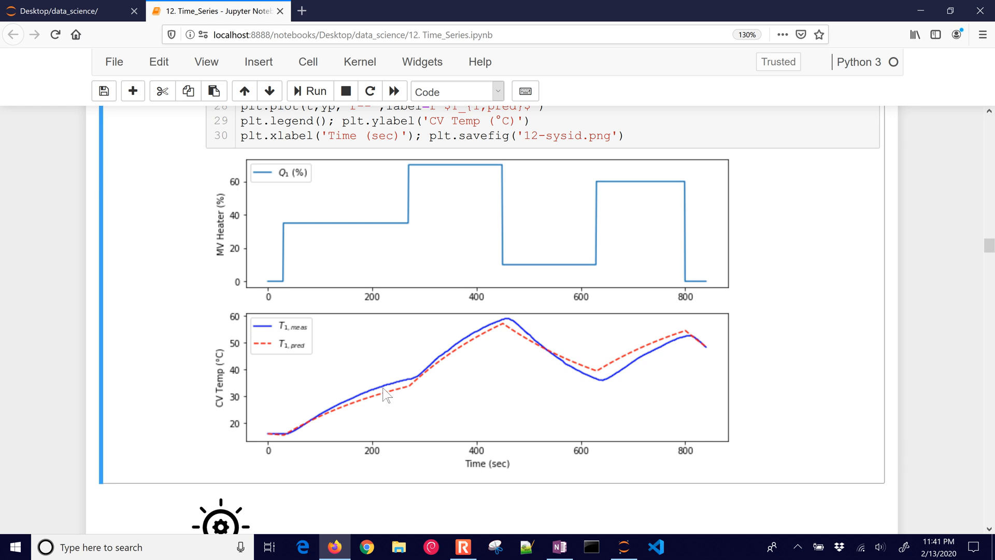
mouse_move(591, 381)
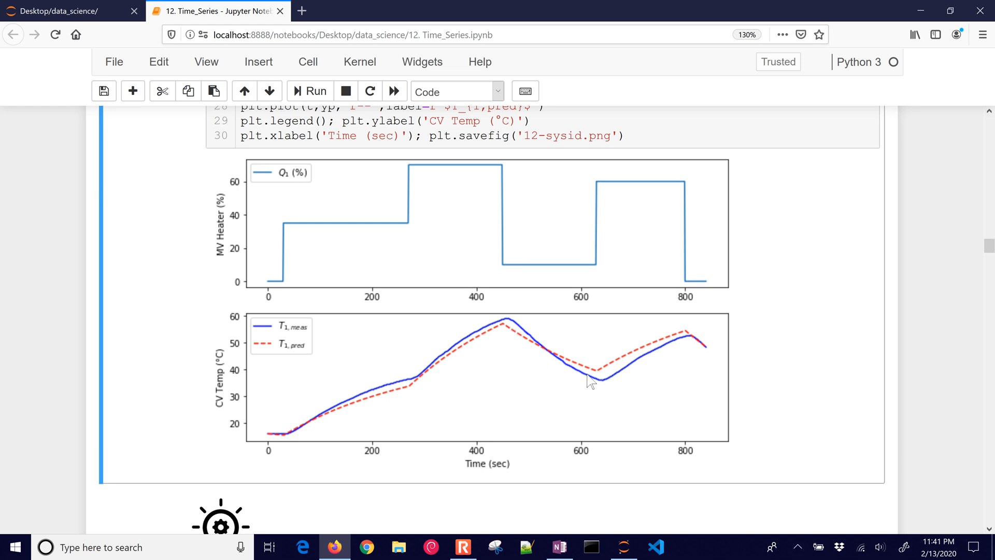
mouse_move(690, 398)
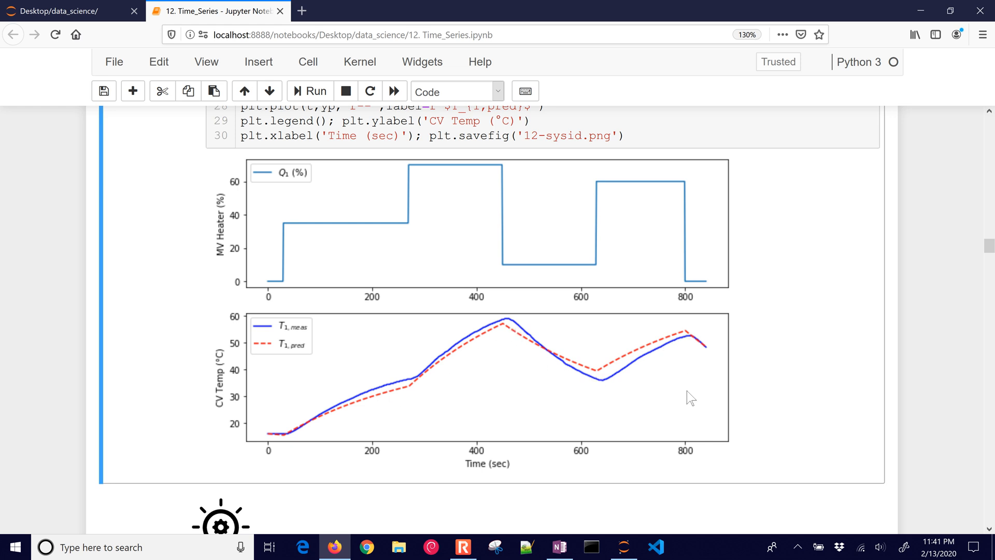
Step: Briefly view the handwritten ARX equation notes in OneNote, then return to the plot
left_click(558, 548)
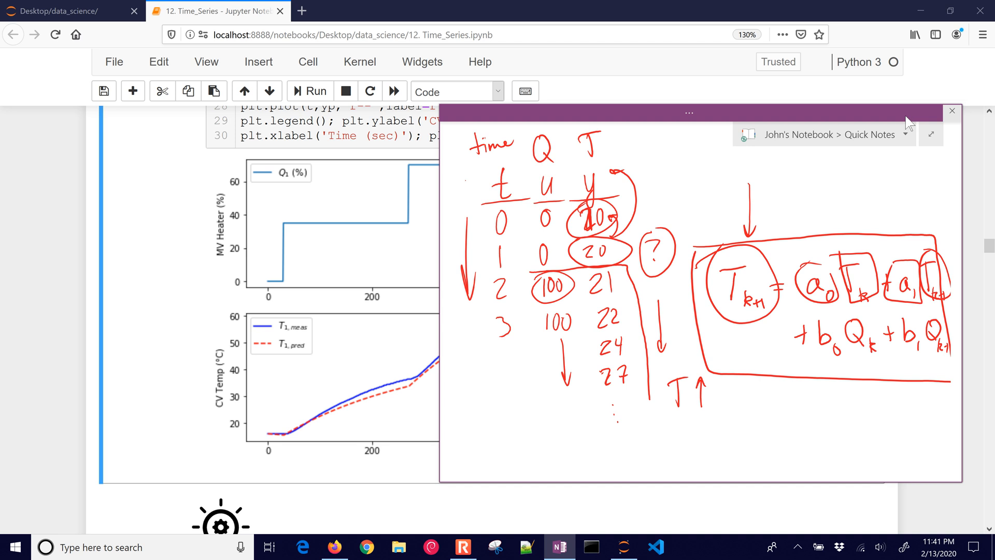
left_click(951, 111)
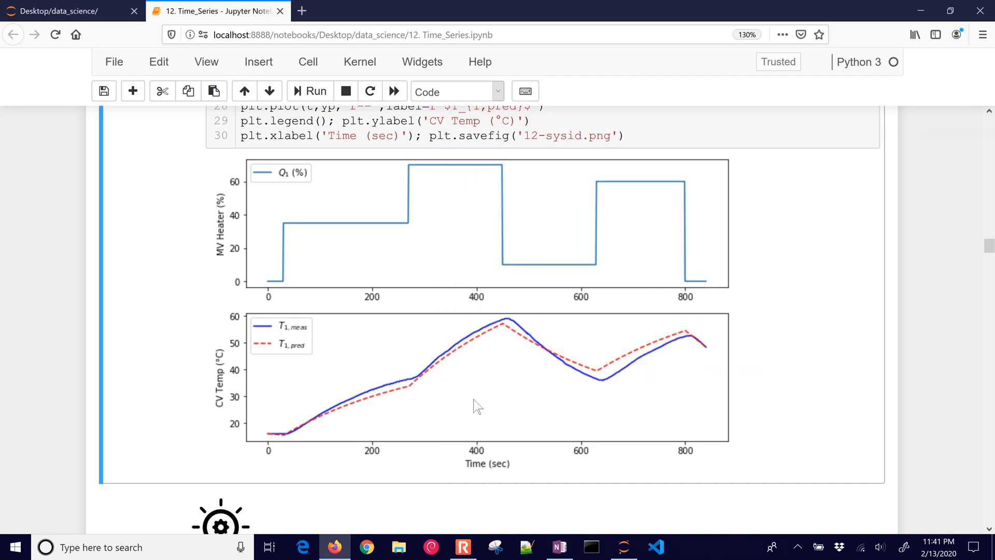
mouse_move(510, 324)
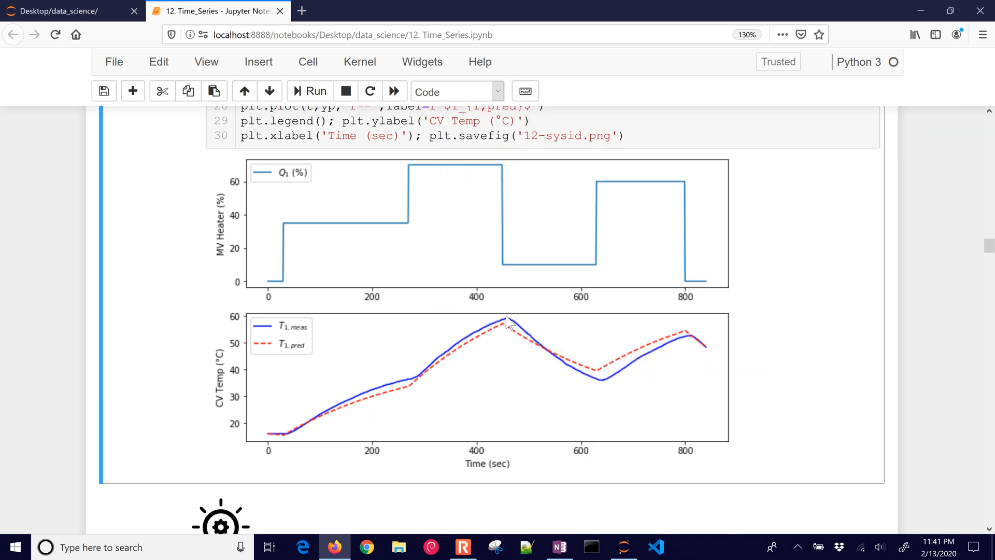
mouse_move(683, 341)
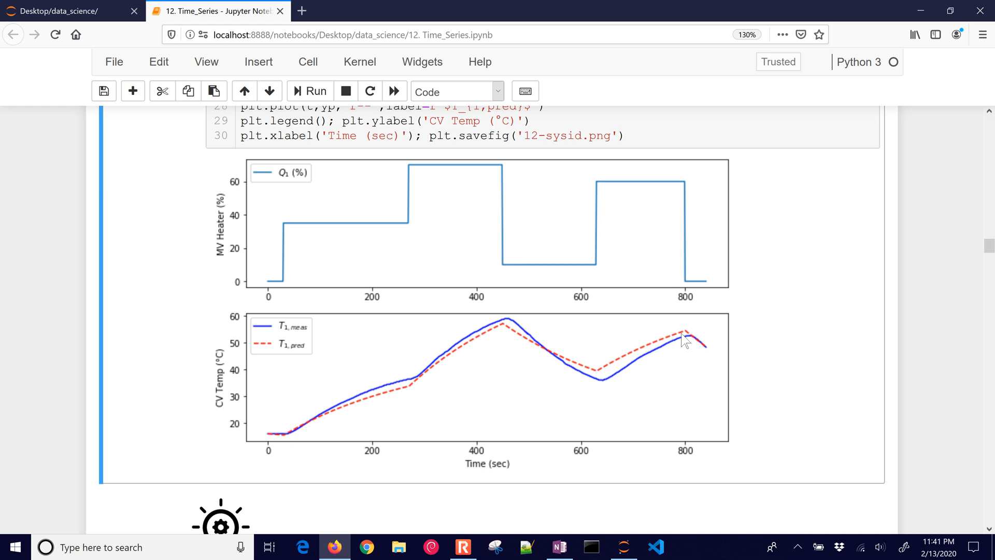
mouse_move(520, 335)
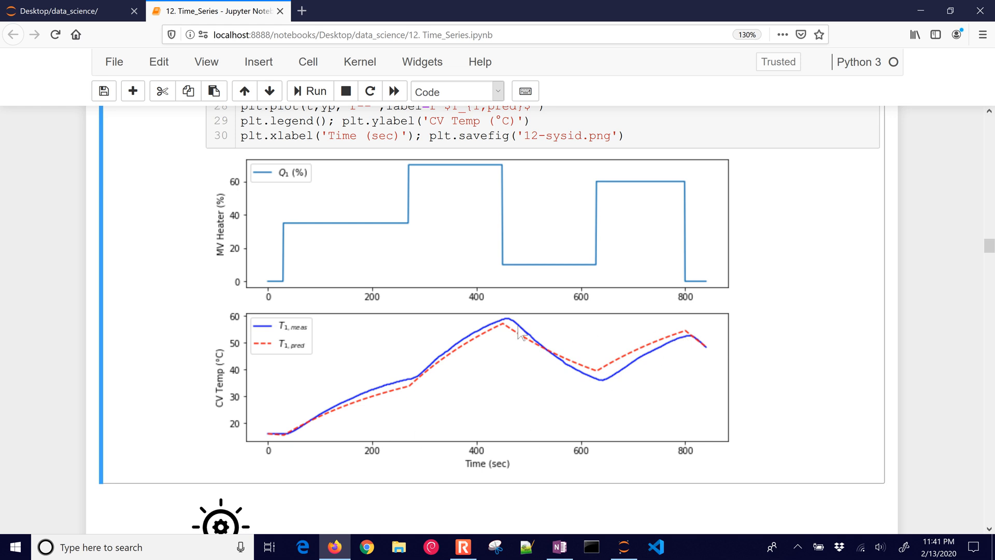
mouse_move(390, 411)
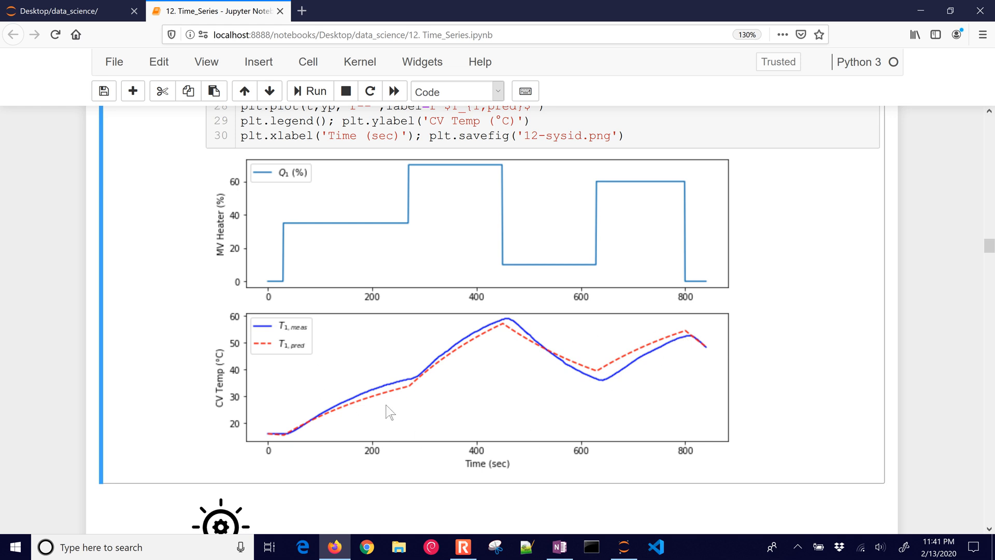
scroll("up", 3)
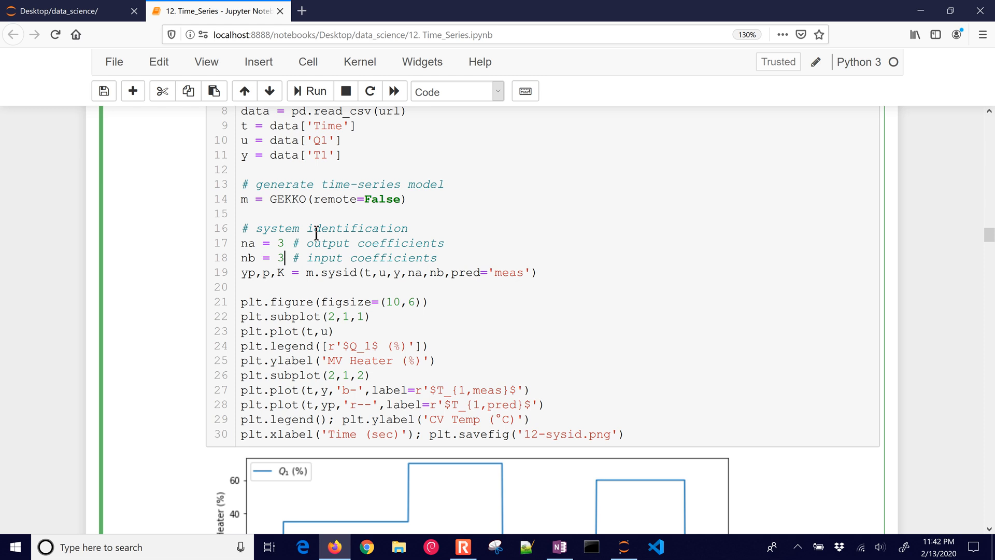
Step: Scroll past the regenerated sysid prediction plot to the Simulate Time-Series section
scroll("down", 3)
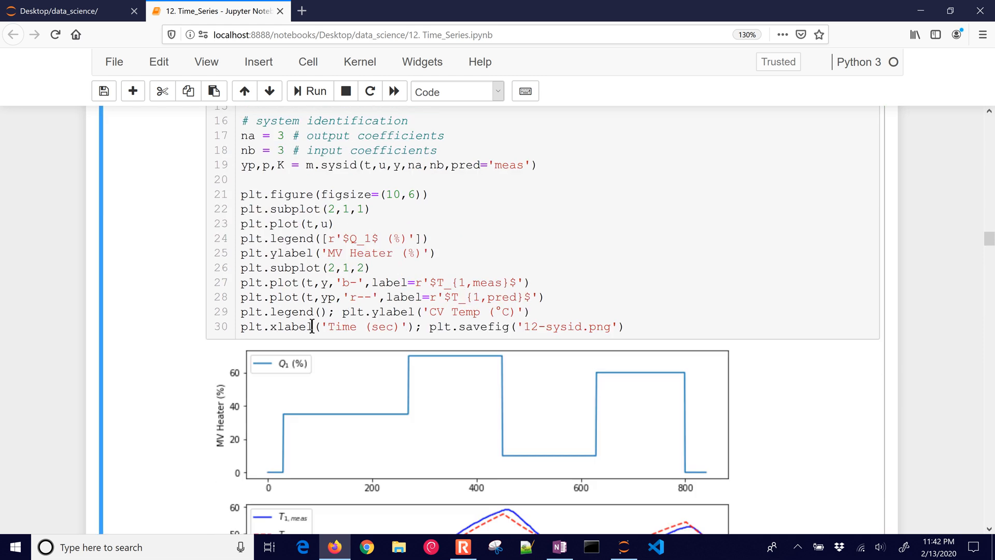
scroll("up", 3)
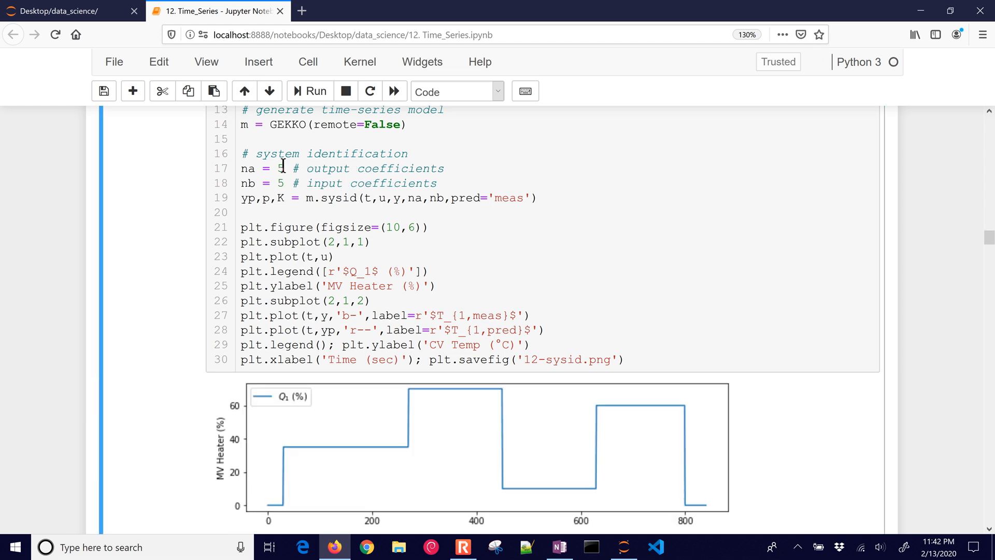
scroll("down", 3)
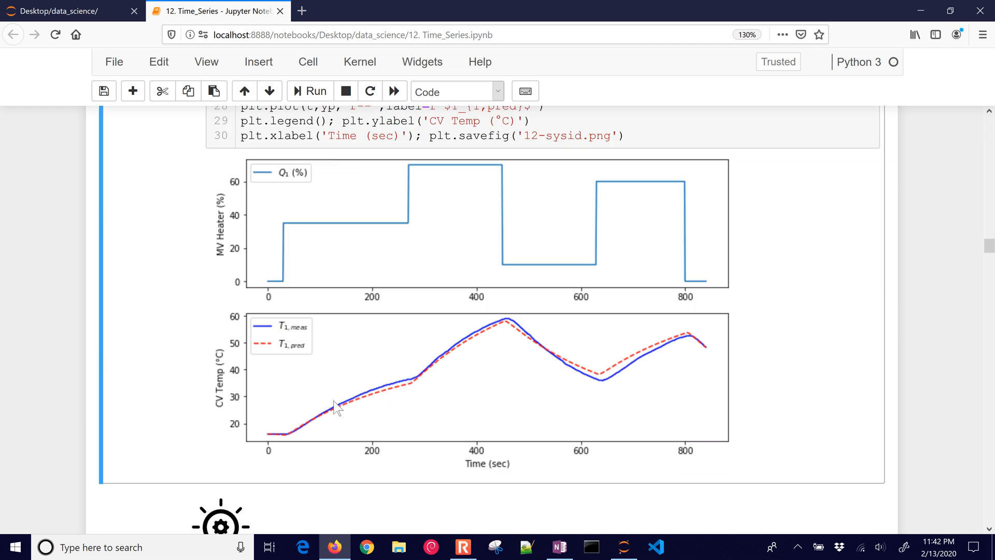
mouse_move(508, 328)
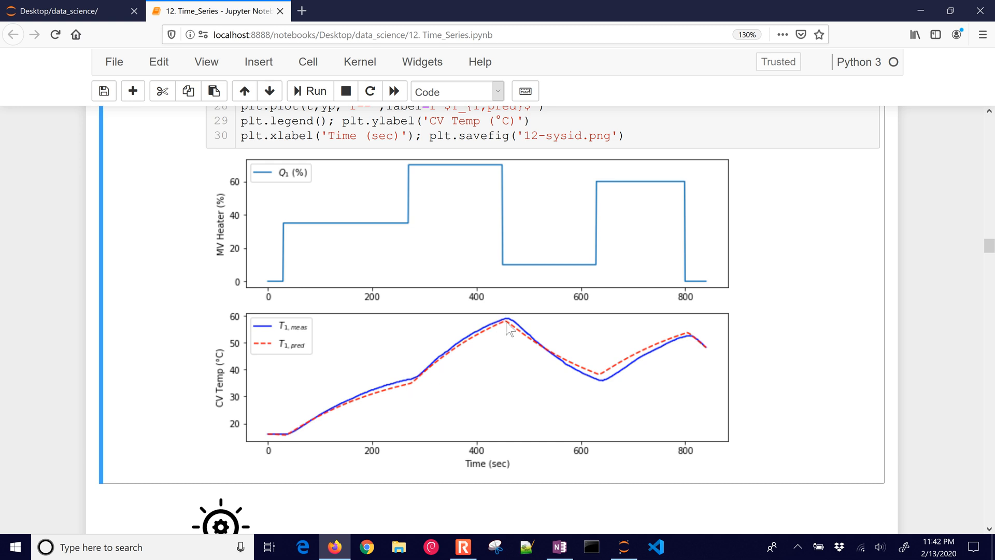
mouse_move(494, 377)
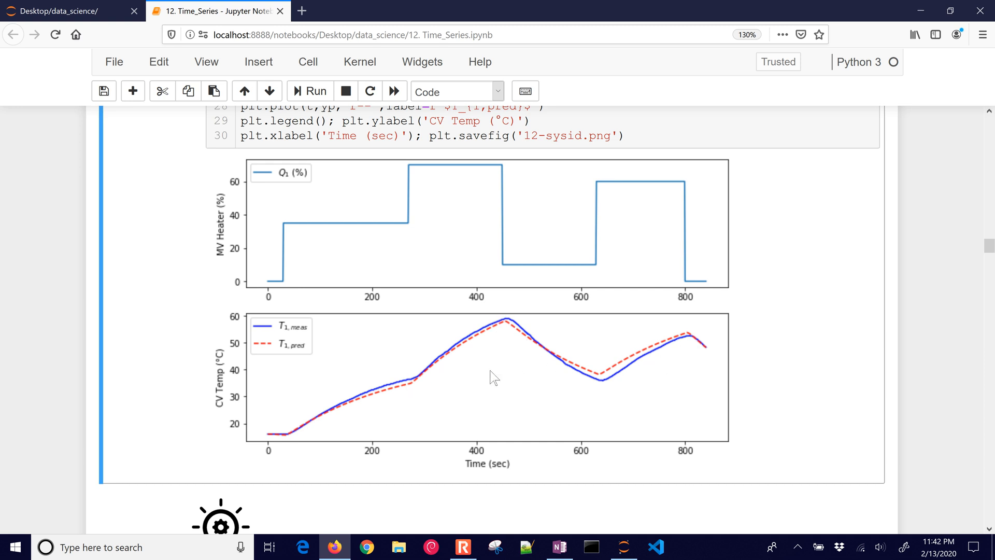
scroll("down", 3)
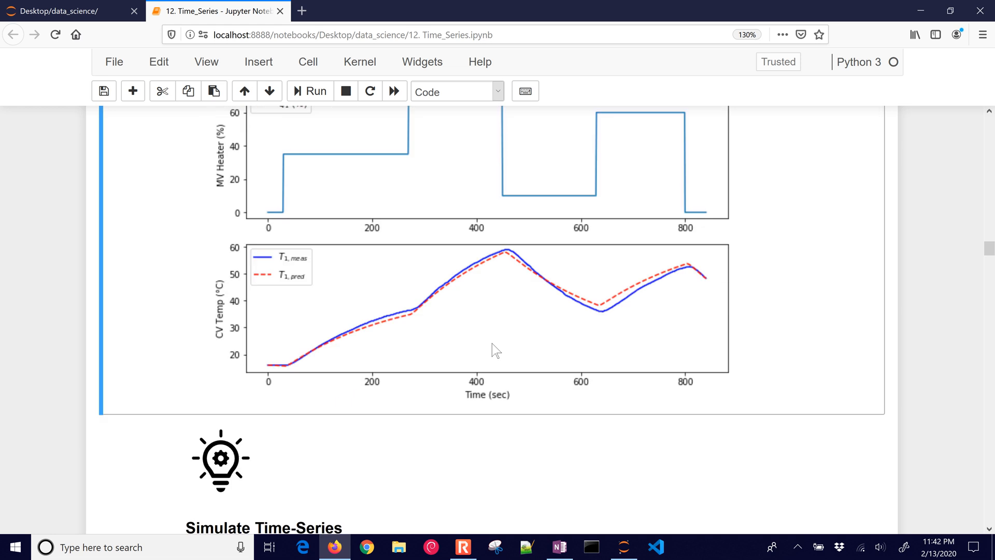
scroll("down", 3)
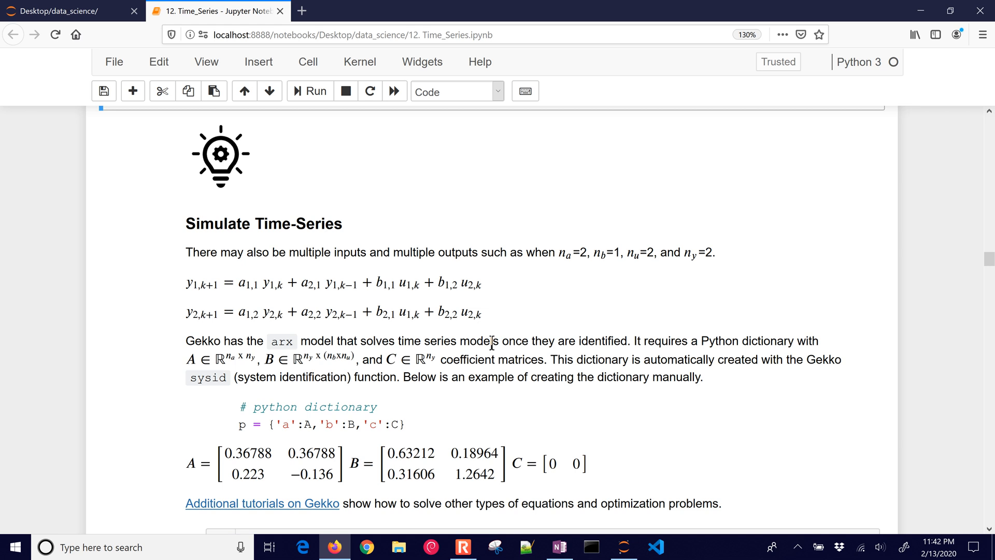
Step: Highlight y1 and y2 in the two multi-output ARX equations
double_click(192, 283)
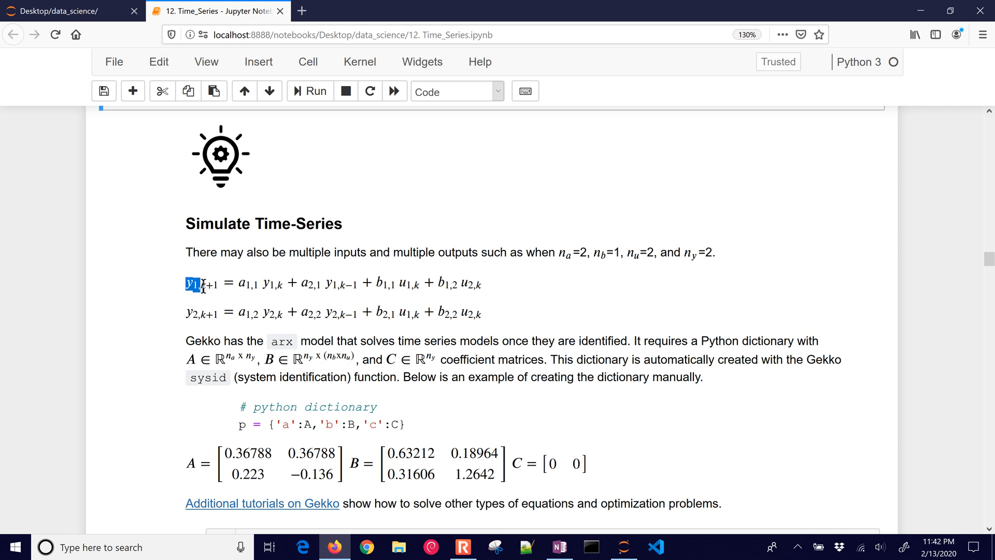
left_click(194, 312)
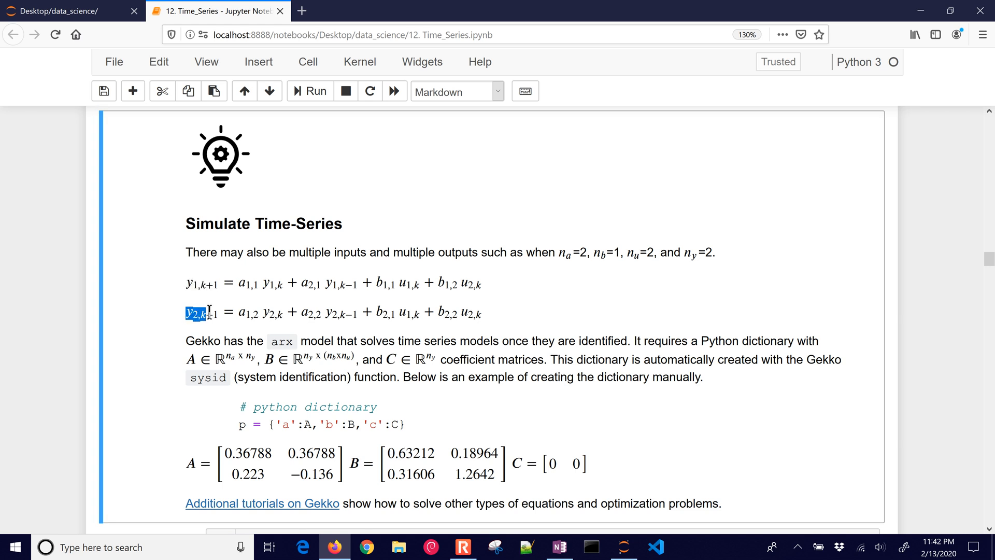
mouse_move(360, 291)
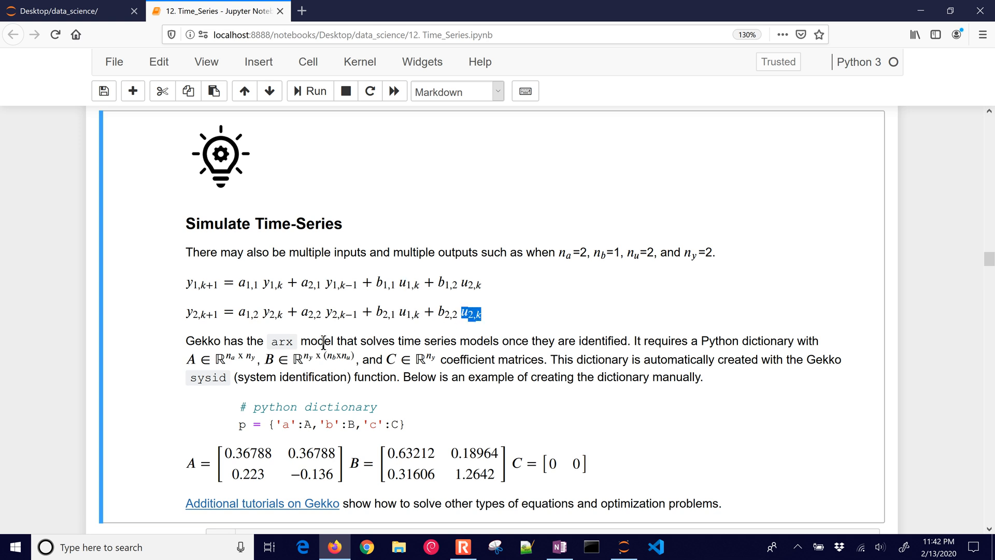
mouse_move(320, 343)
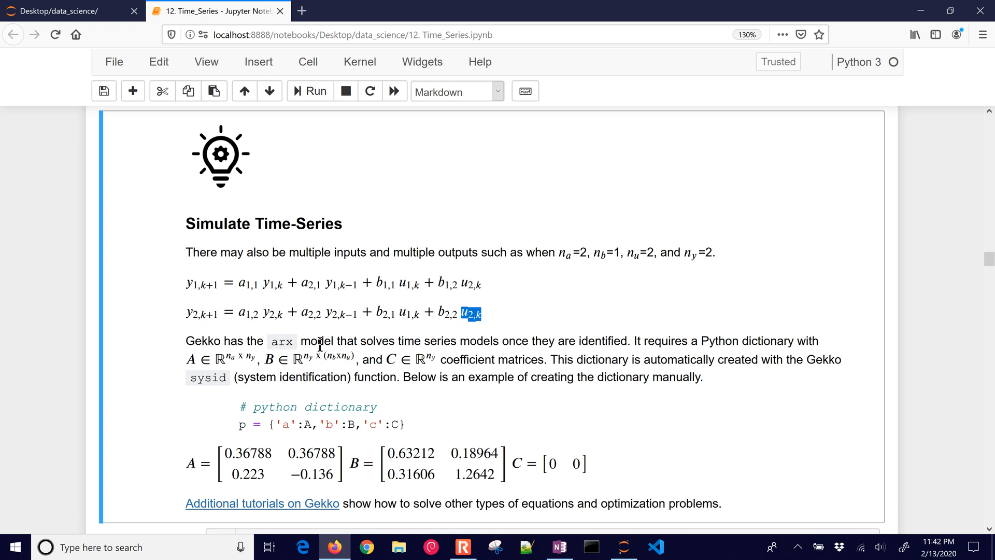
scroll("down", 3)
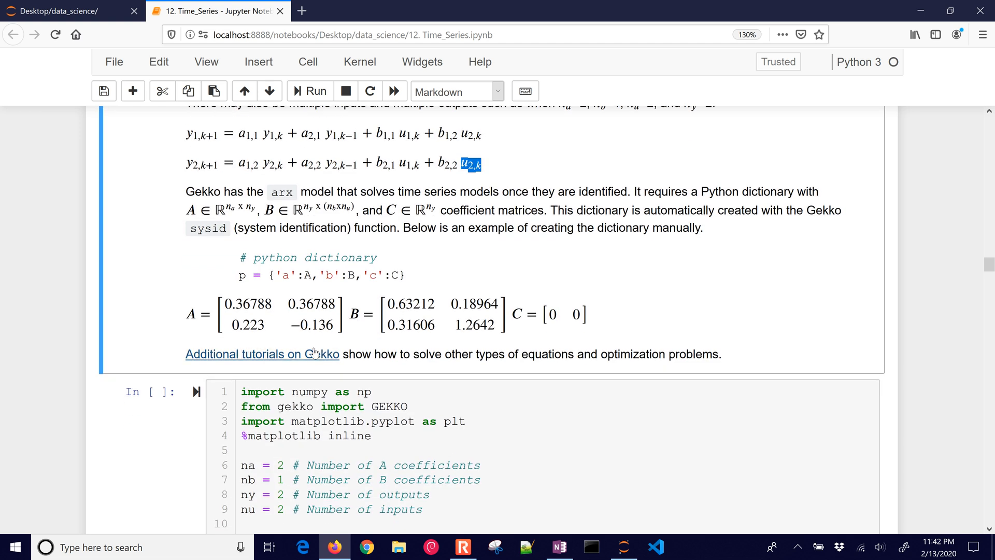
mouse_move(311, 309)
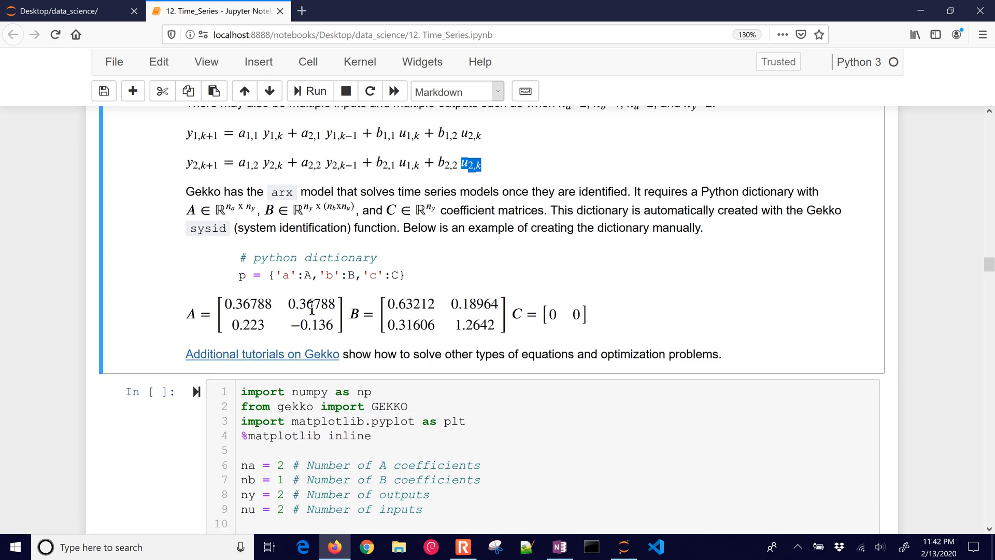
left_click(190, 315)
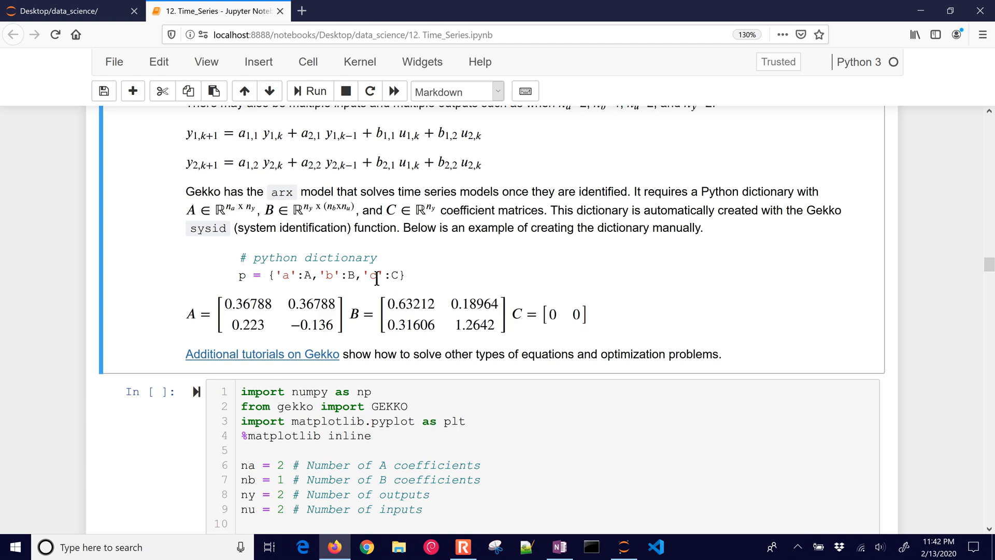
scroll("up", 3)
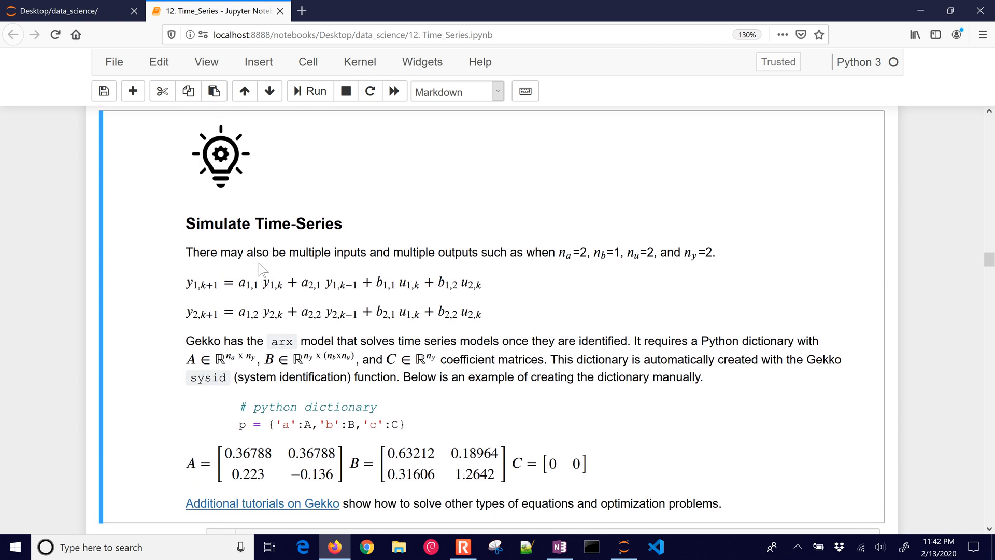
mouse_move(441, 312)
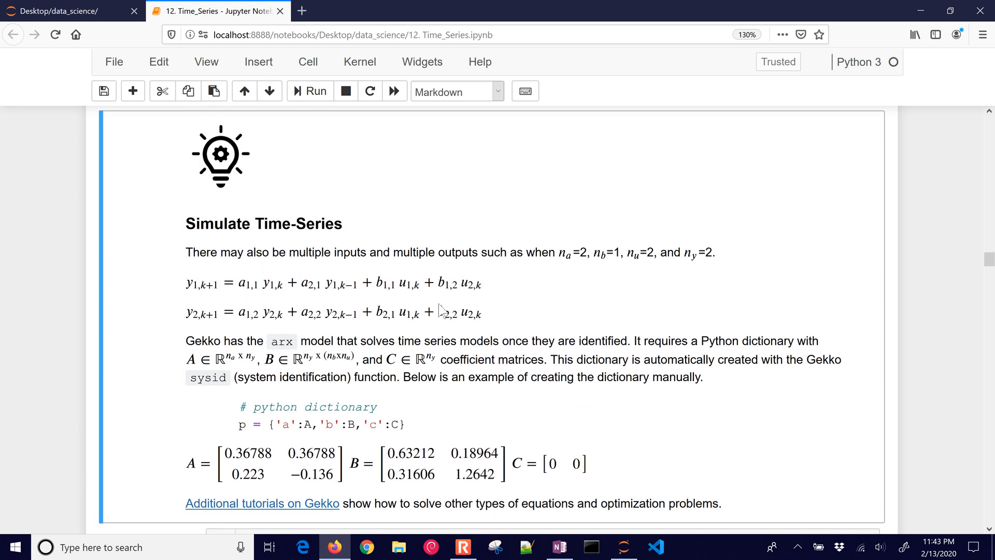
mouse_move(432, 372)
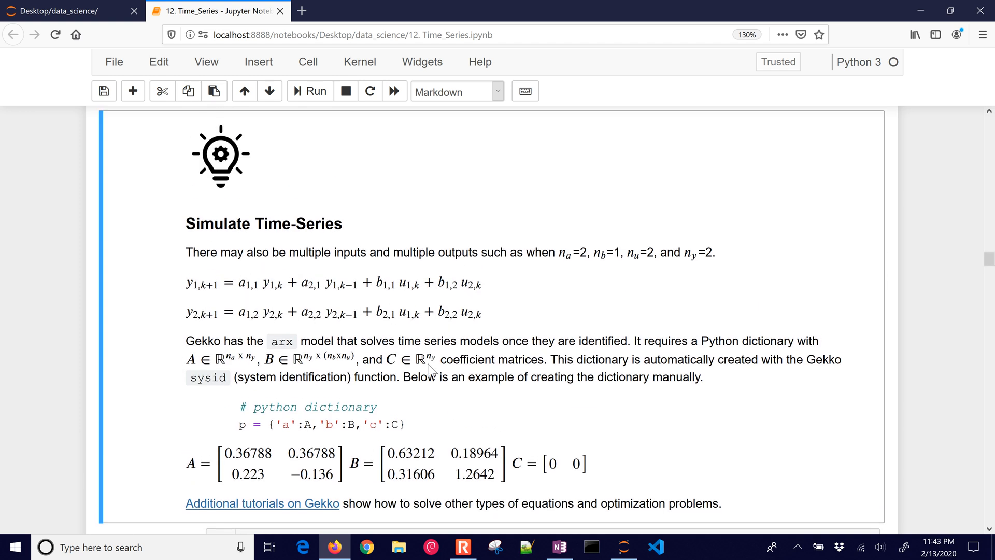
double_click(390, 361)
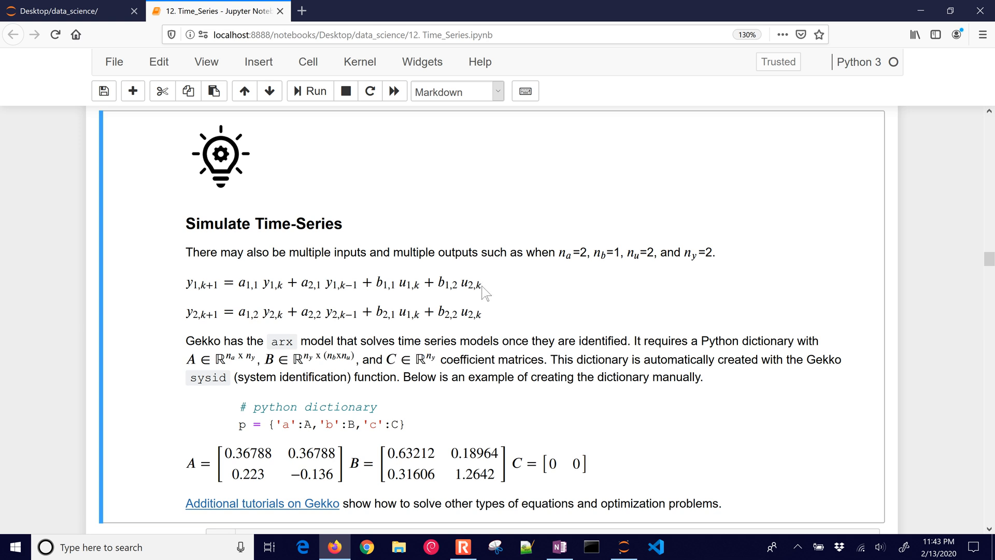
Step: Append constant terms c_1 and c_2 to the equations and render the markdown
double_click(444, 285)
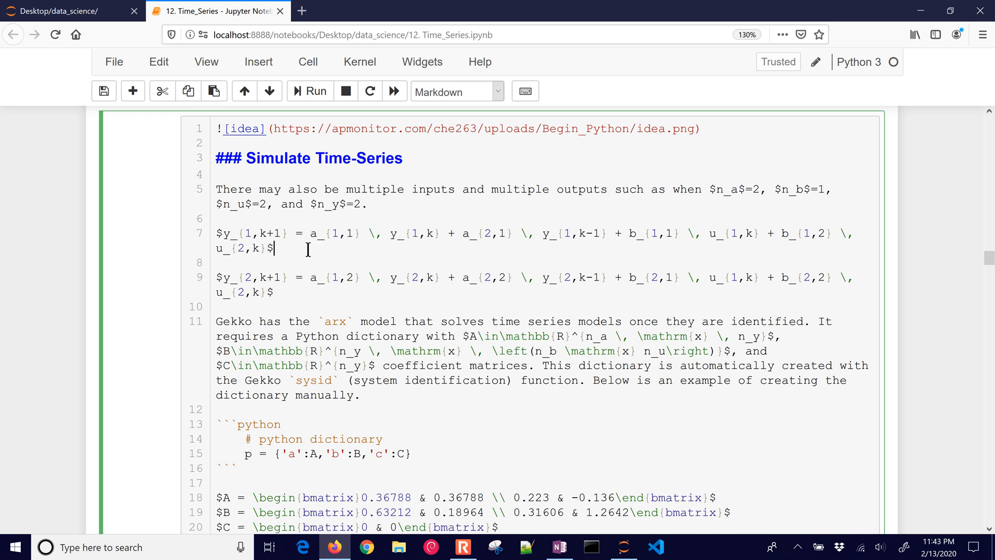
type("+")
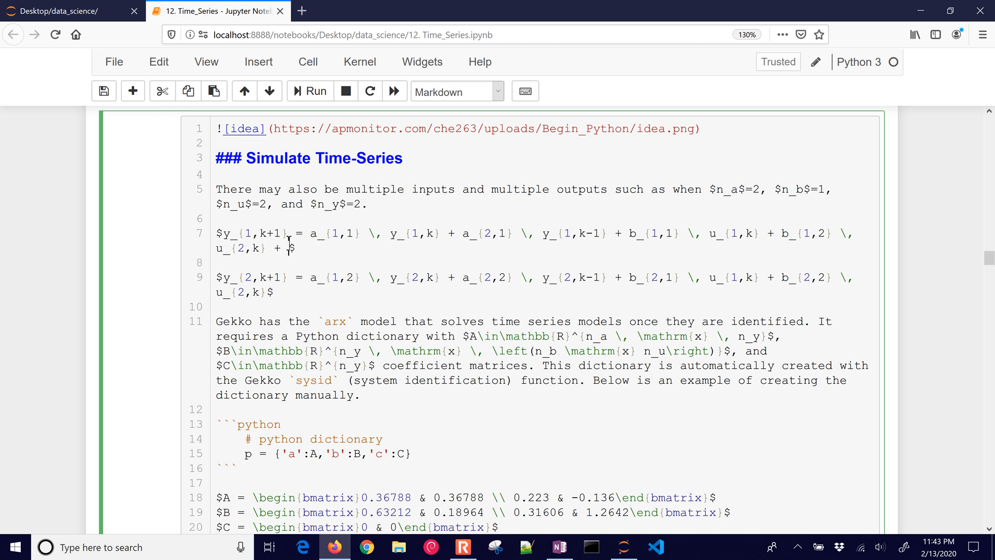
type("c_1")
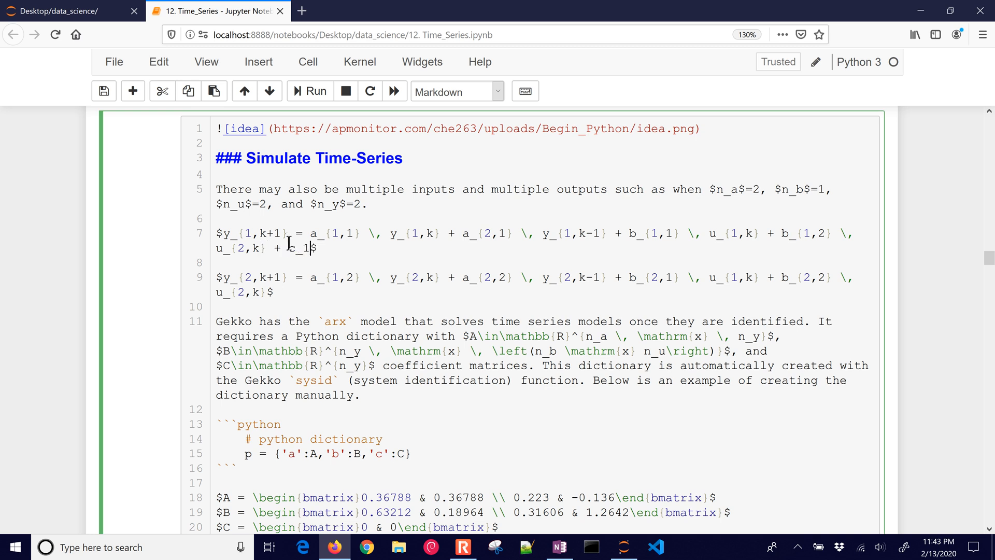
left_click(272, 292)
type(" + c_")
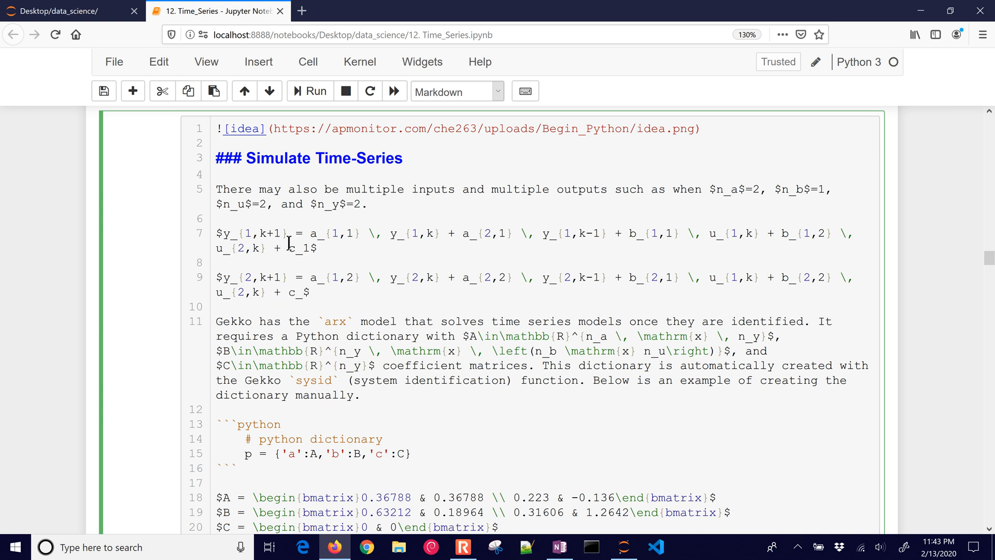
left_click(309, 90)
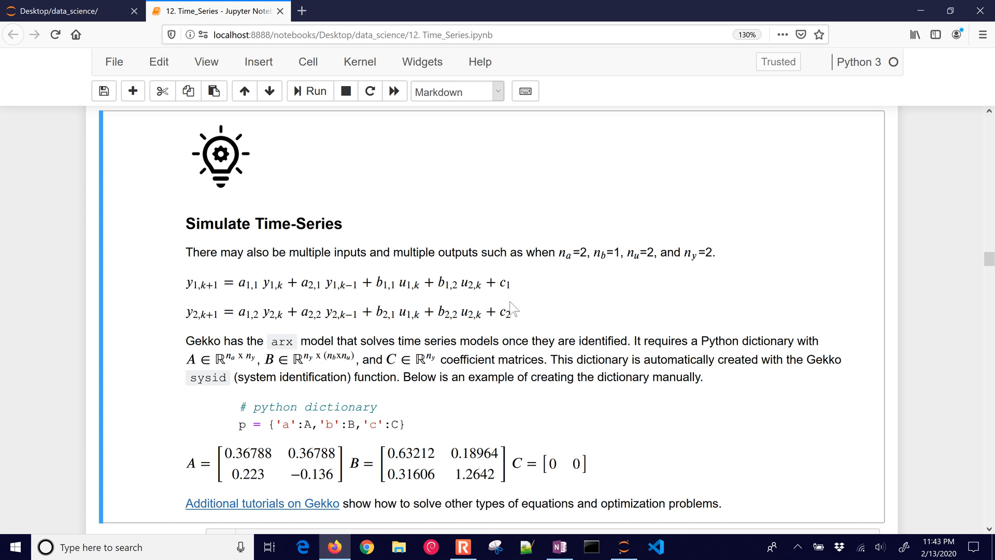
mouse_move(603, 458)
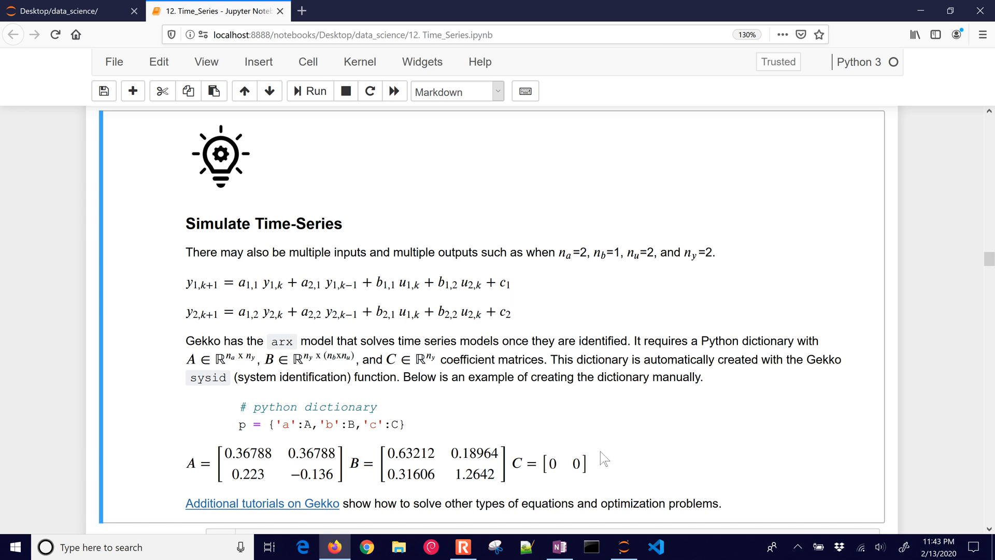
Step: Scroll through the C array and m.arx(p) code to the plot with outputs near 7 and 9.5
scroll("down", 3)
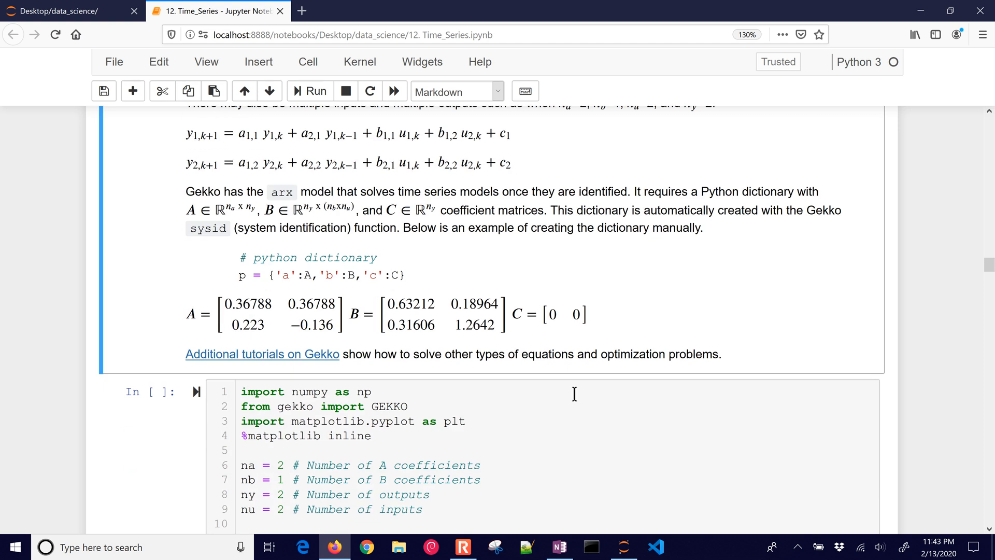
scroll("down", 3)
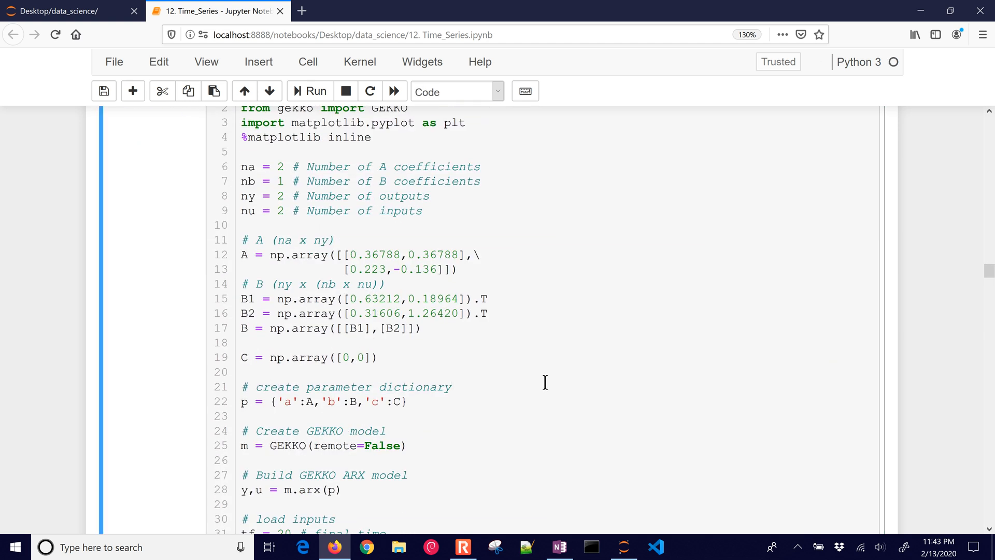
scroll("down", 3)
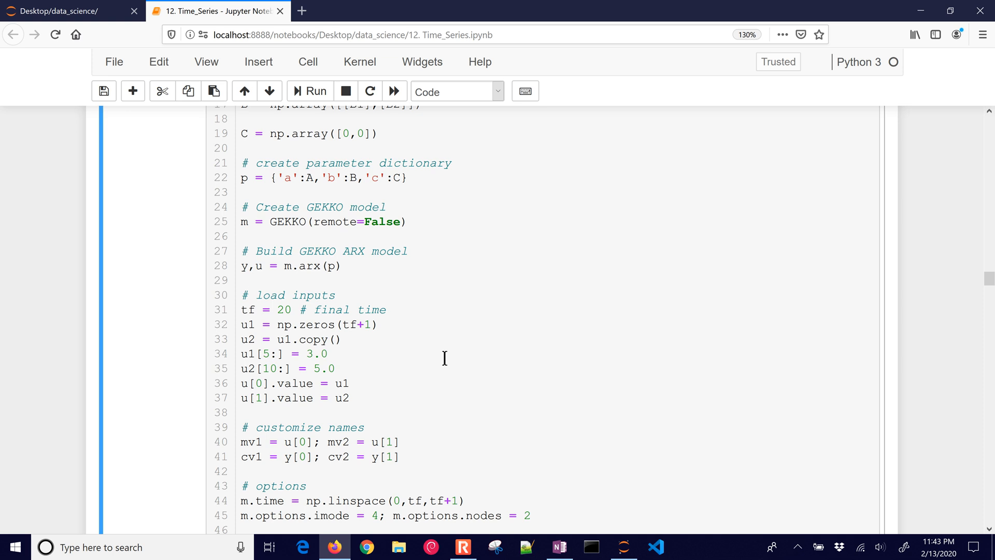
scroll("down", 3)
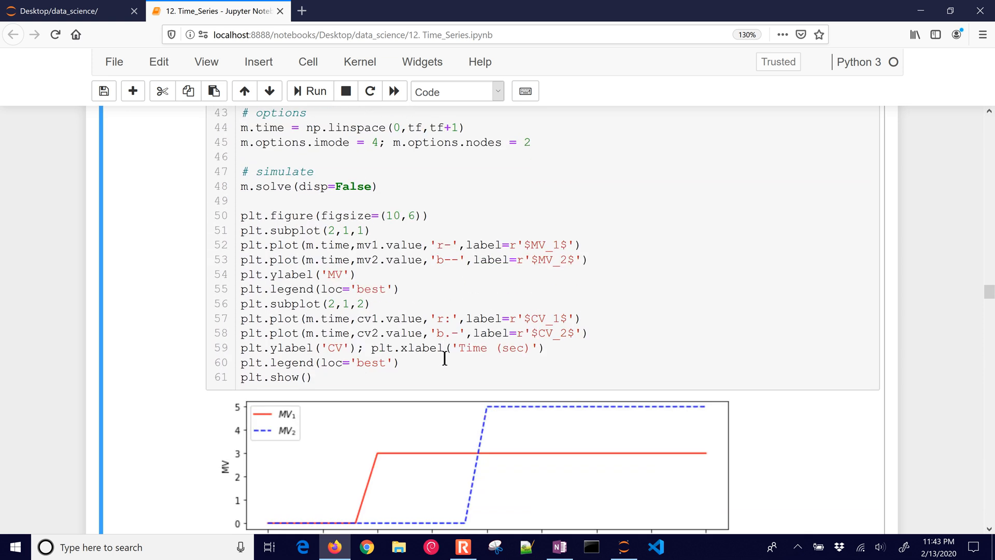
scroll("down", 3)
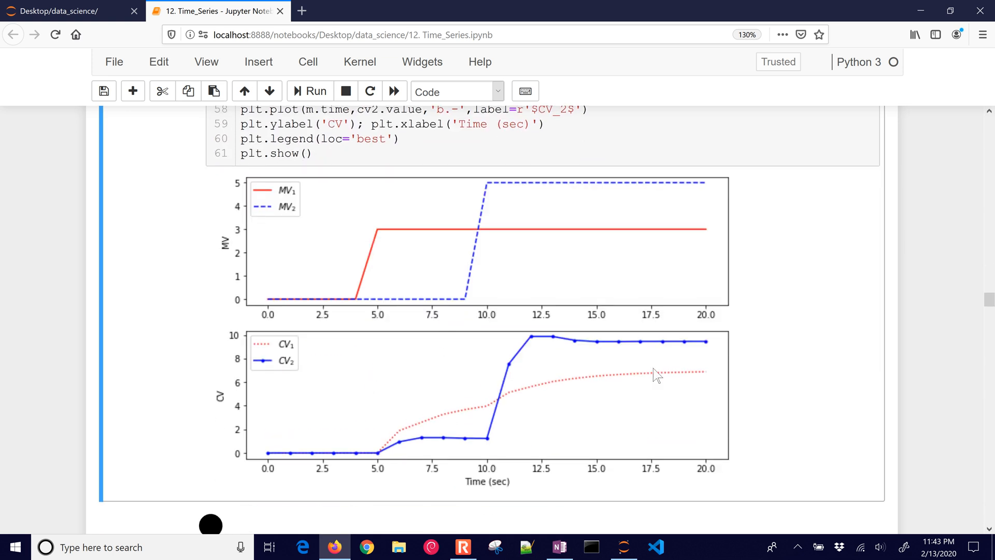
mouse_move(288, 296)
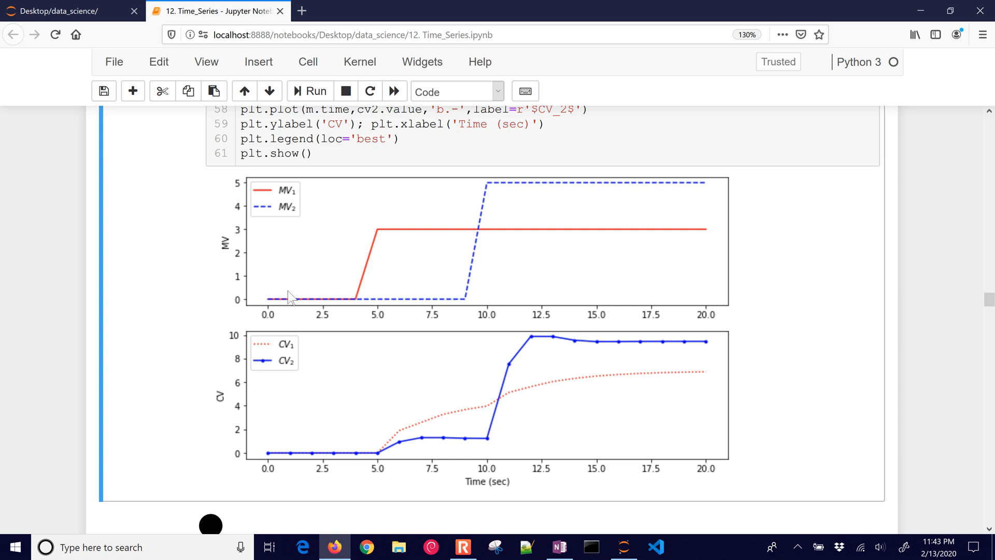
mouse_move(513, 246)
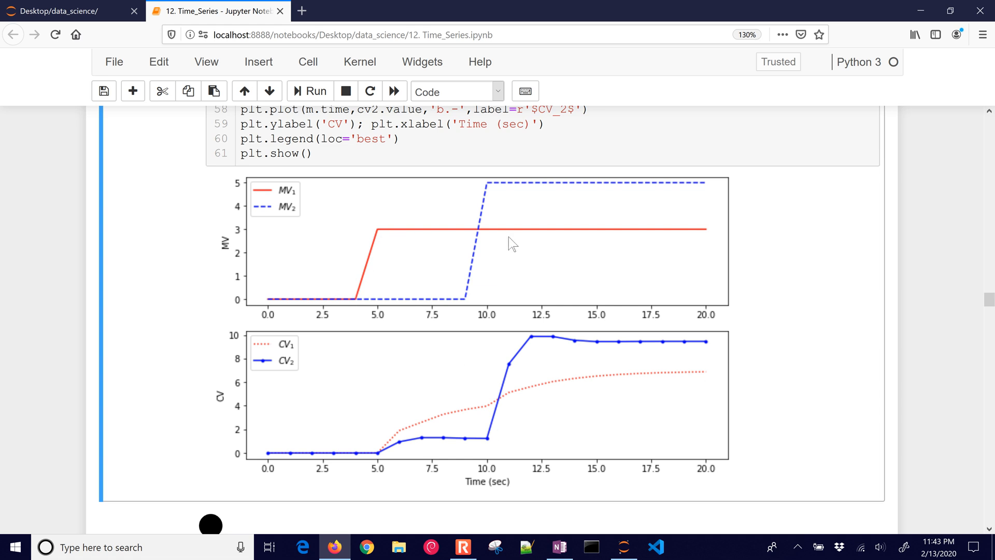
mouse_move(552, 200)
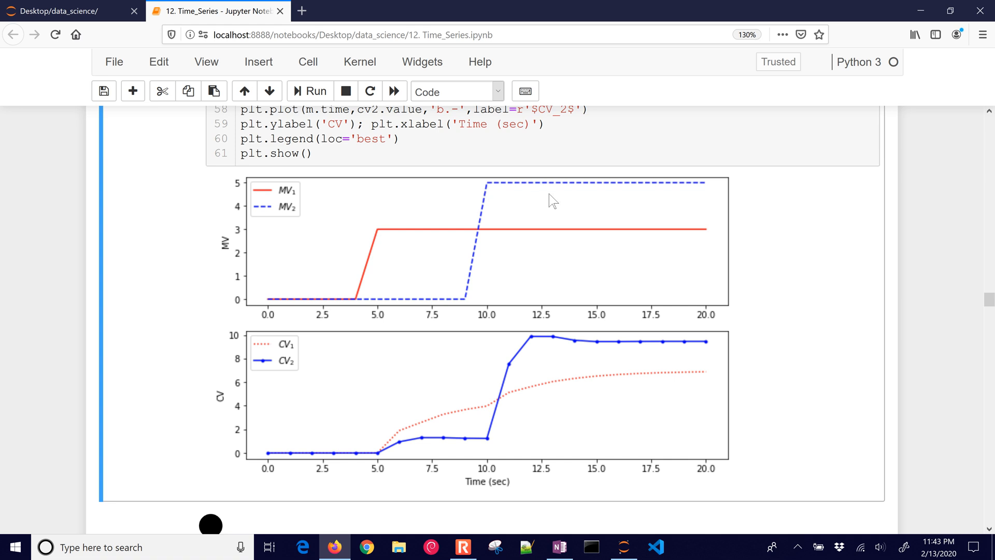
mouse_move(637, 354)
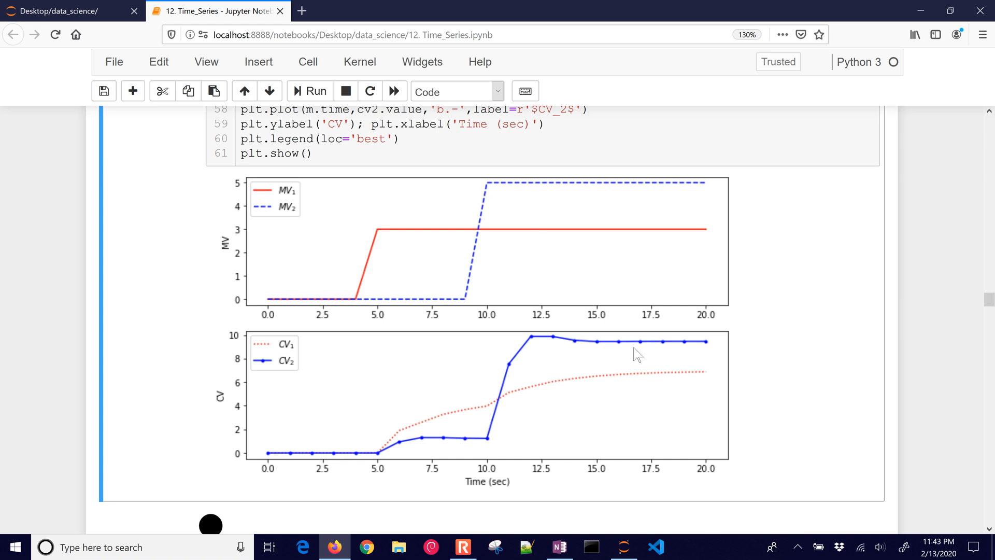
mouse_move(487, 442)
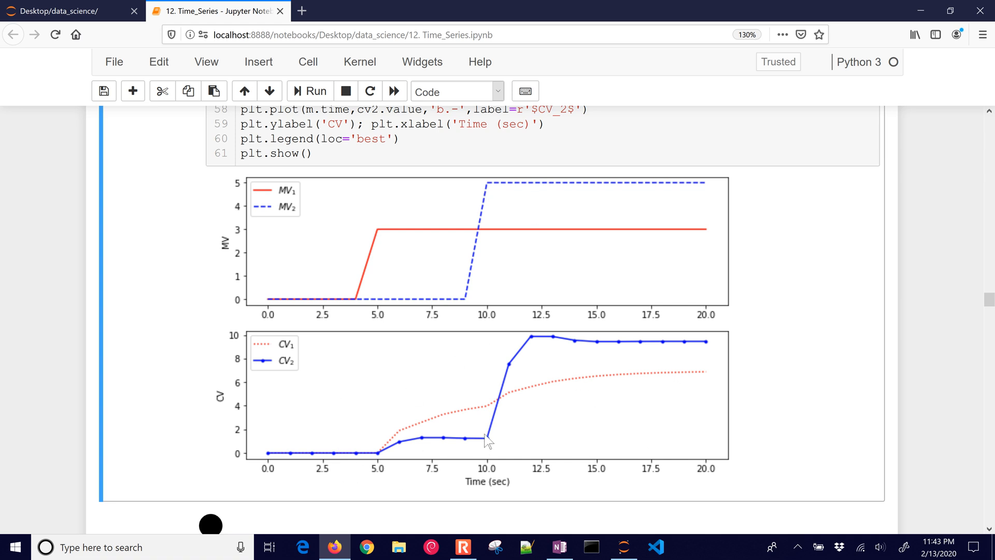
mouse_move(527, 419)
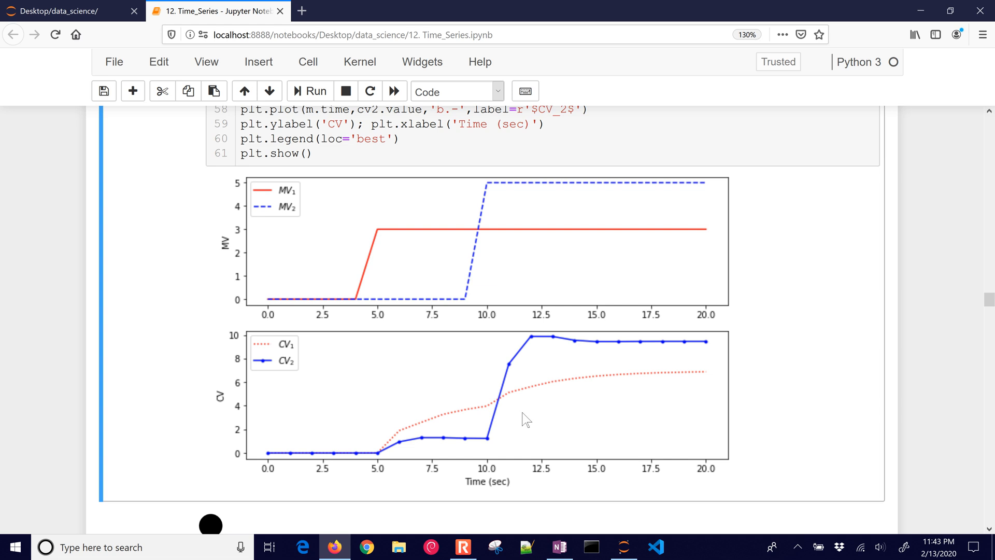
scroll("up", 3)
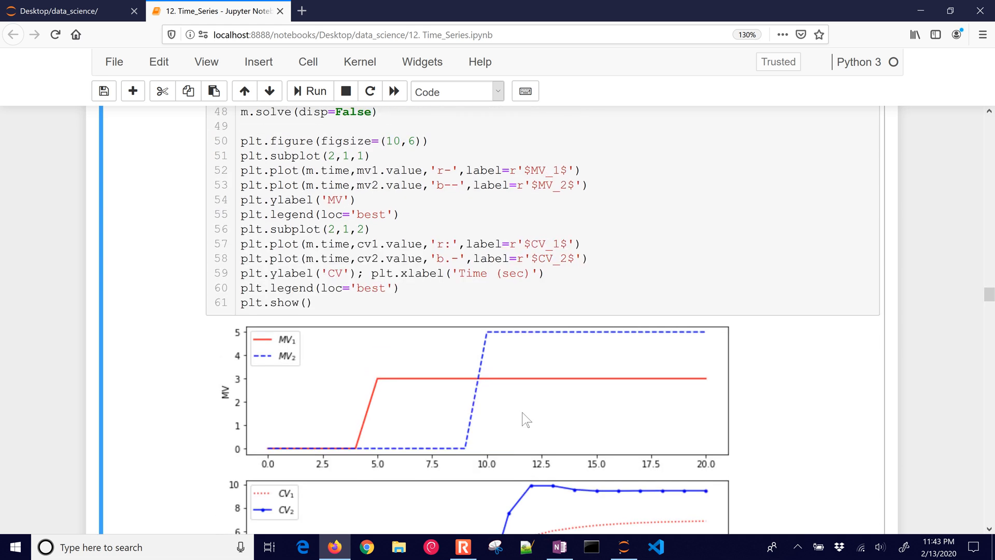
scroll("up", 3)
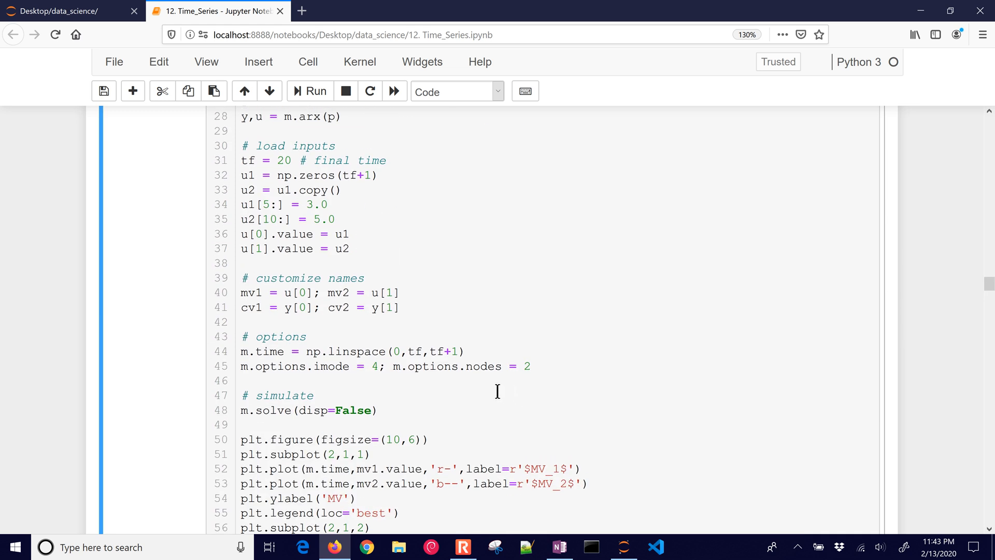
scroll("up", 3)
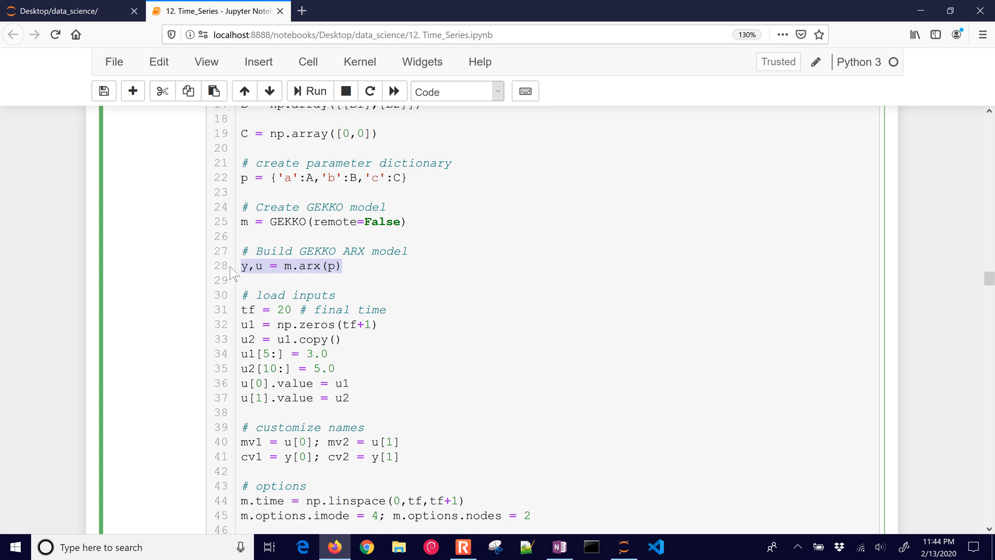
scroll("up", 3)
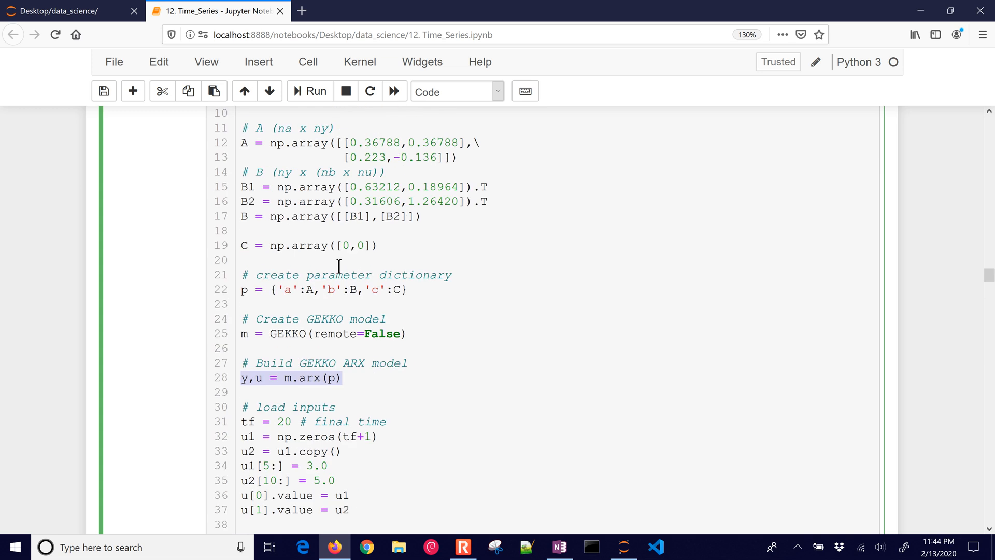
scroll("up", 3)
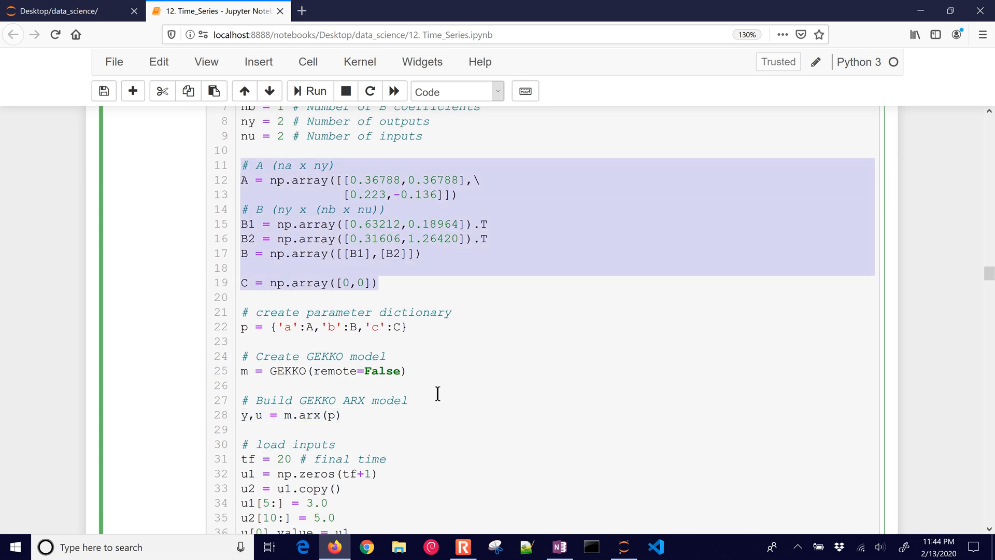
scroll("down", 3)
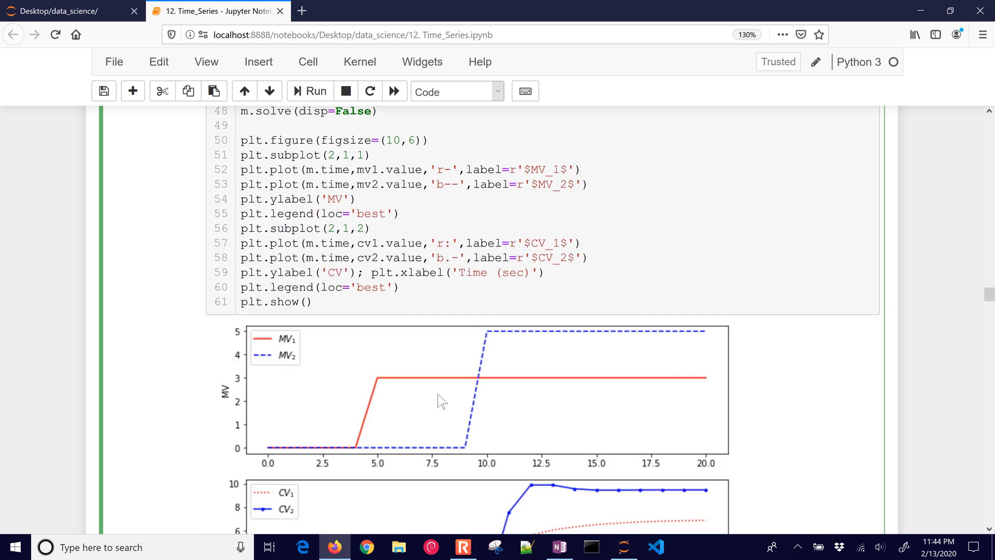
Step: Select the 12-tclab data file name in the TCLab step-test script, then scroll to the MPC heading
scroll("down", 3)
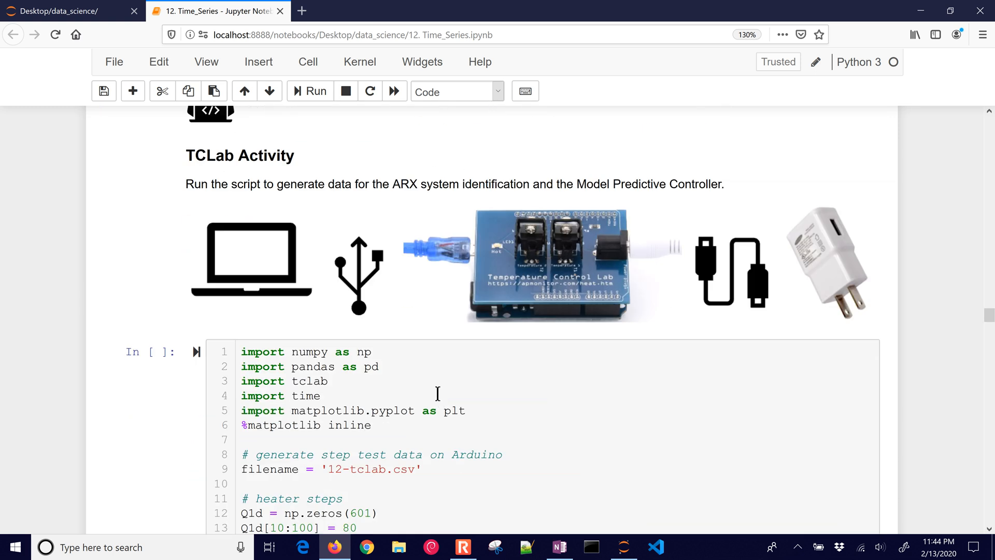
scroll("down", 3)
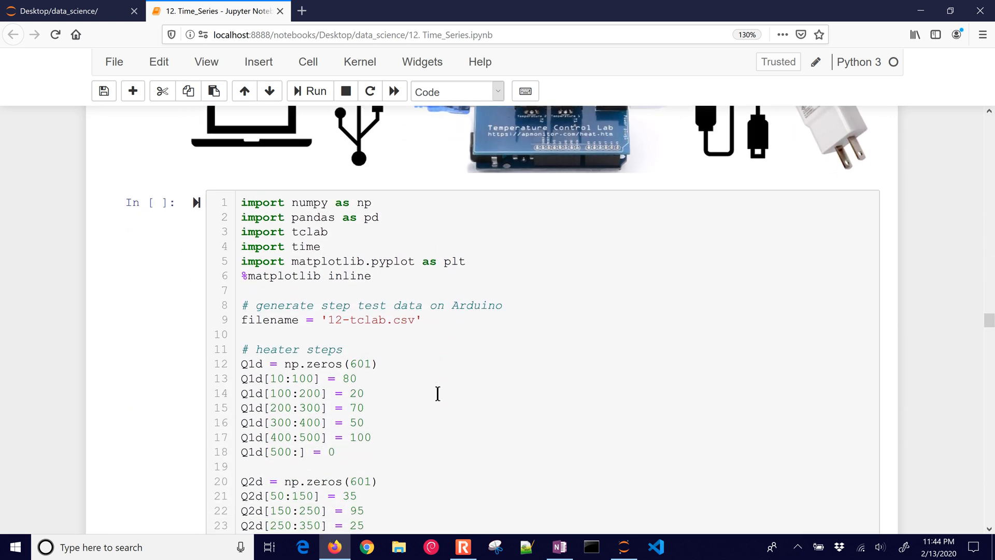
scroll("up", 3)
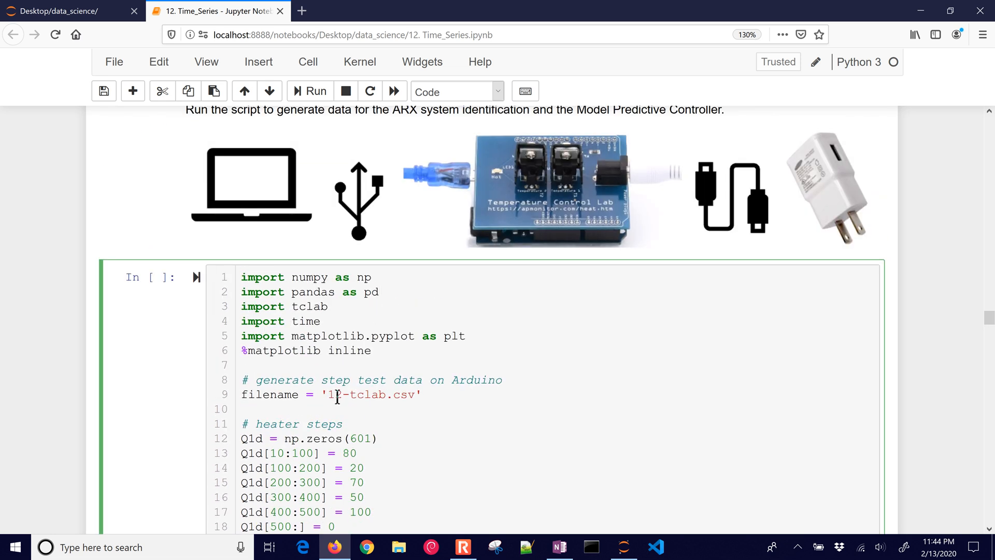
double_click(355, 394)
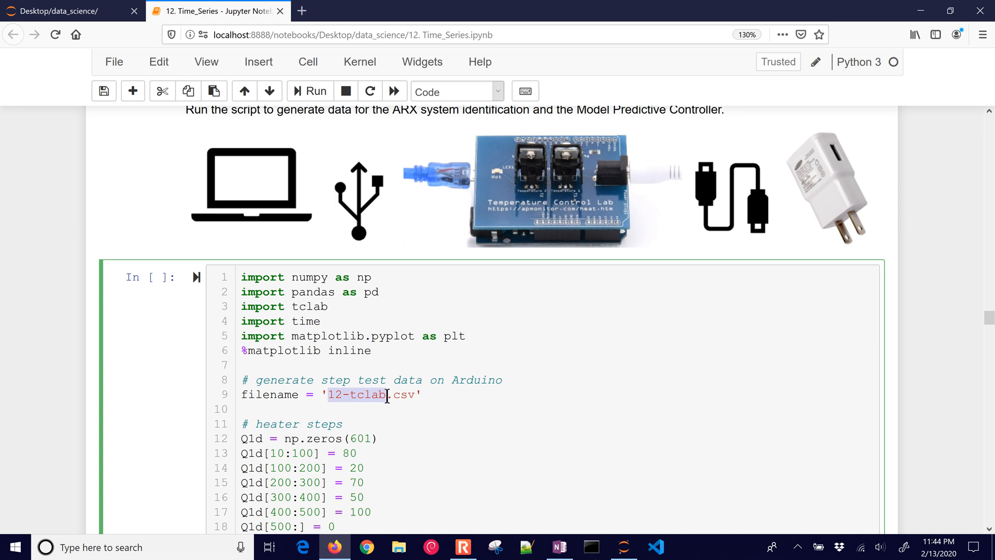
scroll("down", 3)
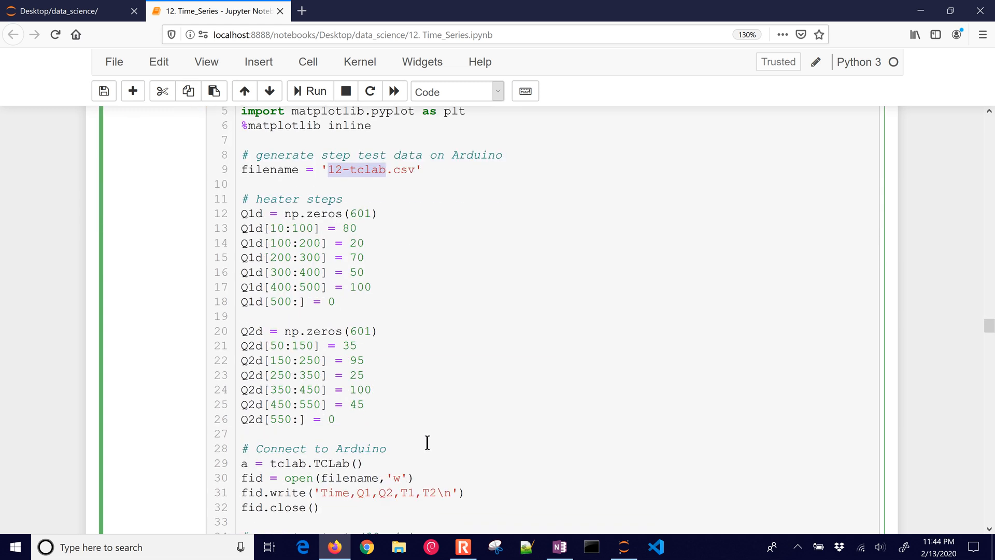
scroll("down", 3)
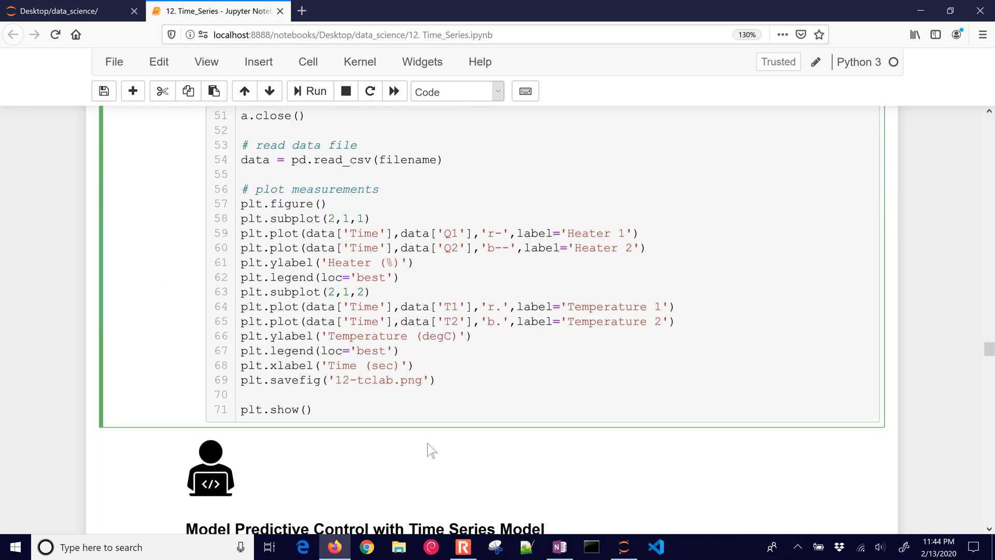
scroll("down", 3)
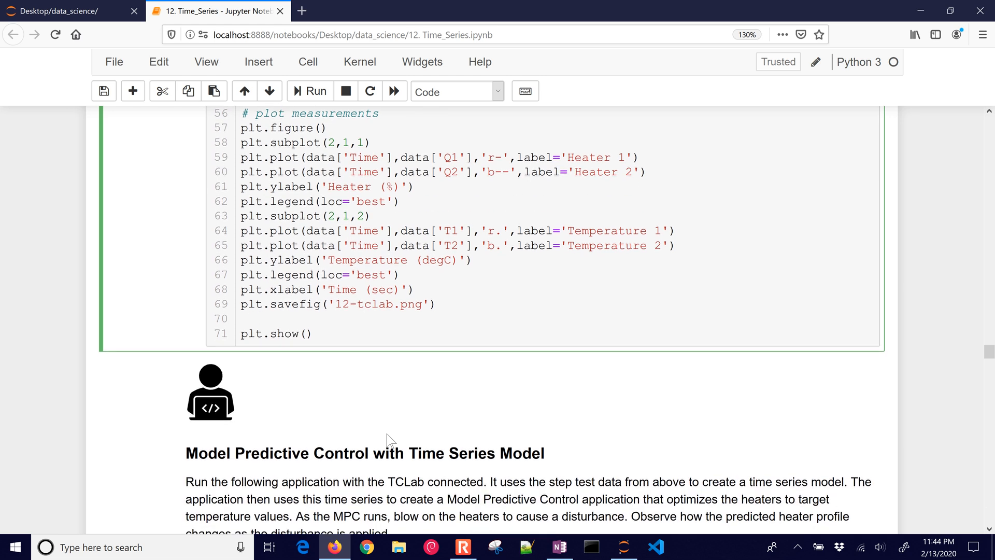
Step: Scroll through the MPC code cell, then play the embedded MPC demonstration video
scroll("down", 3)
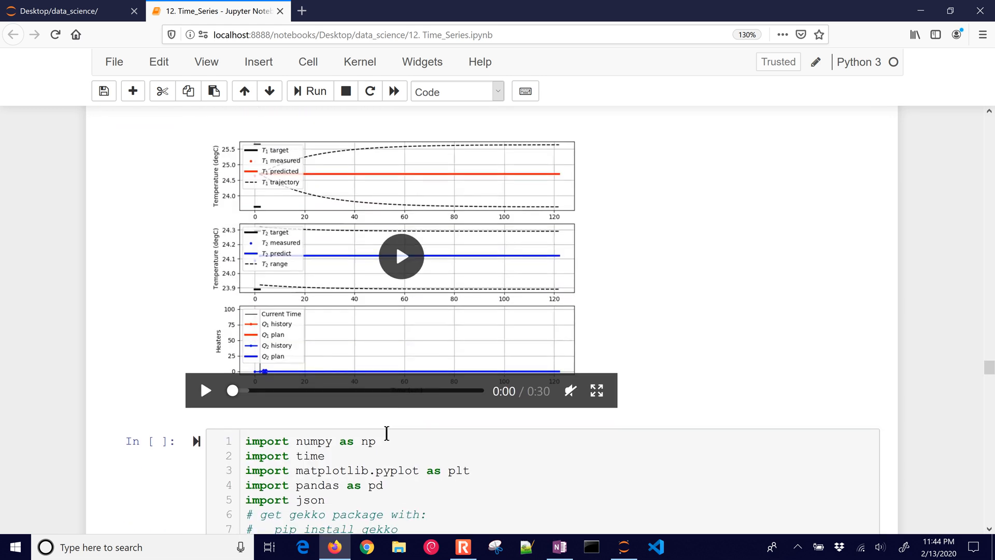
scroll("down", 3)
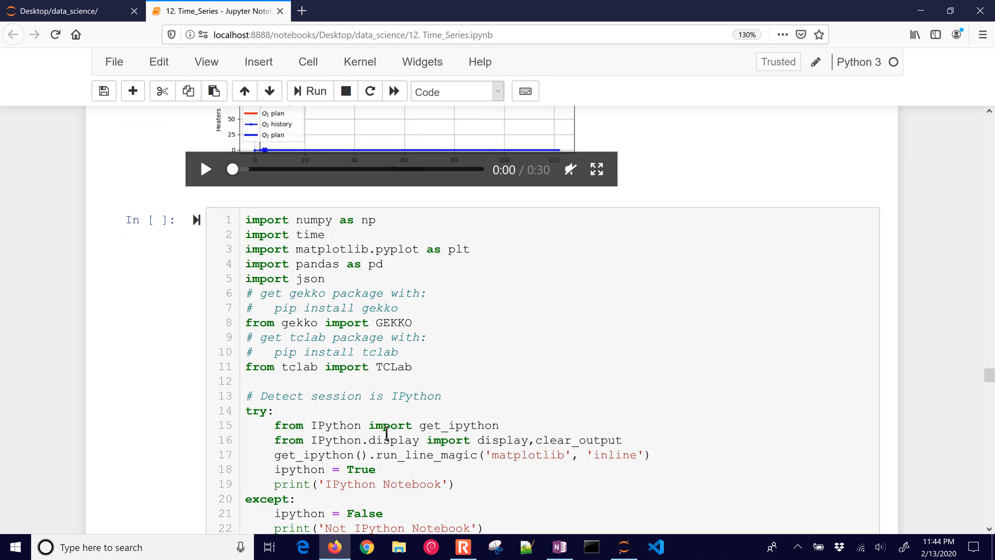
scroll("down", 3)
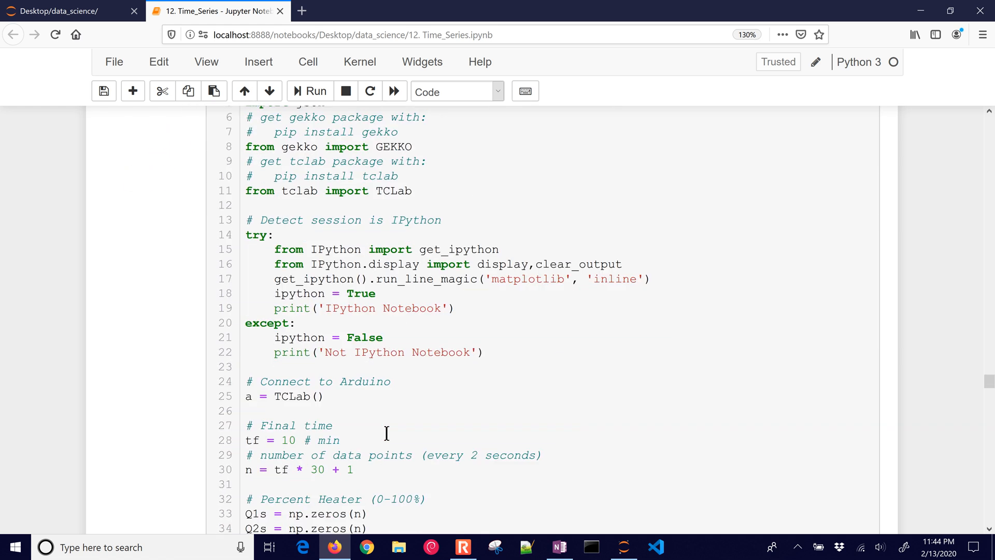
scroll("down", 3)
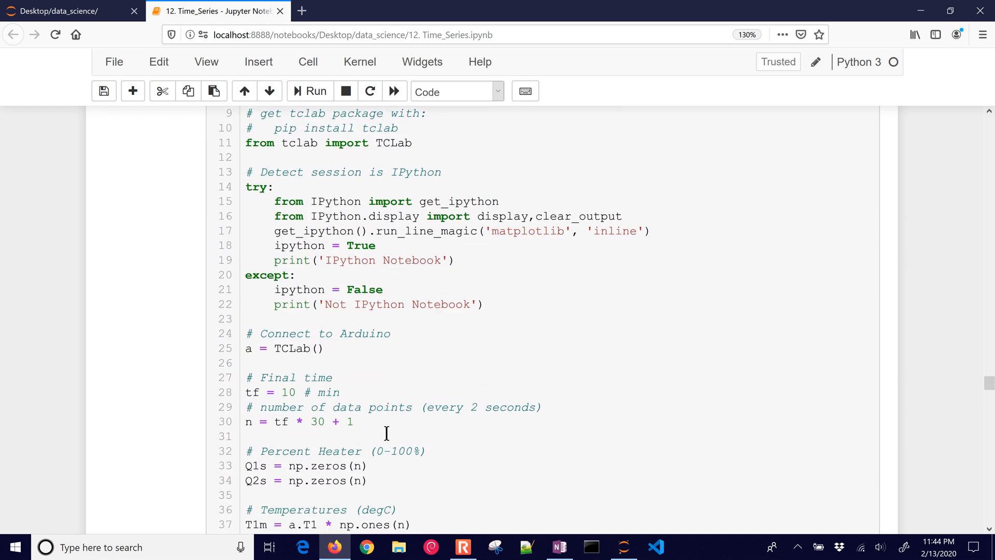
scroll("up", 3)
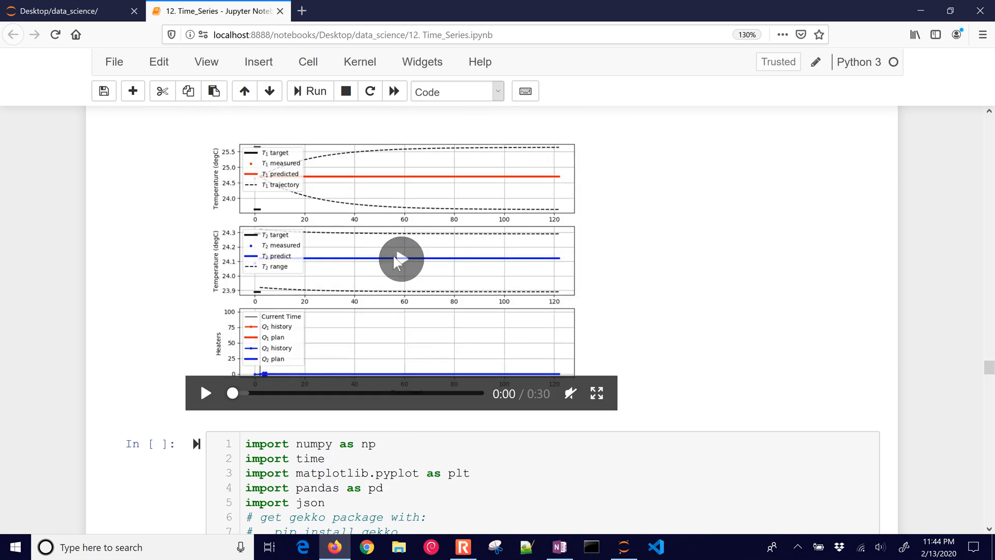
left_click(205, 393)
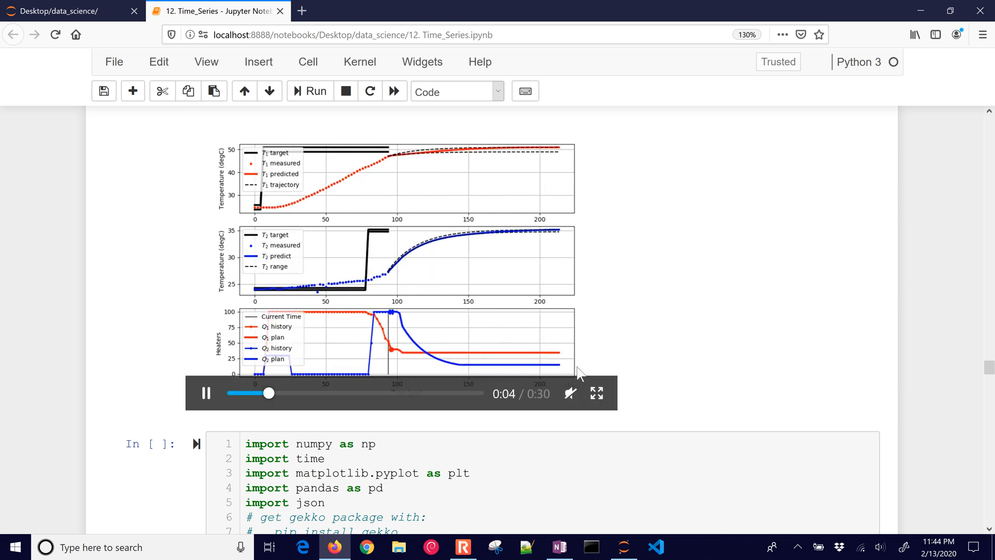
Step: Watch the MPC video fullscreen, replay part of it, then exit fullscreen
left_click(596, 392)
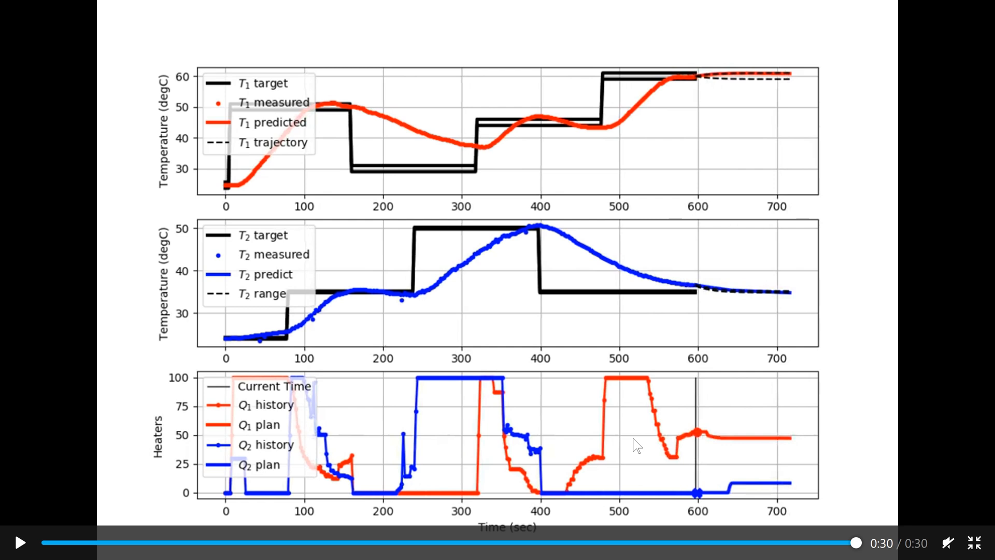
mouse_move(573, 144)
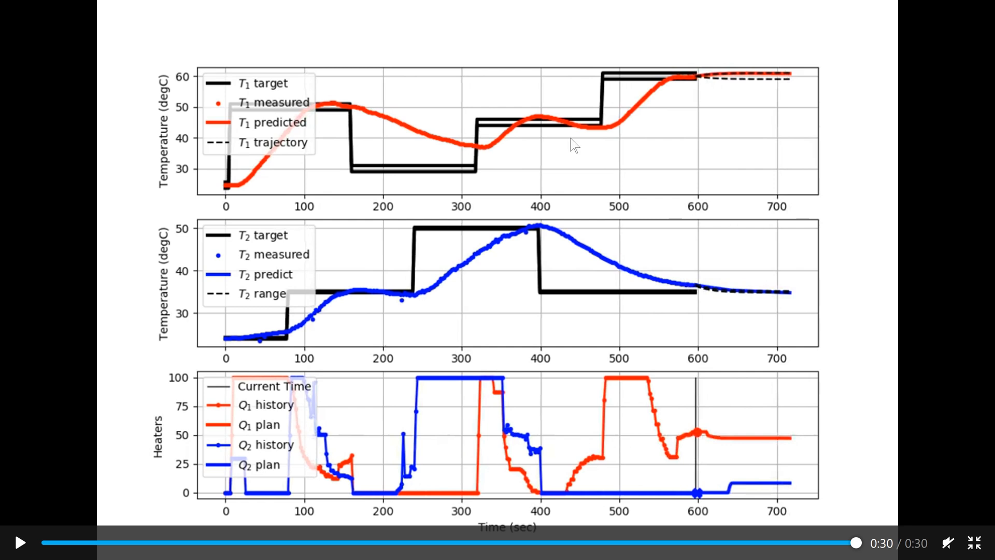
mouse_move(472, 418)
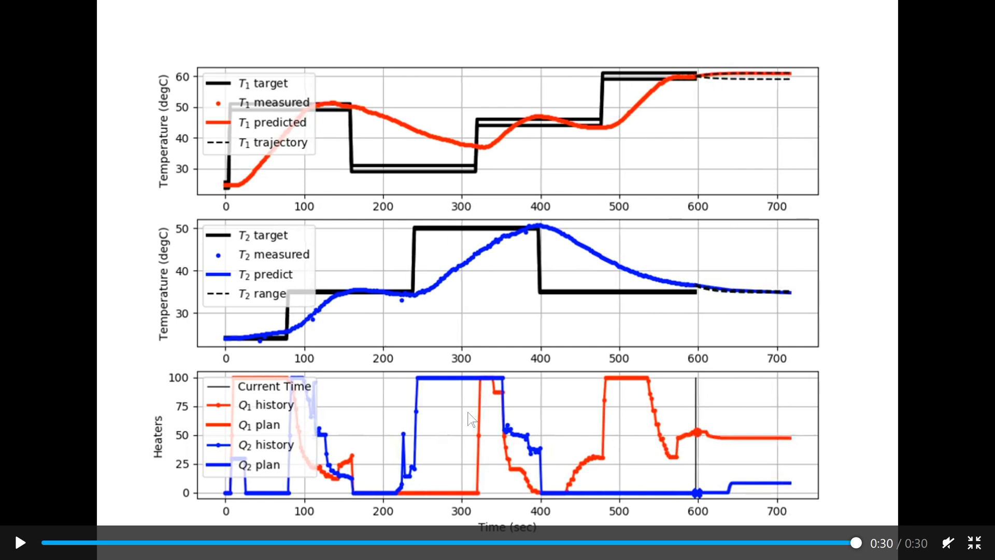
left_click(21, 543)
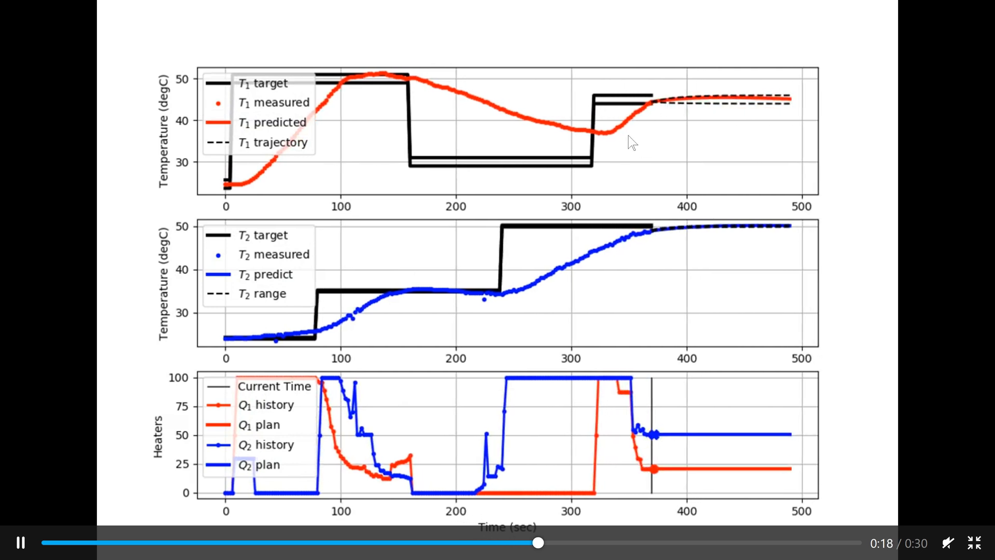
left_click(972, 542)
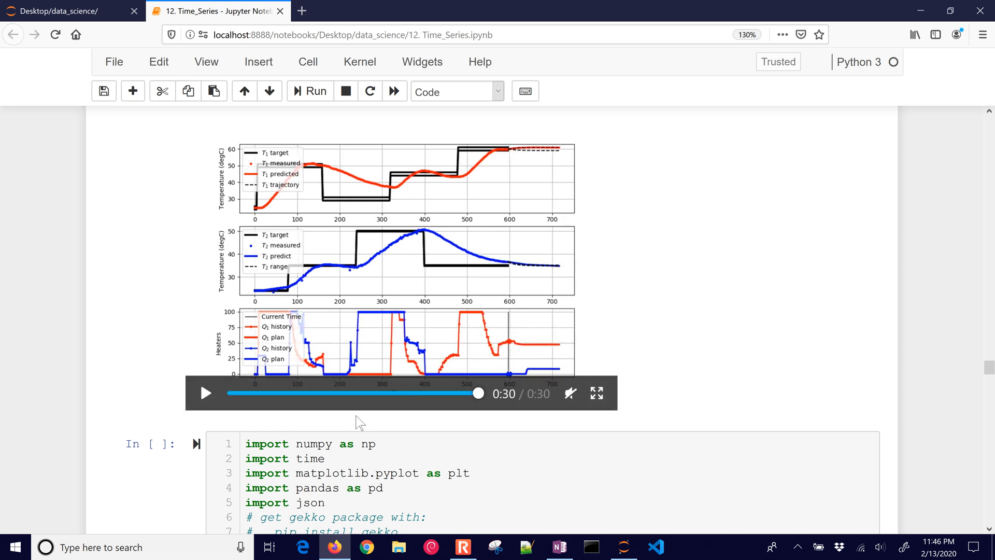
scroll("down", 3)
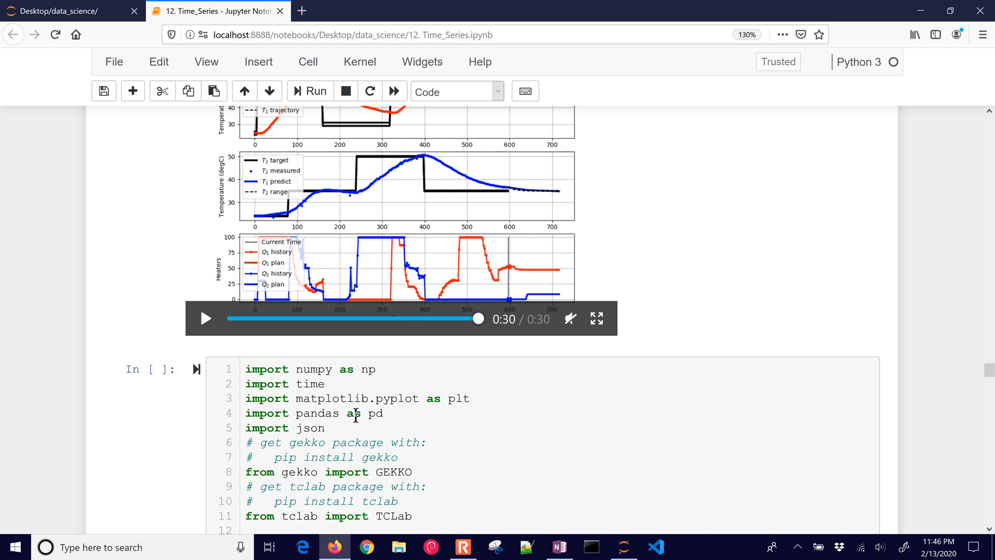
scroll("down", 3)
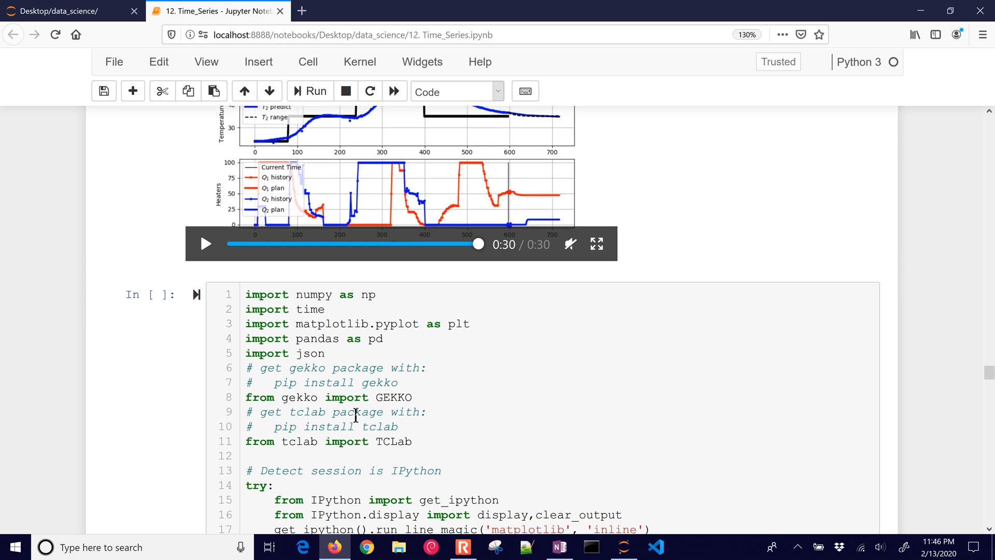
scroll("up", 3)
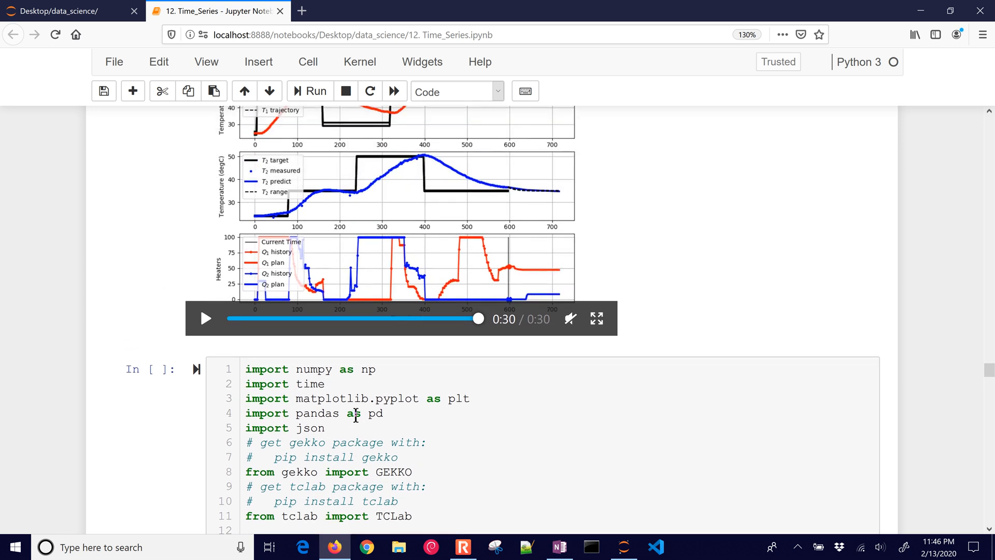